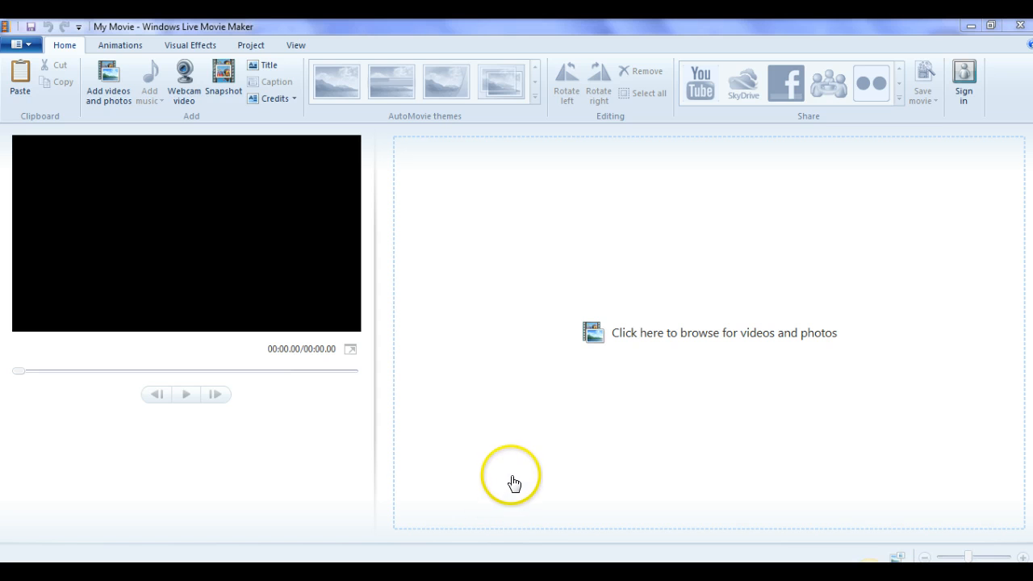
mouse_move(470, 422)
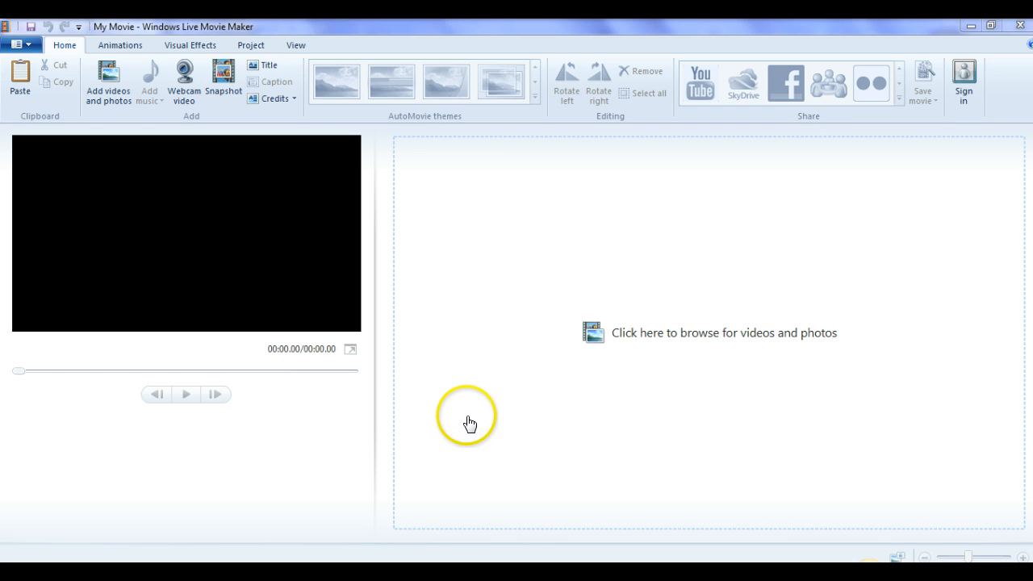
mouse_move(471, 424)
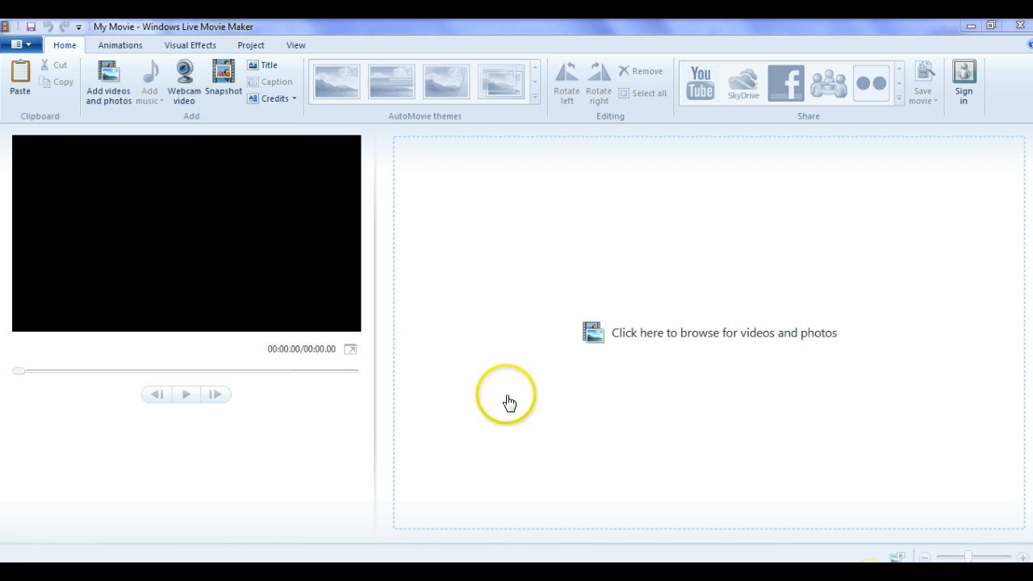
mouse_move(514, 291)
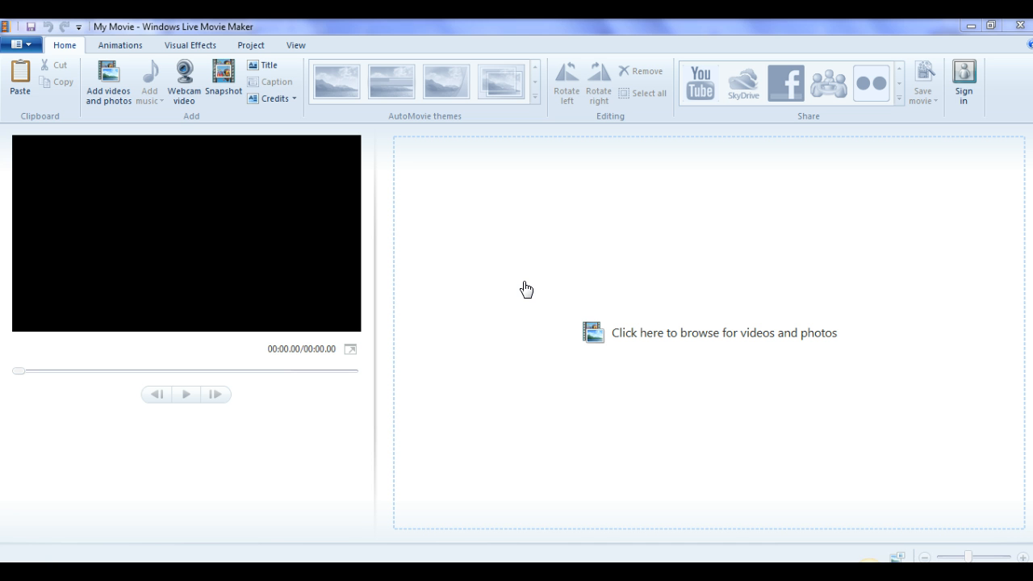
mouse_move(456, 303)
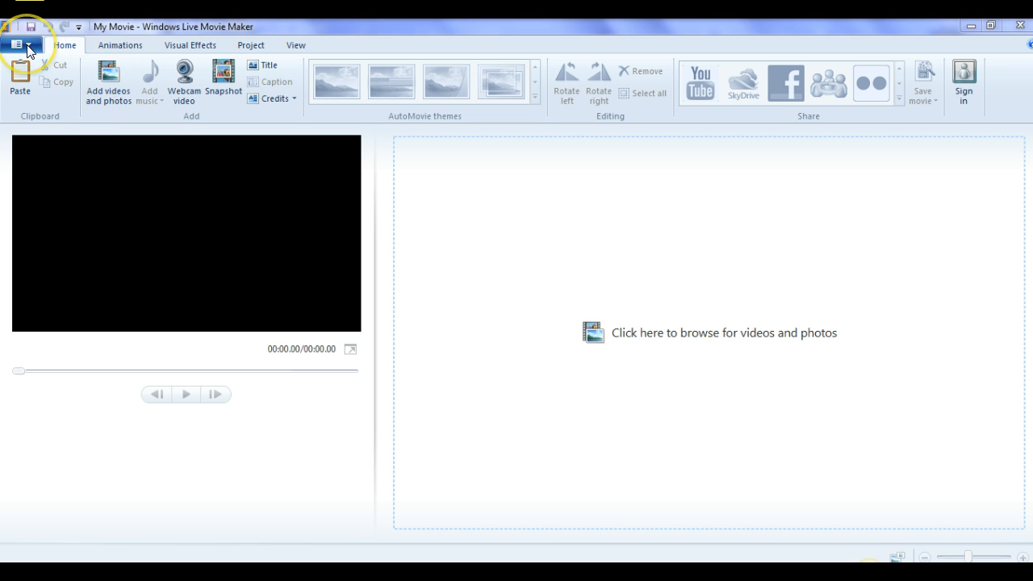
mouse_move(317, 339)
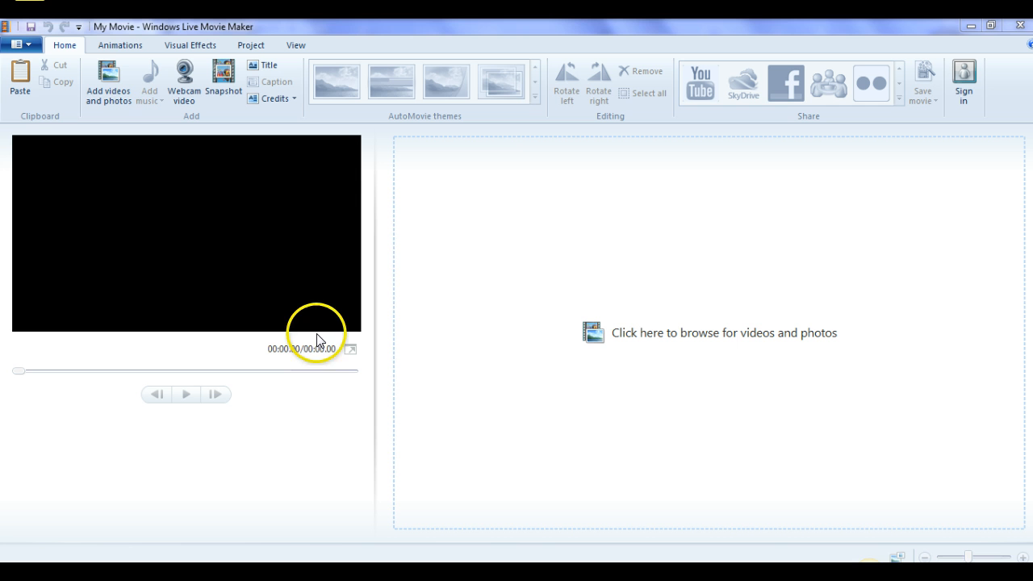
mouse_move(109, 81)
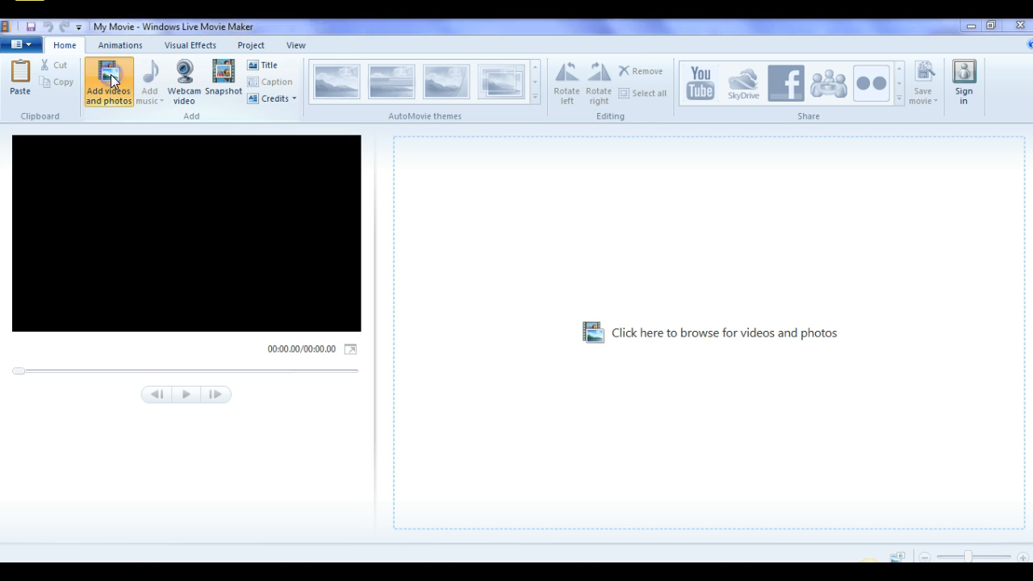
Step: Browse the Videos folder and select PositiveSelfTalk - Copy.mp4 for import
left_click(108, 83)
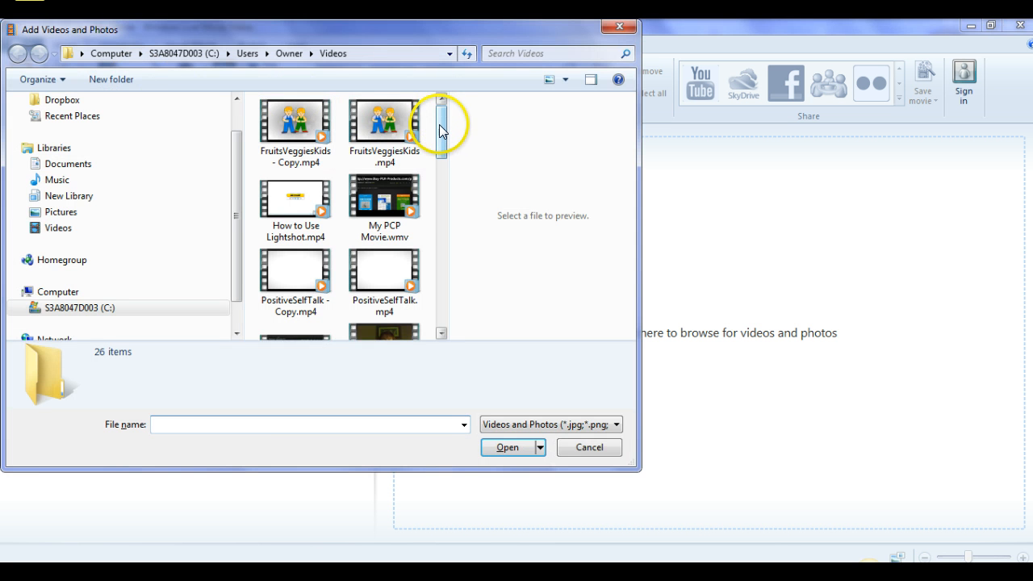
scroll("down", 3)
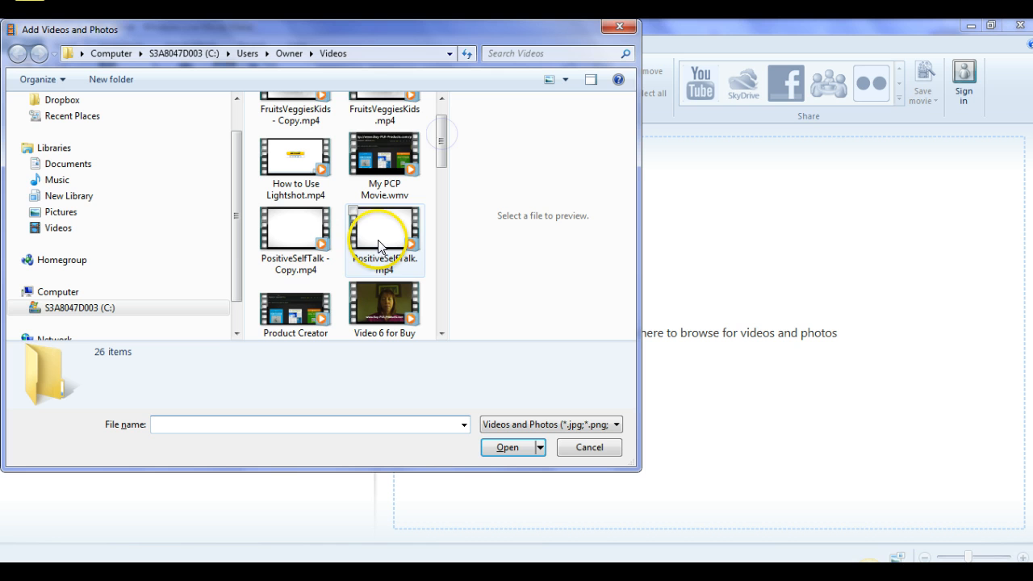
mouse_move(384, 230)
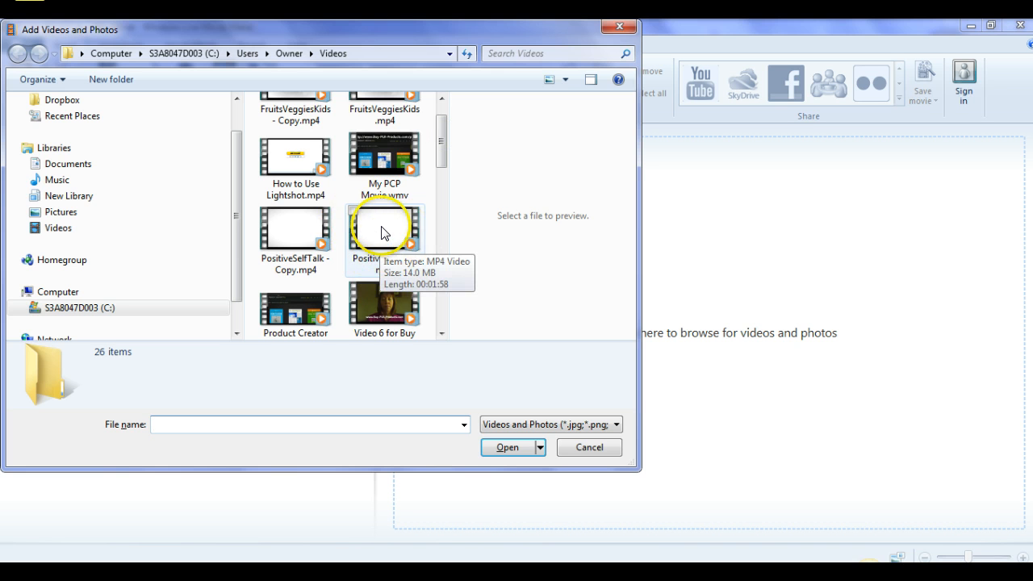
mouse_move(411, 236)
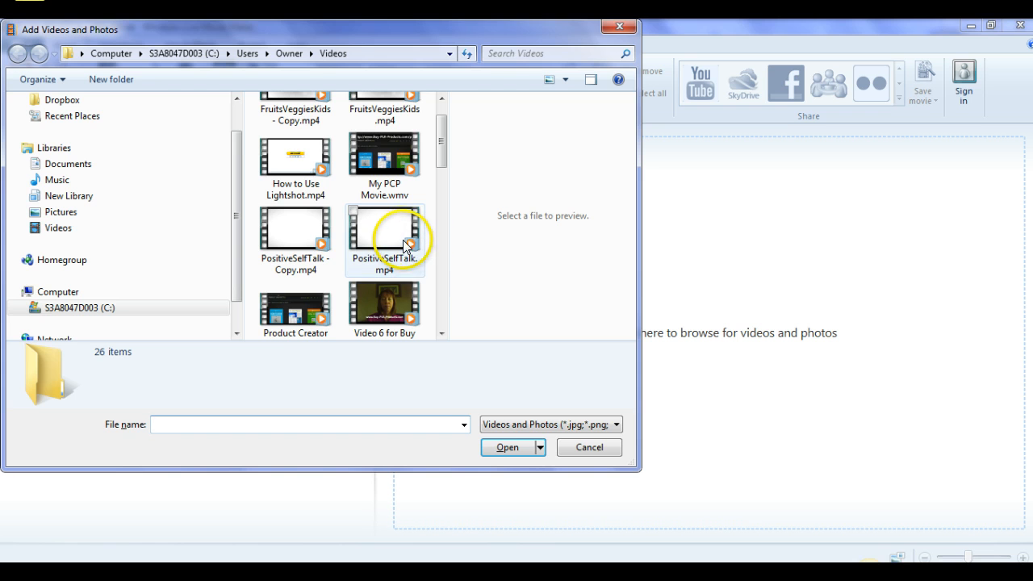
mouse_move(407, 246)
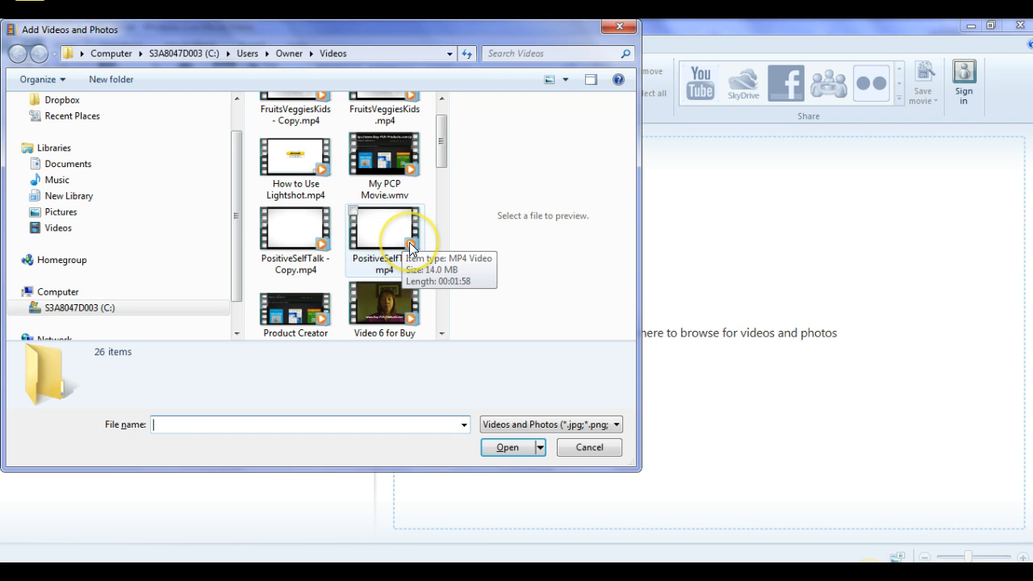
mouse_move(296, 241)
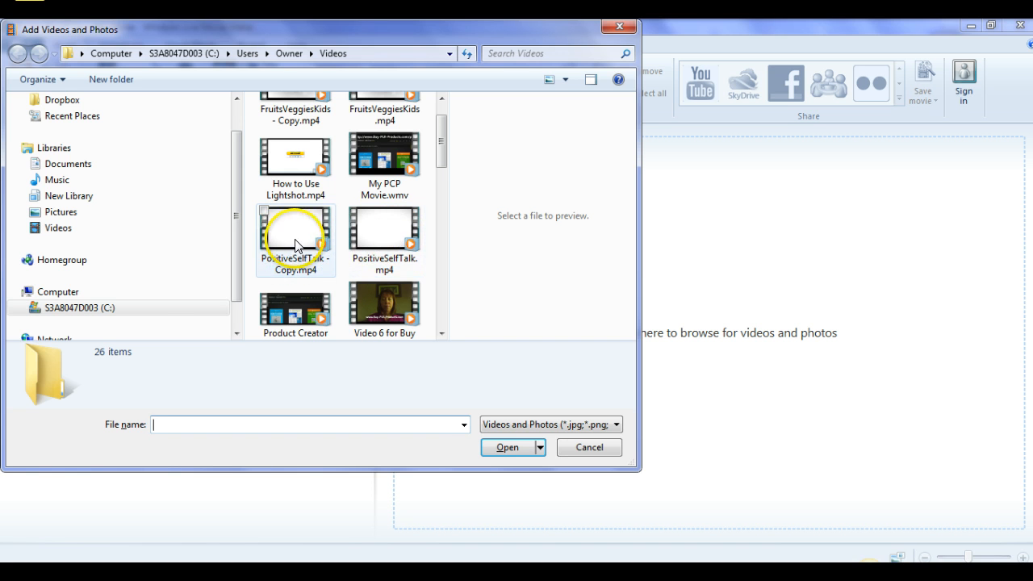
mouse_move(408, 234)
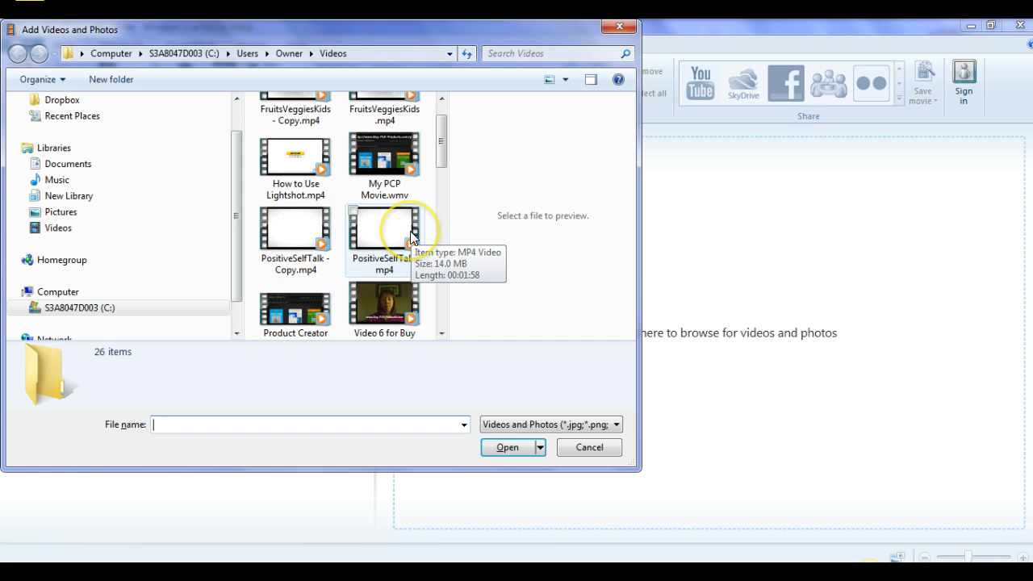
mouse_move(290, 244)
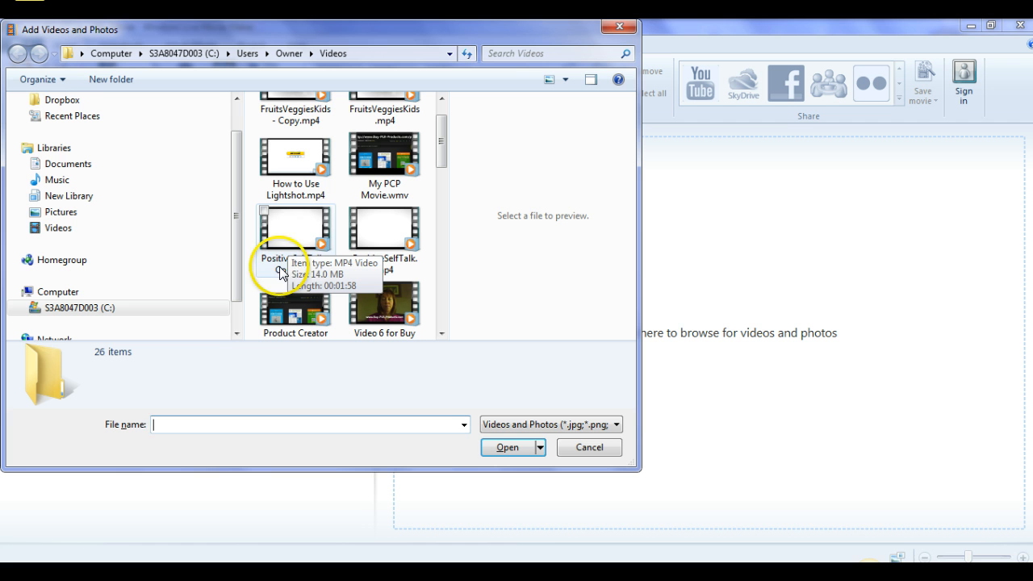
mouse_move(294, 242)
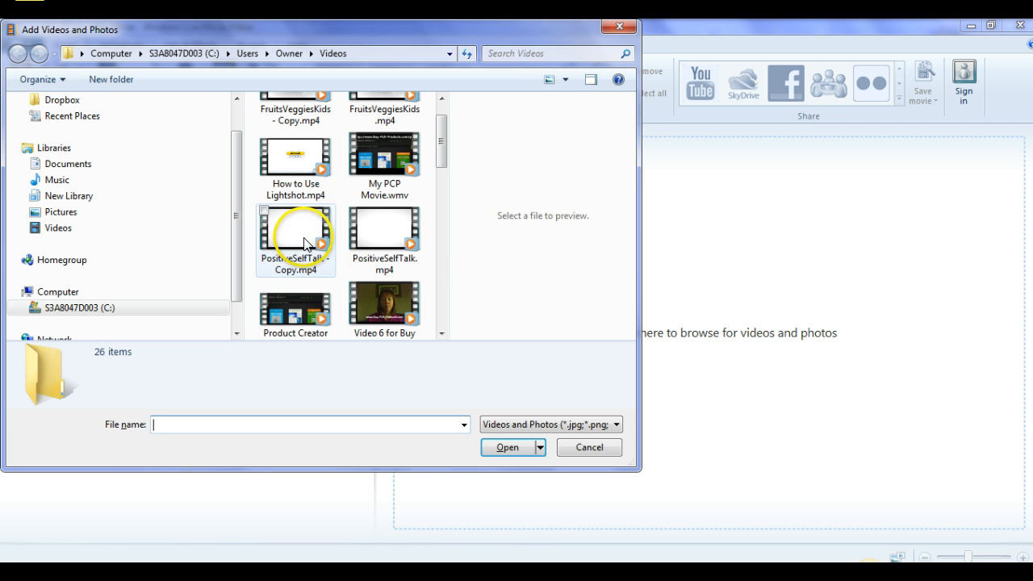
left_click(295, 240)
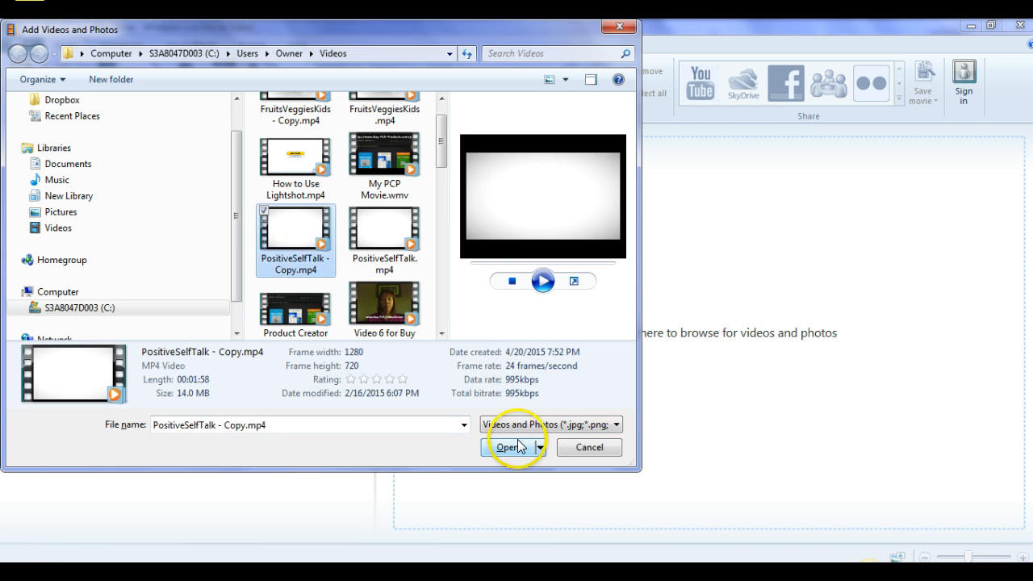
Step: Import PositiveSelfTalk - Copy.mp4 into the project and briefly preview its start
left_click(508, 447)
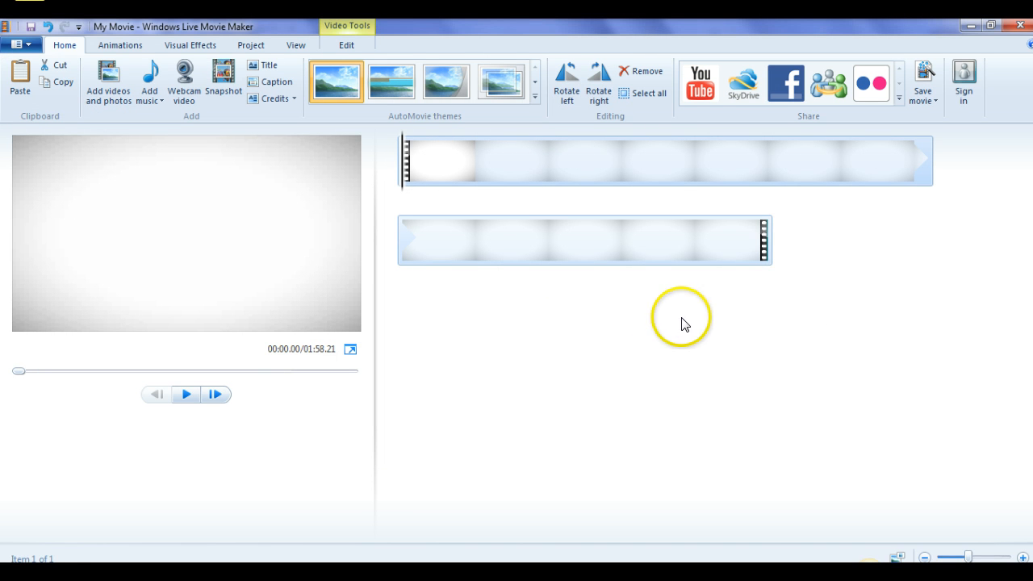
mouse_move(331, 189)
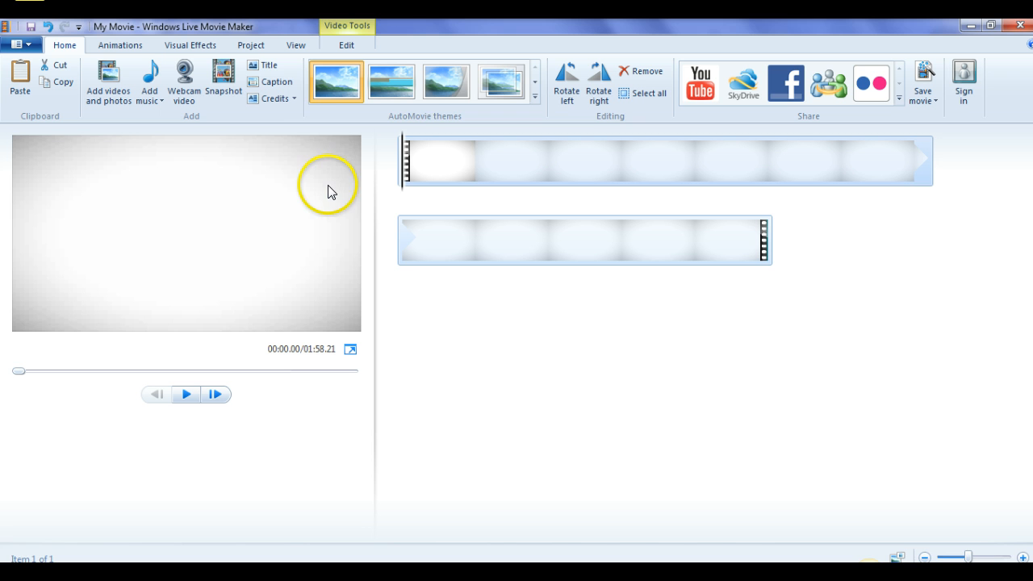
mouse_move(355, 185)
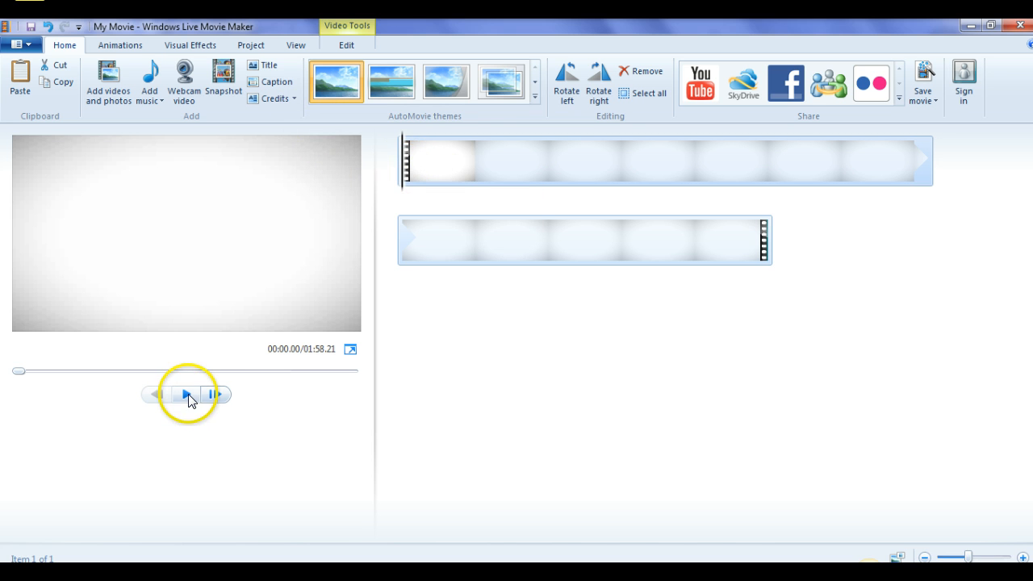
left_click(184, 395)
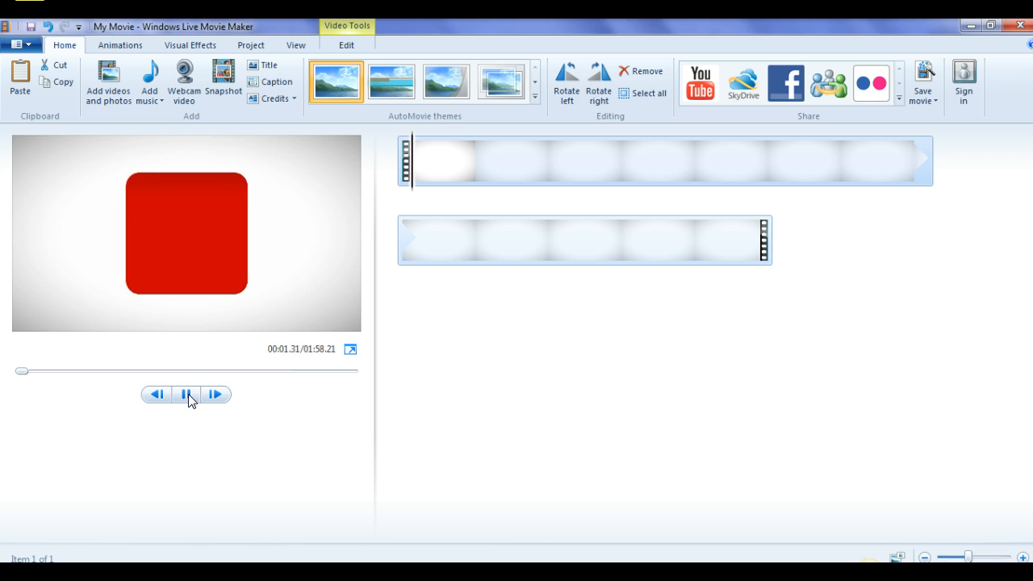
left_click(186, 395)
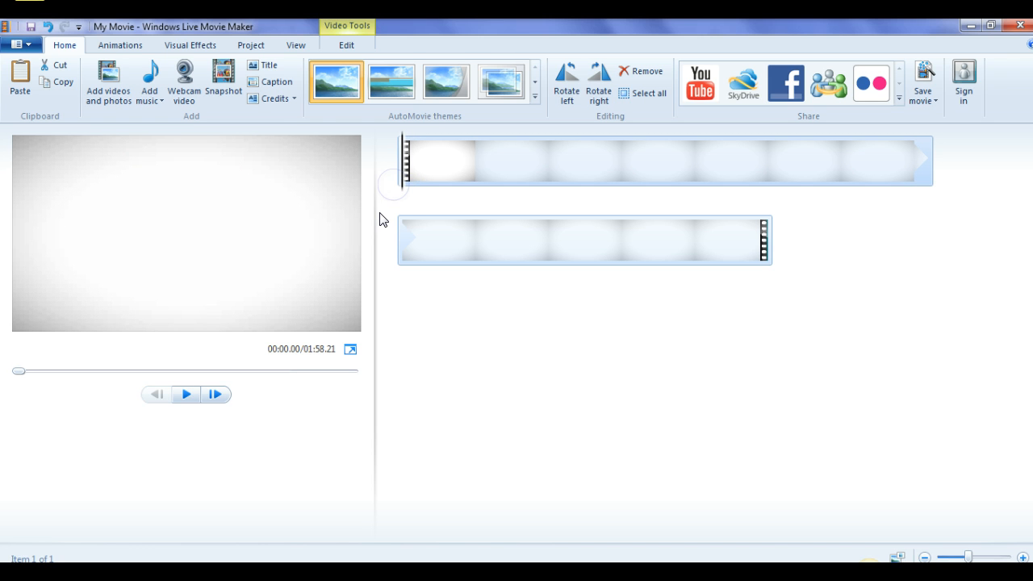
mouse_move(268, 65)
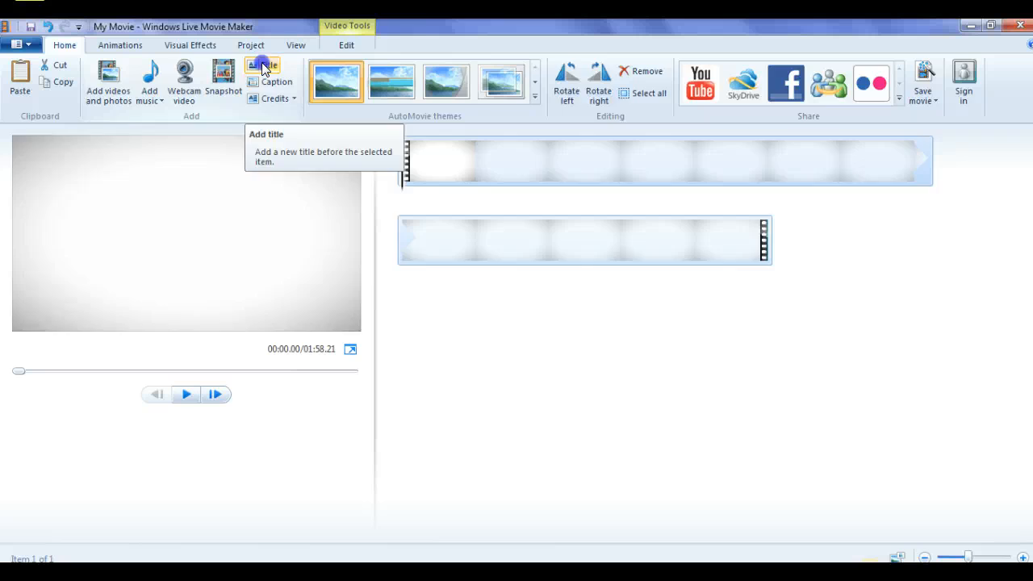
Step: Add an opening title reading 'Kim Phoenix teaches you how positive self talk helps your anxiety'
left_click(263, 72)
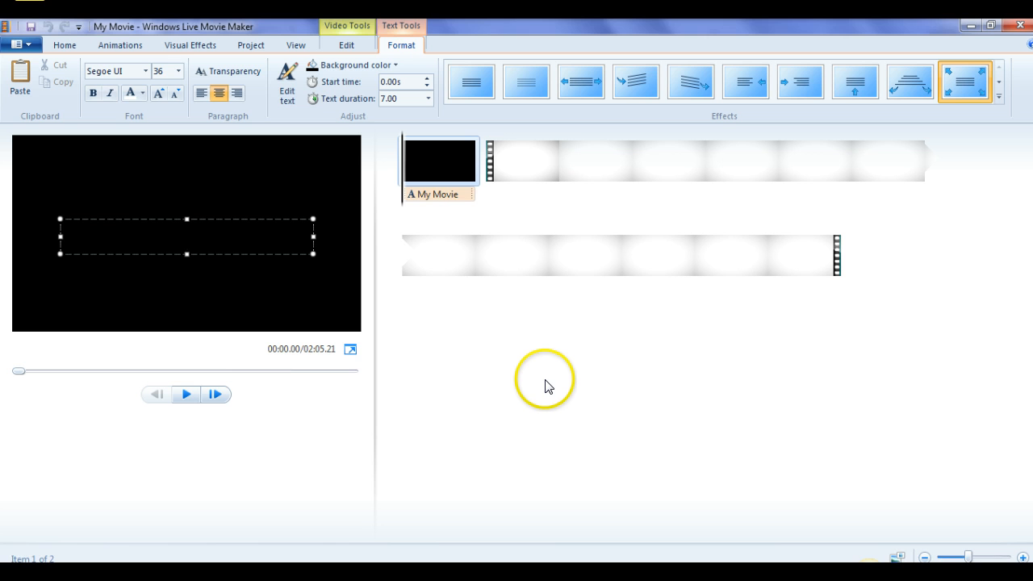
type("Kim Phoenix")
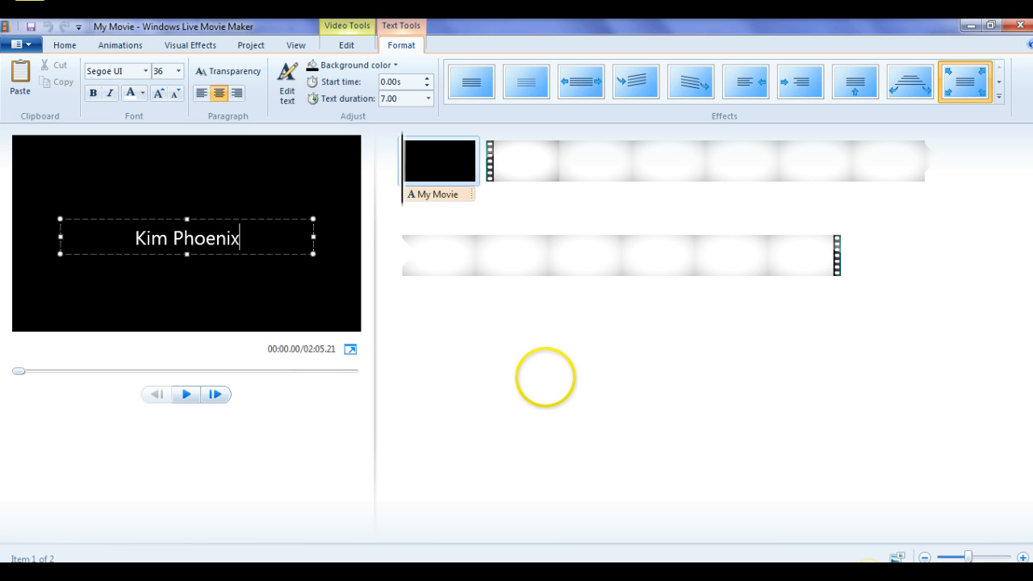
type("teaches")
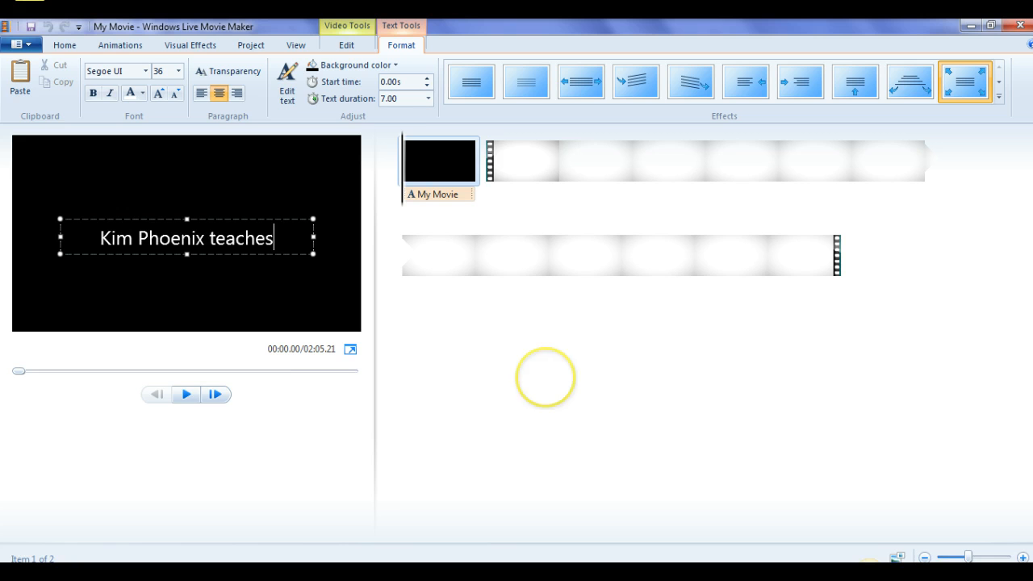
key("BackSpace")
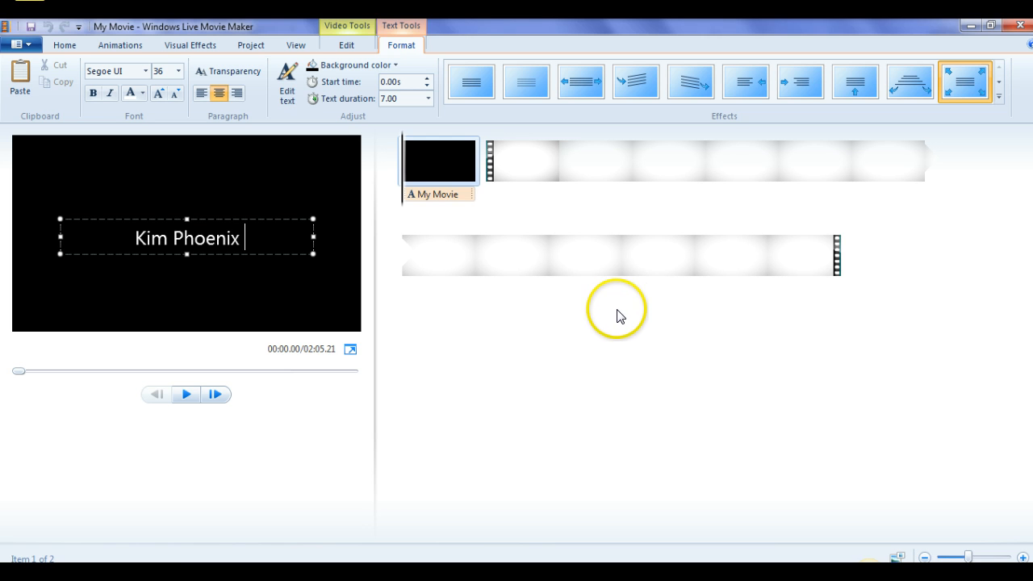
mouse_move(637, 297)
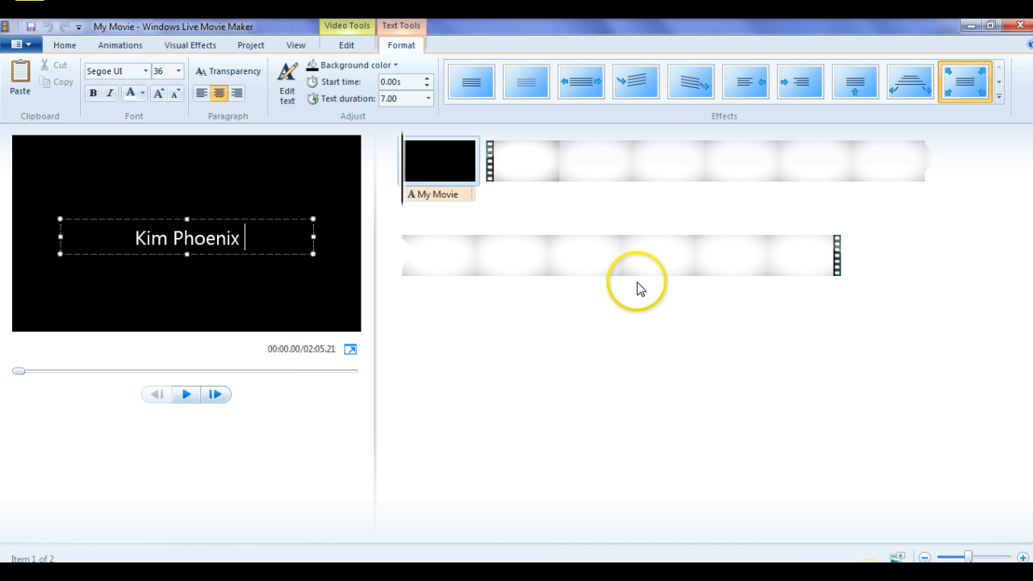
type("teache")
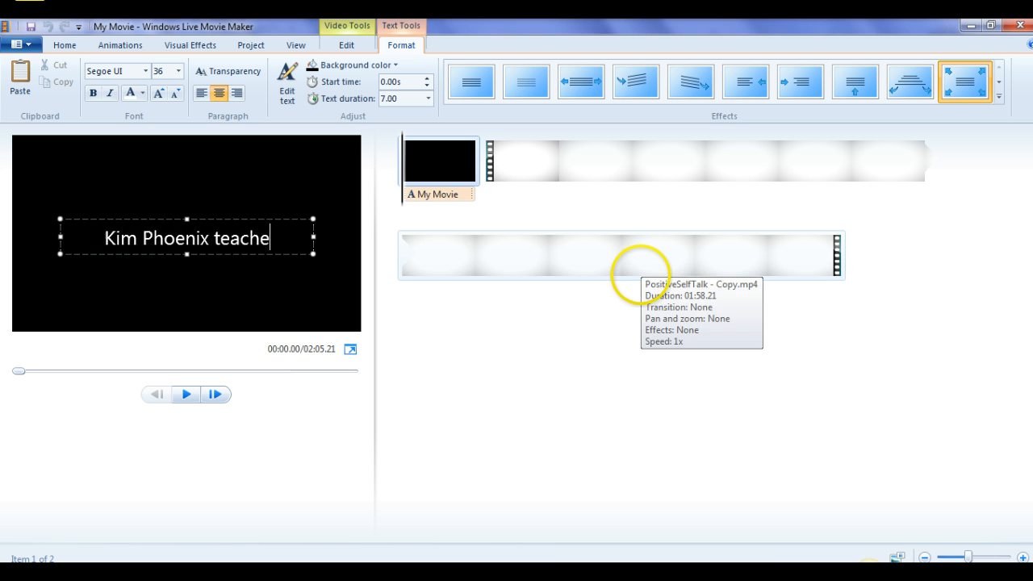
type("s you ho")
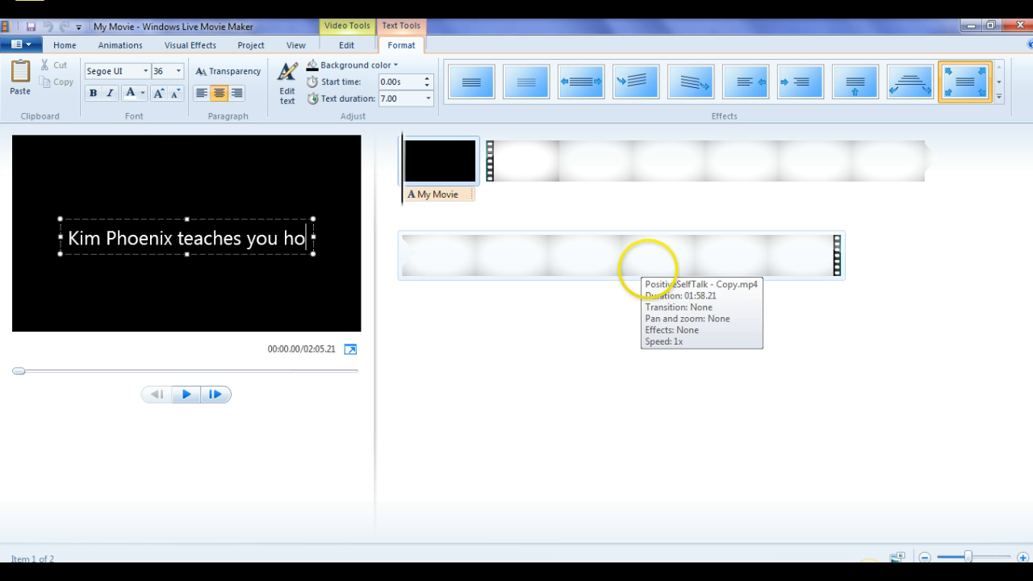
type("w")
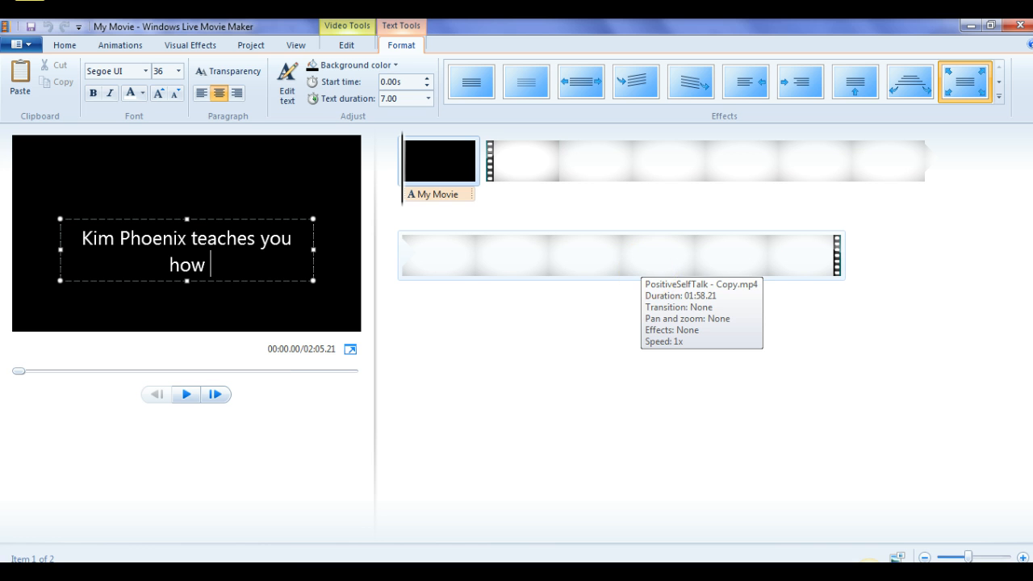
type("positive e")
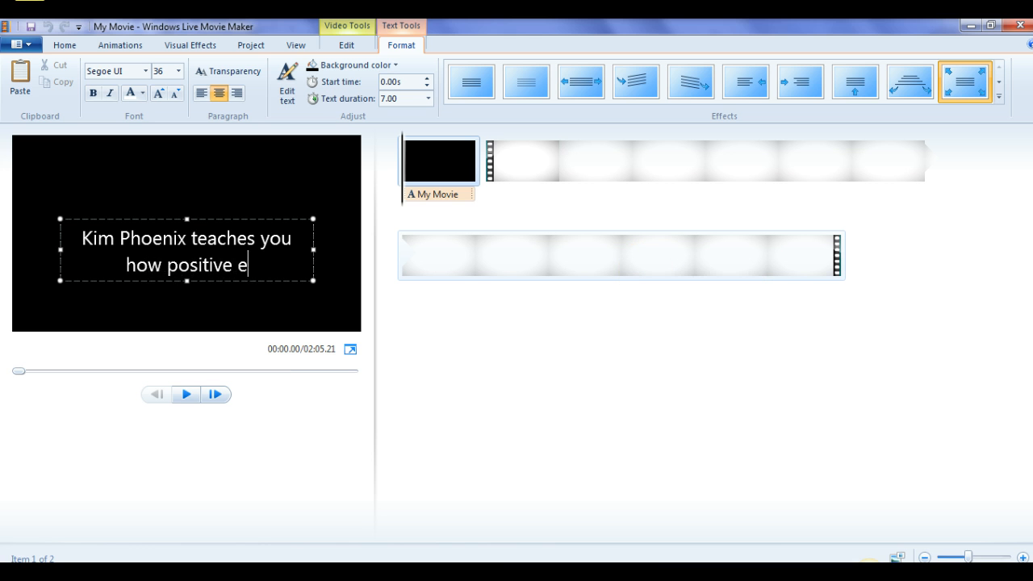
type("self talk")
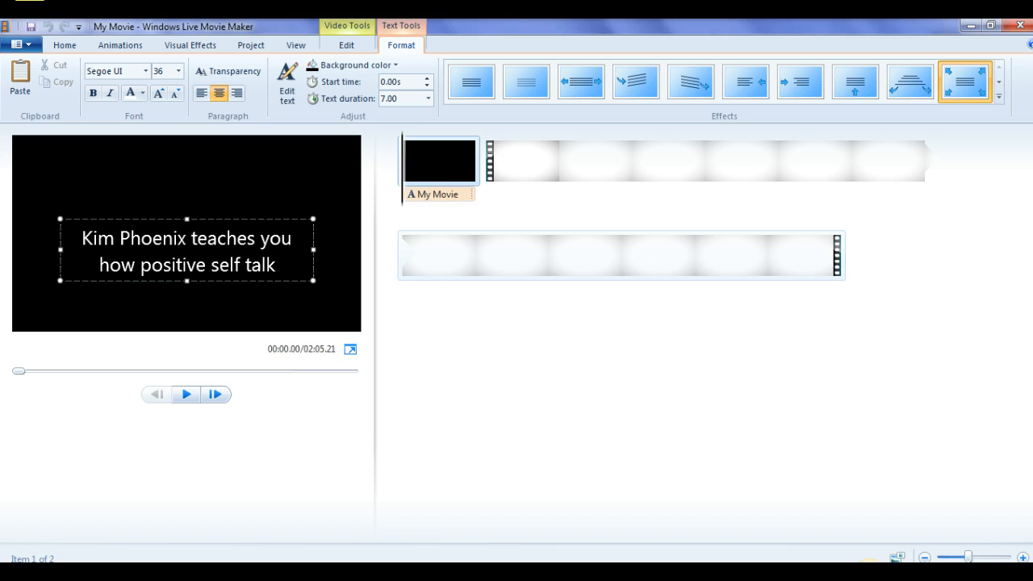
type("helps your an")
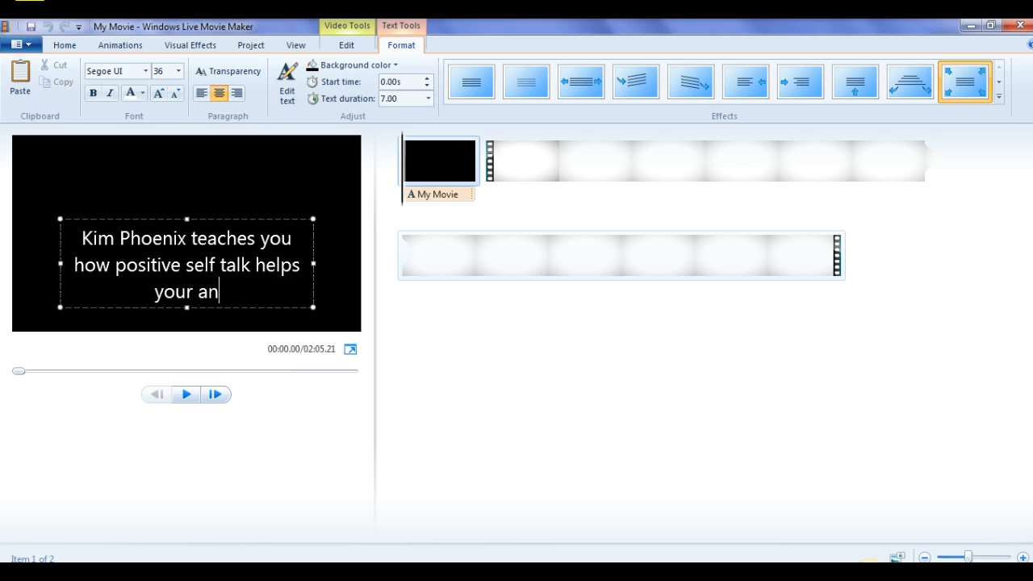
type("xiety")
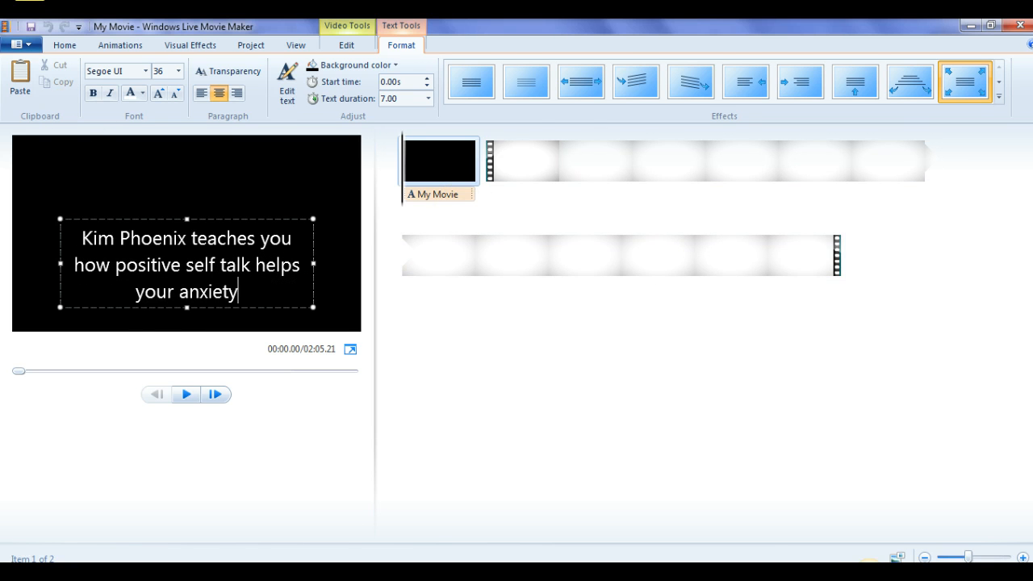
mouse_move(186, 218)
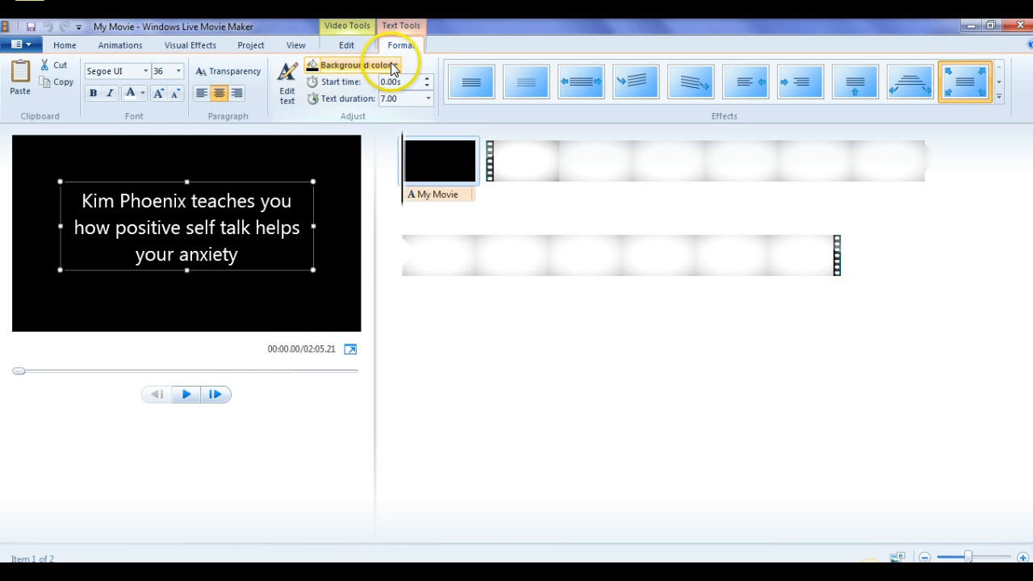
Step: Set the intro title background to light lavender and its text colour to red
left_click(351, 65)
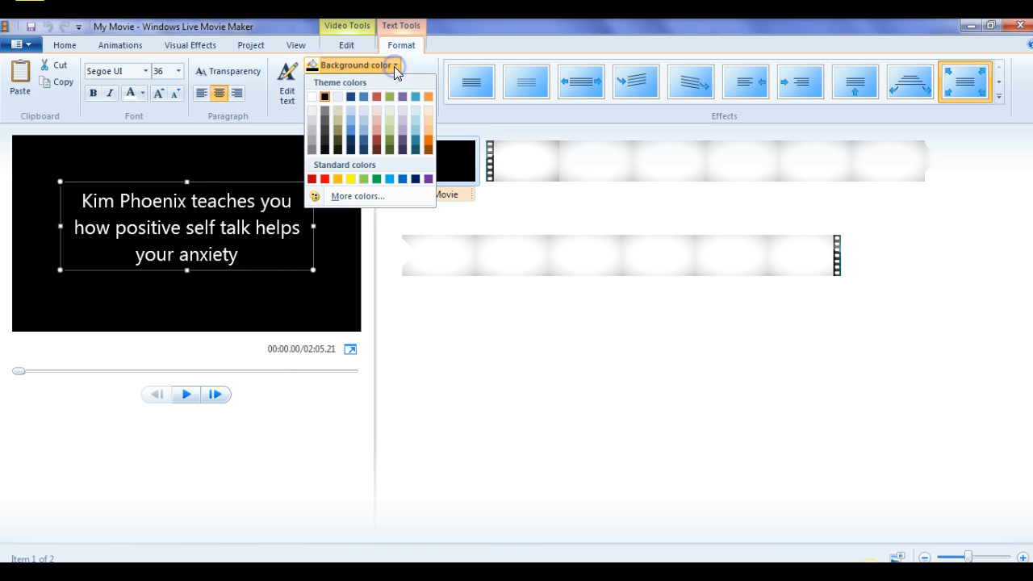
left_click(314, 96)
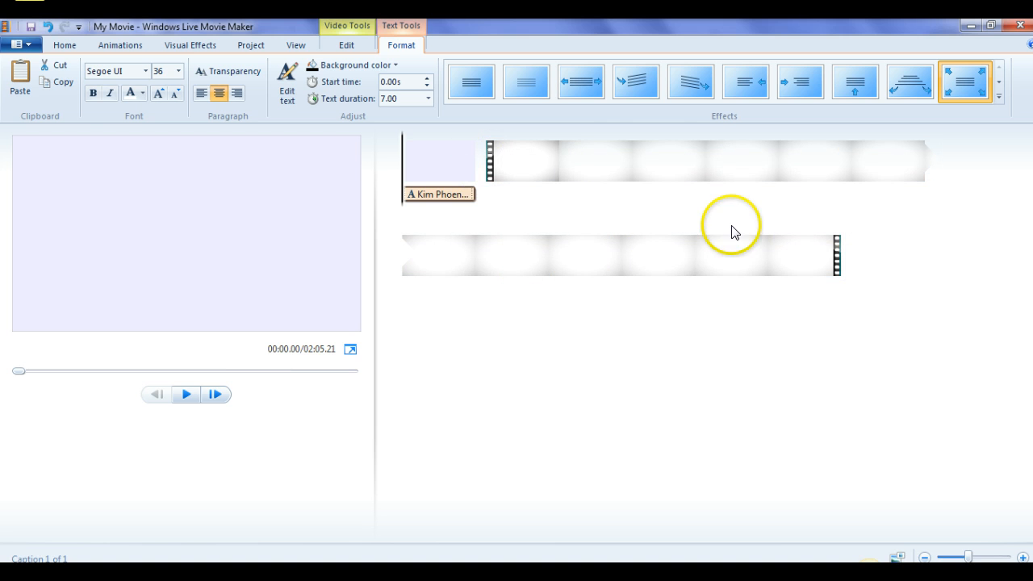
mouse_move(157, 146)
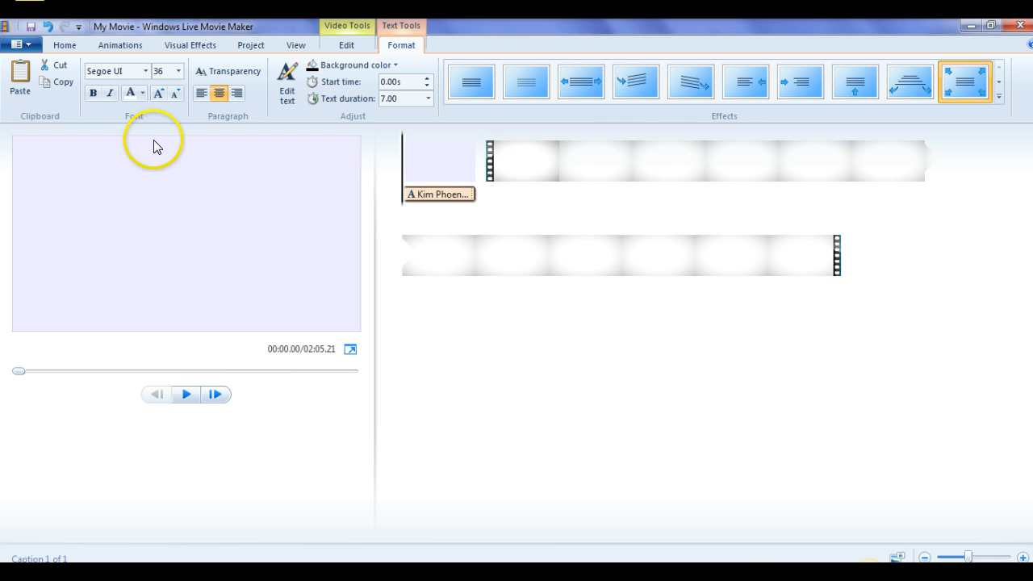
left_click(142, 92)
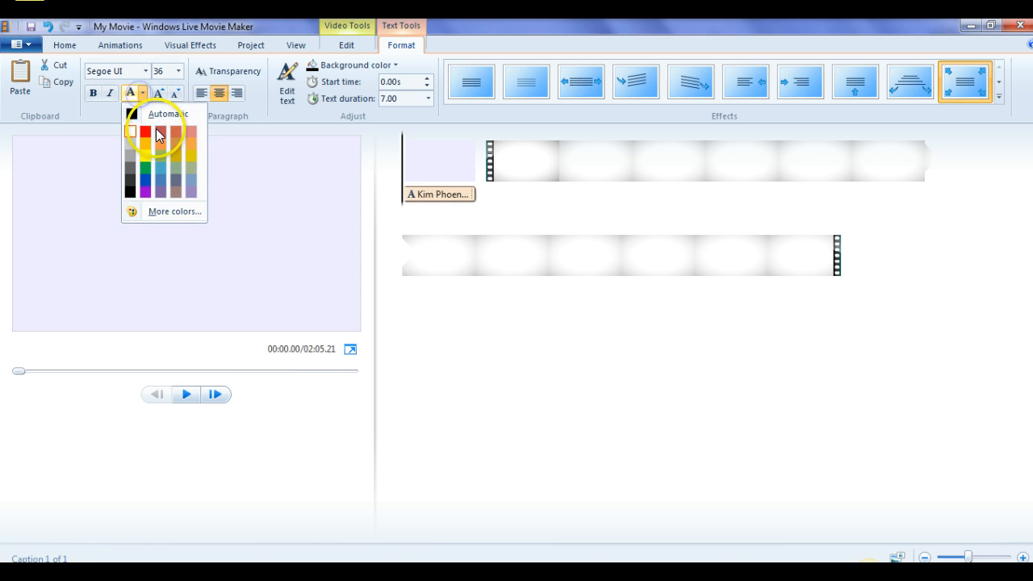
left_click(145, 135)
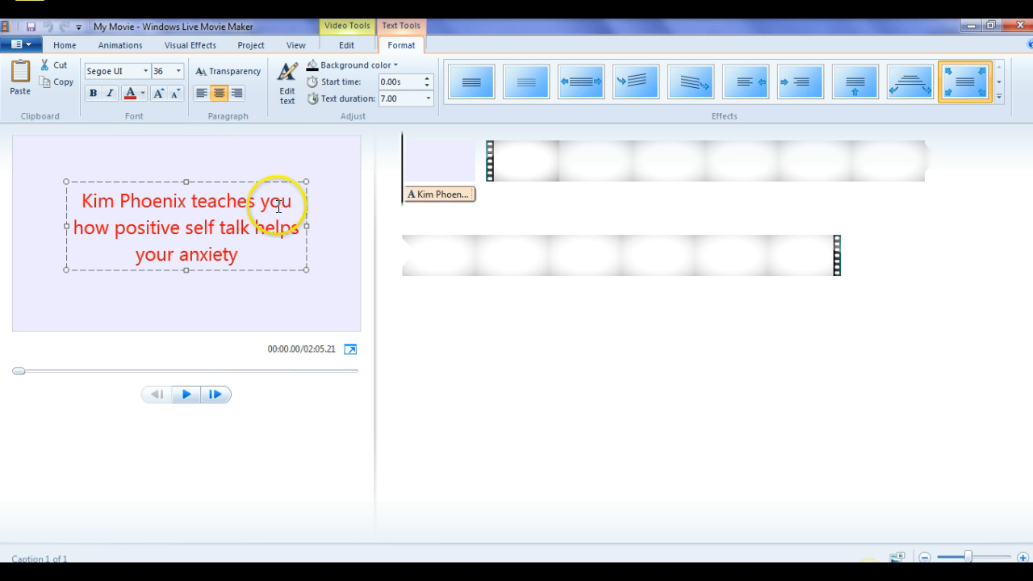
mouse_move(308, 224)
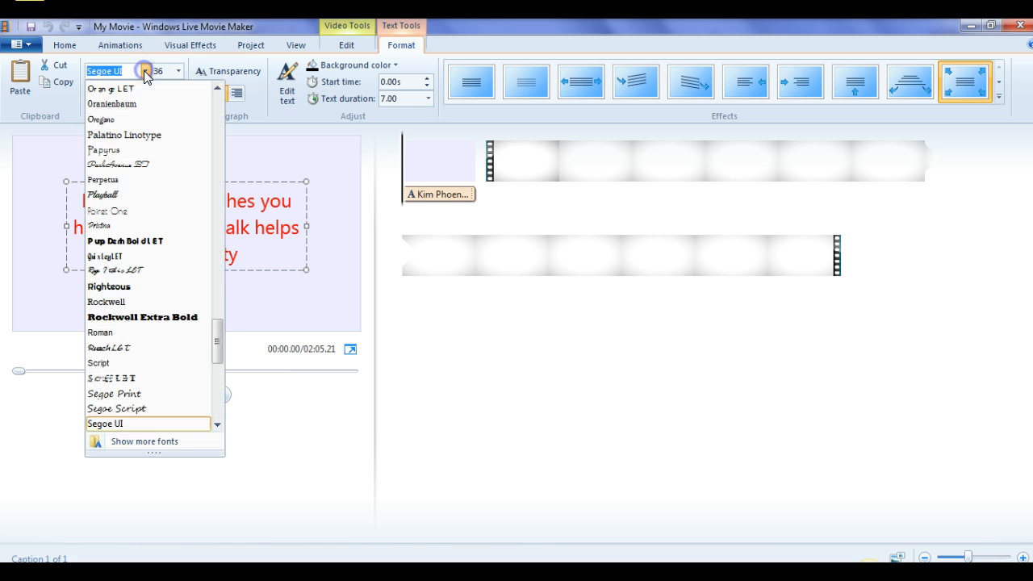
Step: Set the intro title font to Playball
left_click(102, 195)
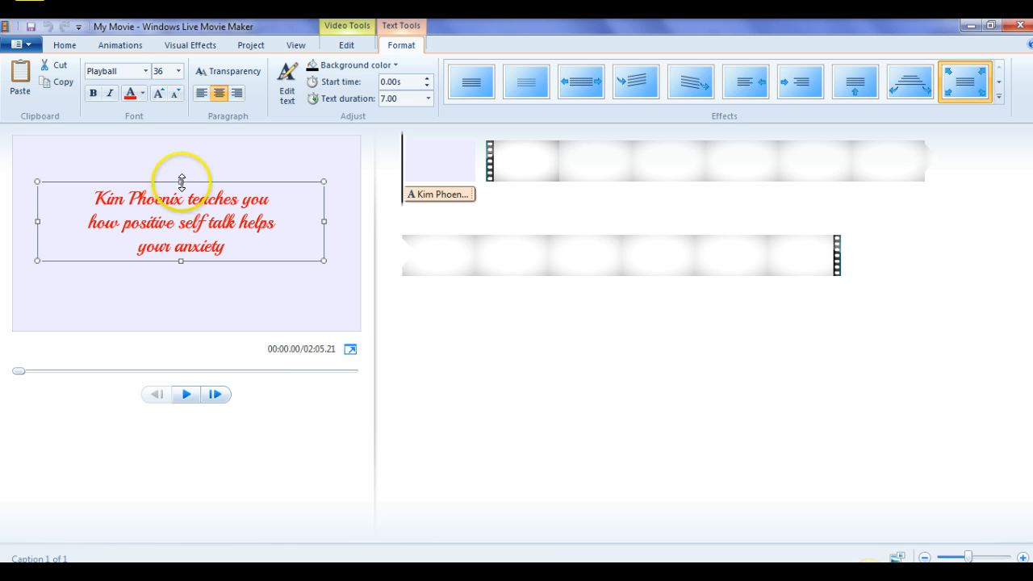
mouse_move(295, 190)
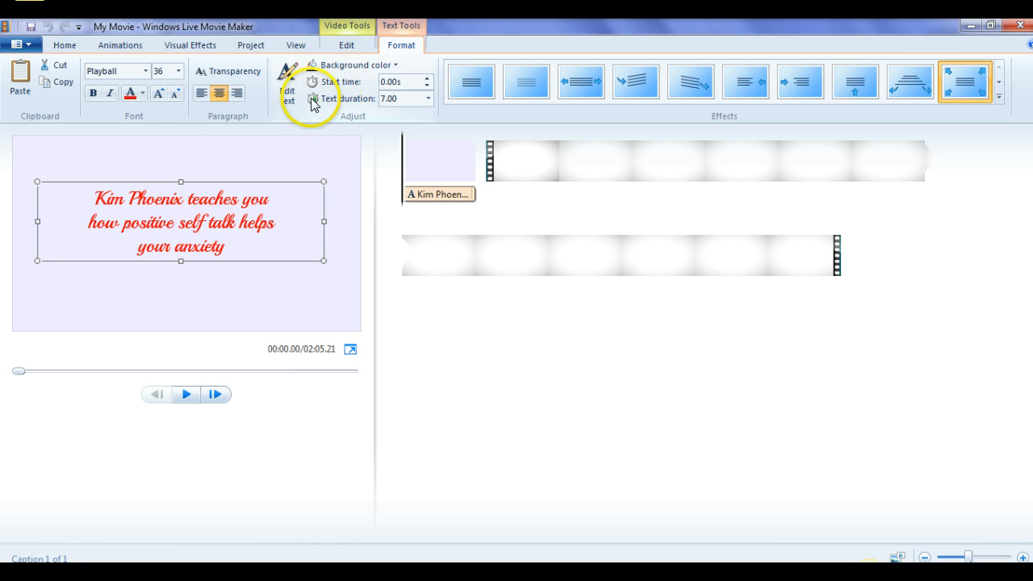
mouse_move(355, 105)
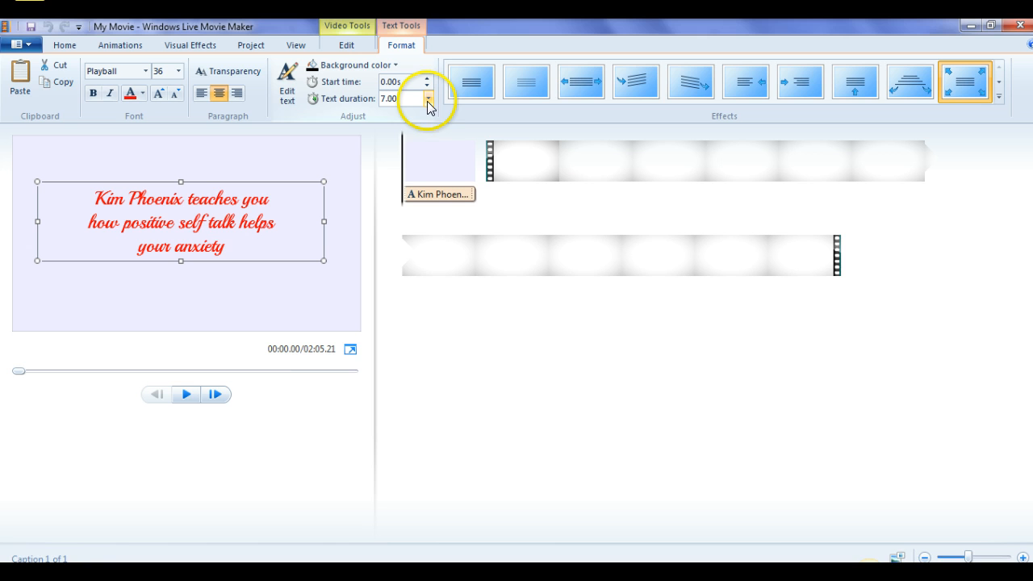
mouse_move(428, 98)
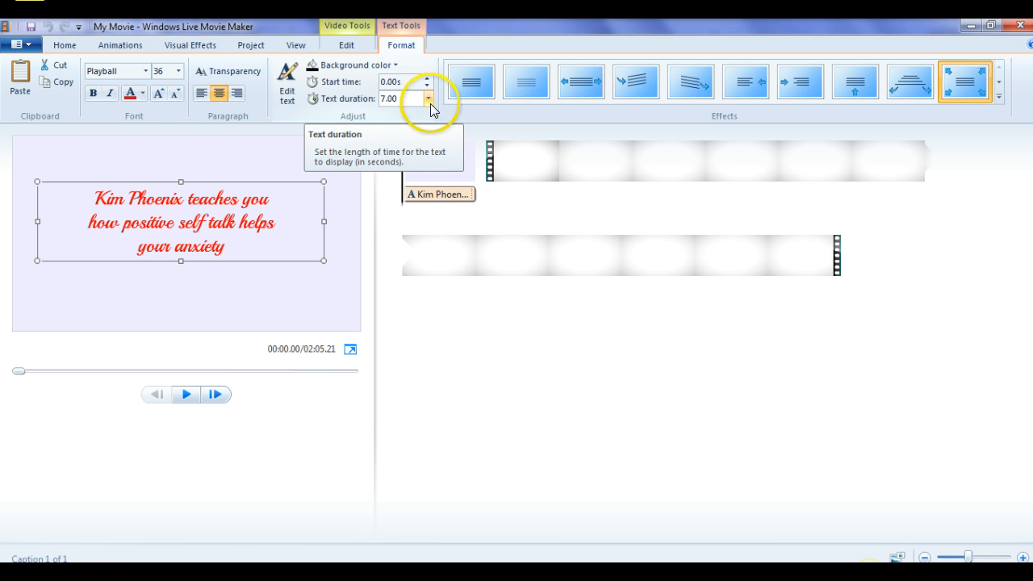
Step: Apply the Flip transition to the opening title slide
left_click(120, 44)
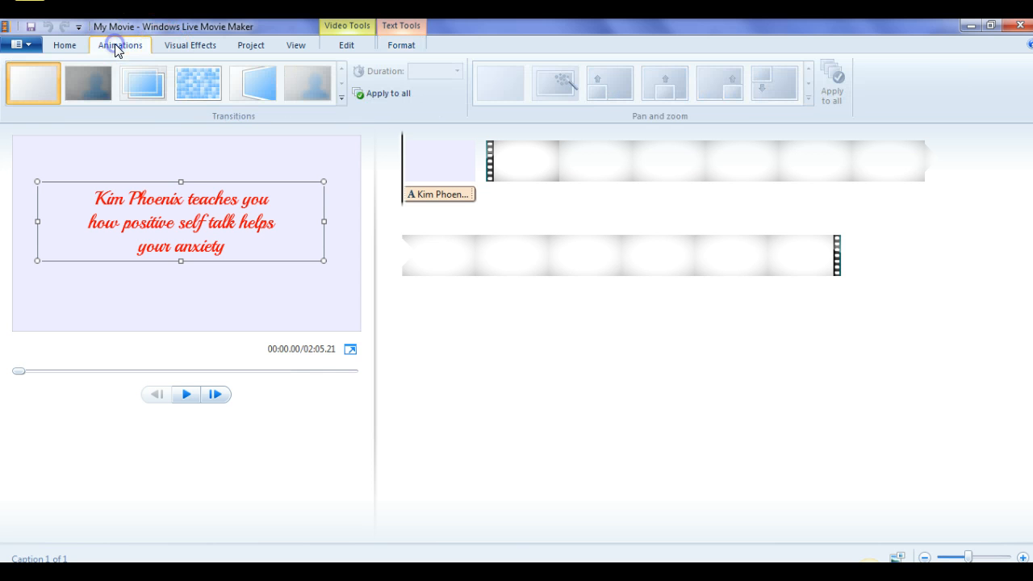
left_click(253, 84)
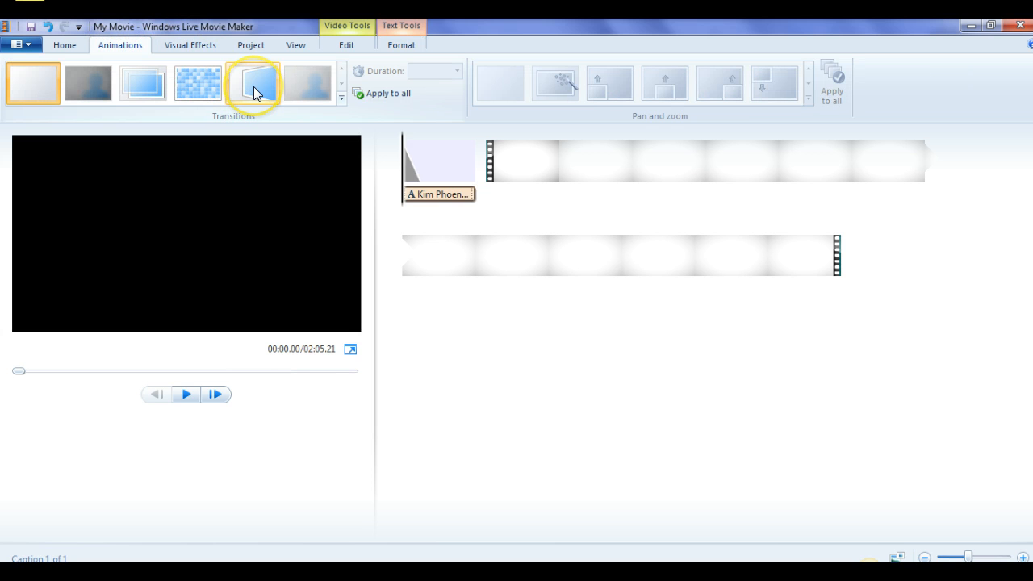
left_click(254, 83)
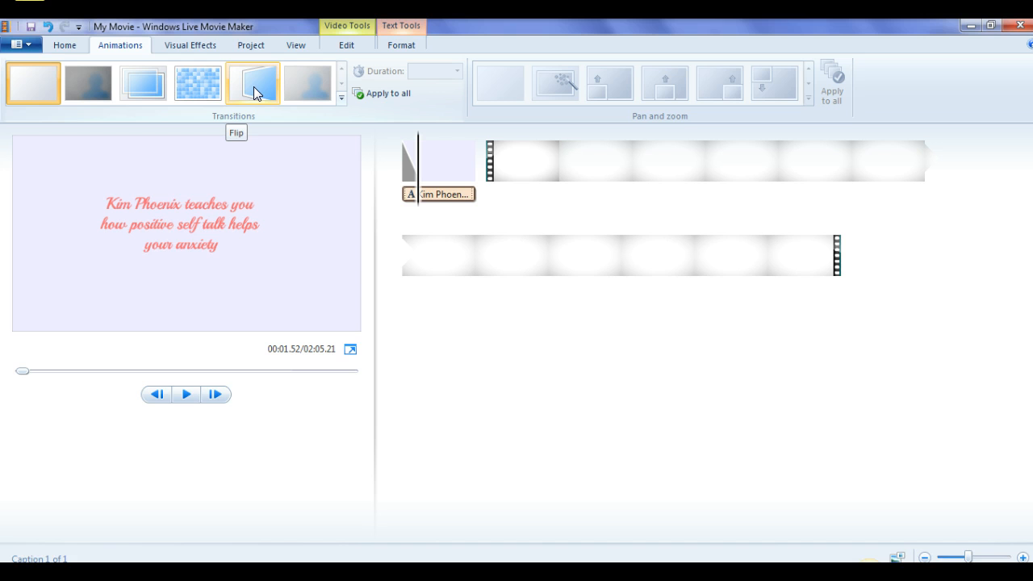
left_click(252, 83)
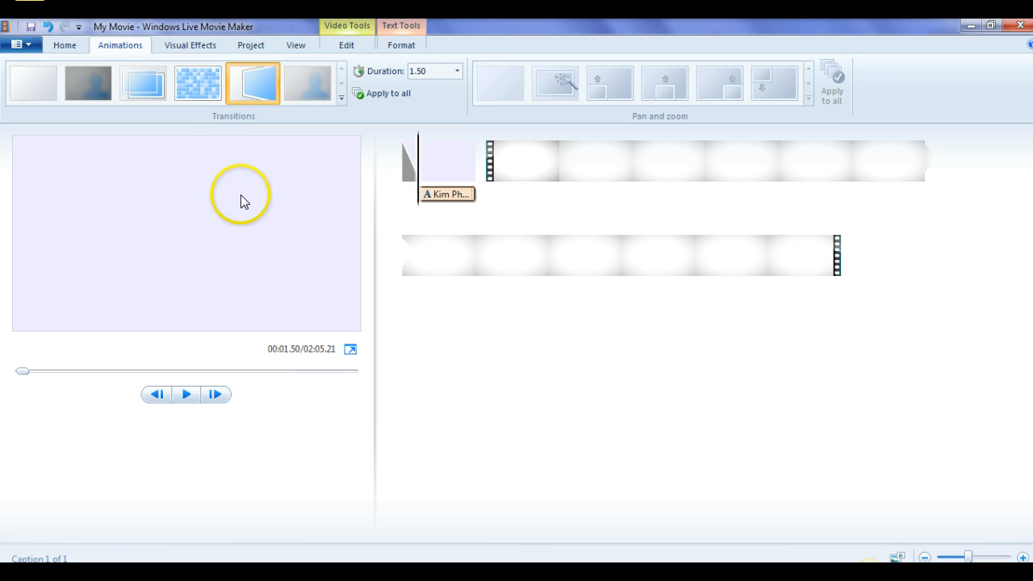
Step: Play the movie preview from the start to watch the Flip transition
left_click(185, 394)
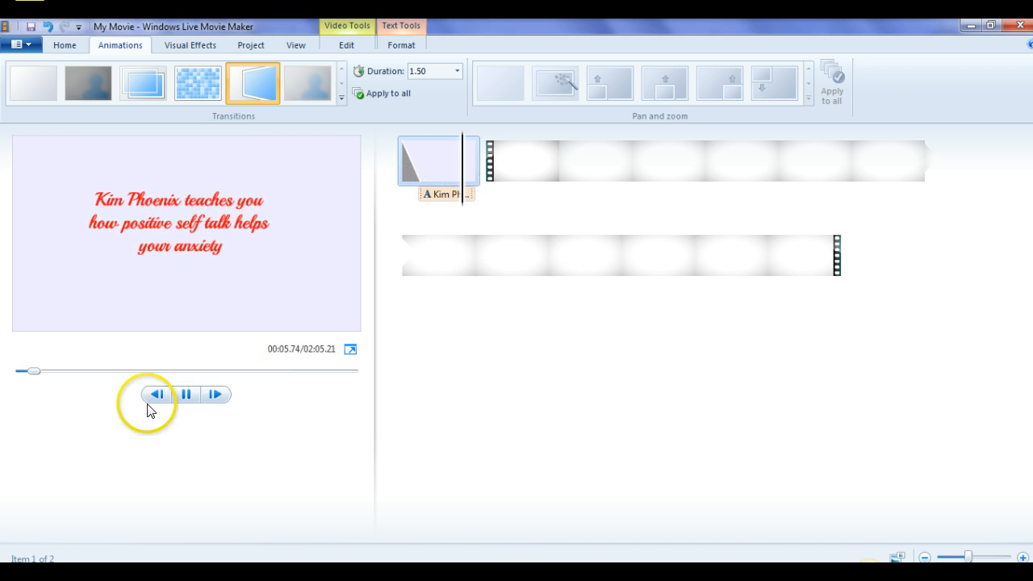
left_click(185, 395)
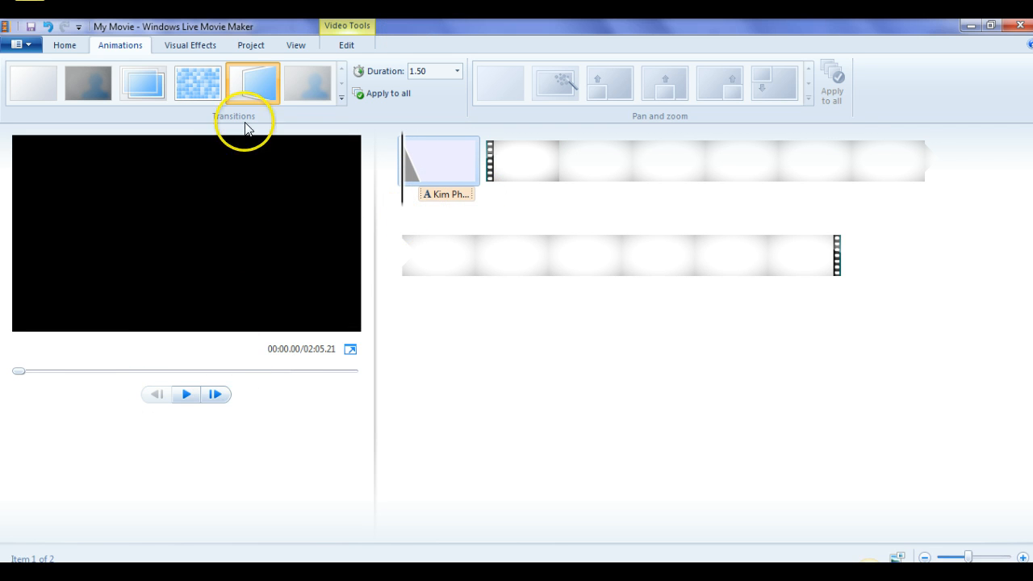
left_click(184, 395)
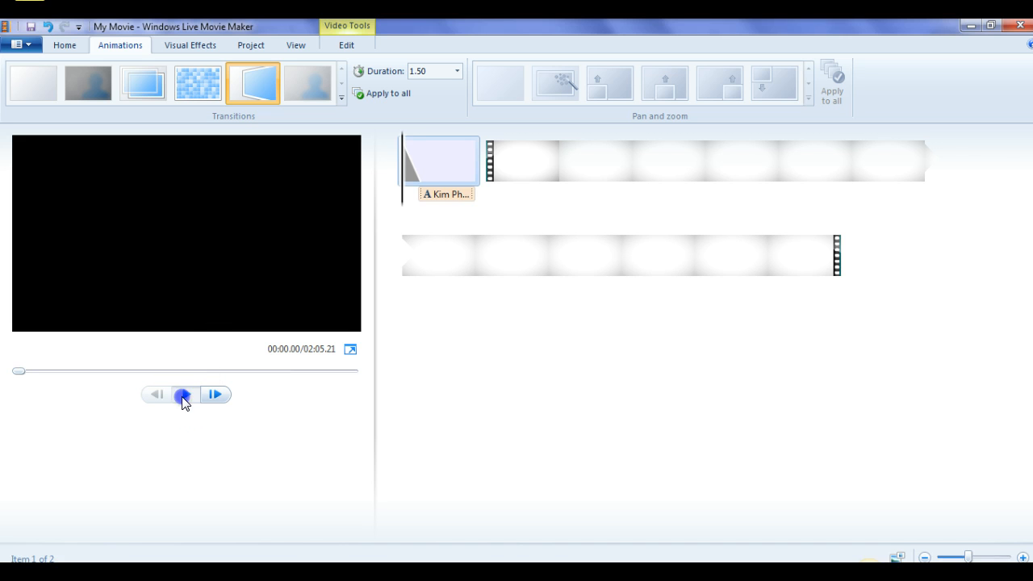
left_click(184, 395)
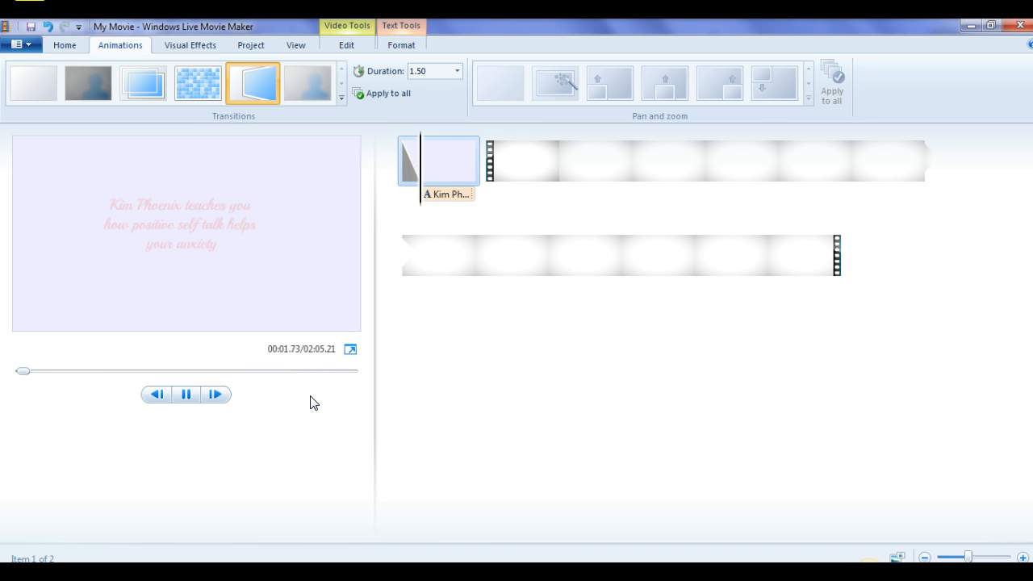
left_click(187, 395)
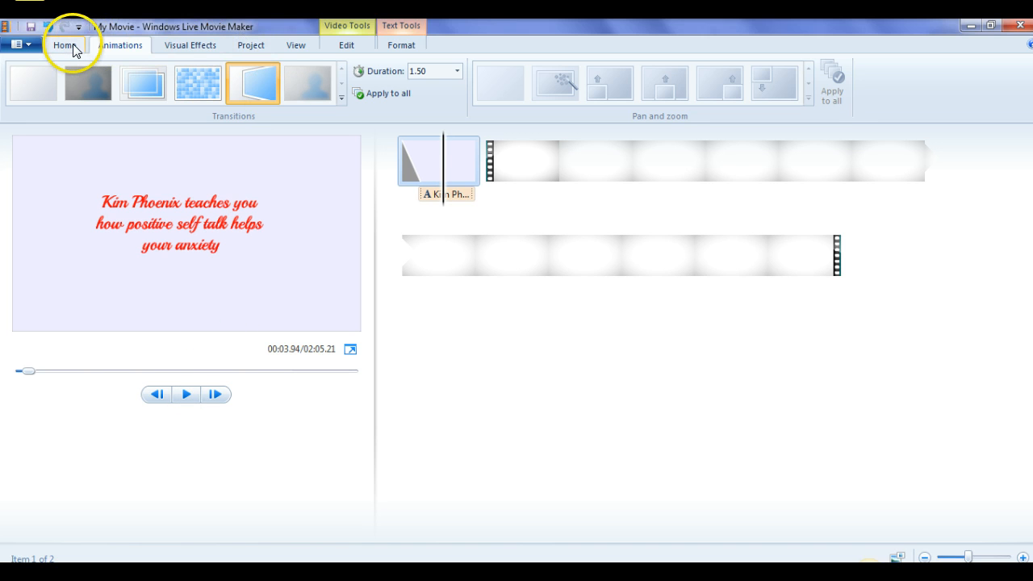
Step: Select the title text and apply a diagonal entrance effect from the Effects gallery
left_click(66, 45)
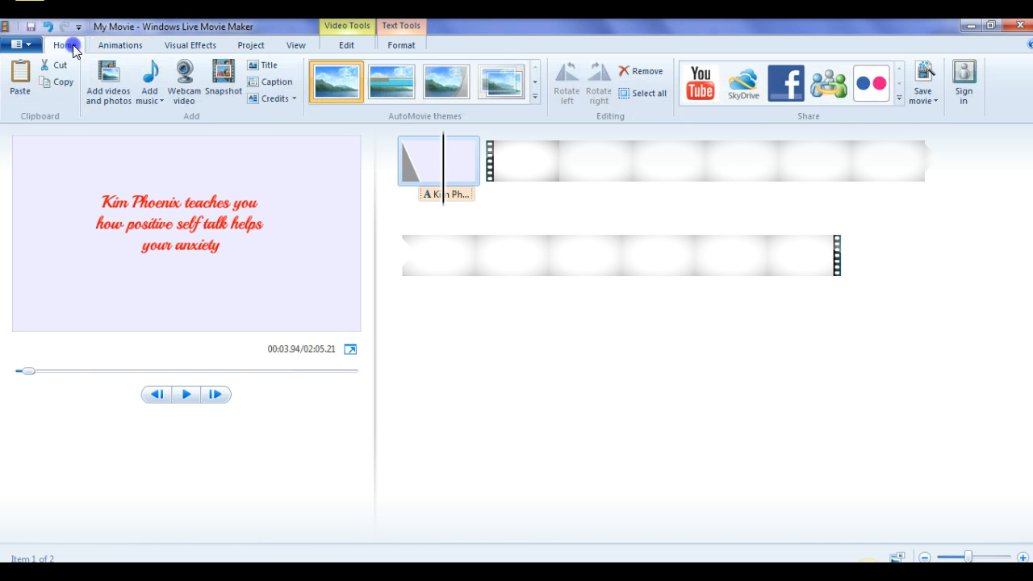
left_click(190, 44)
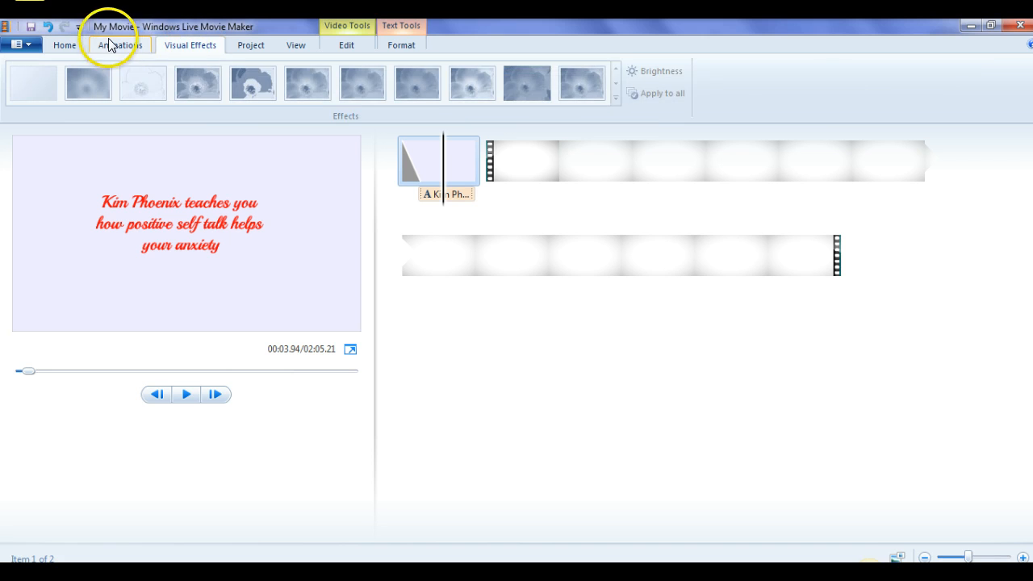
left_click(401, 44)
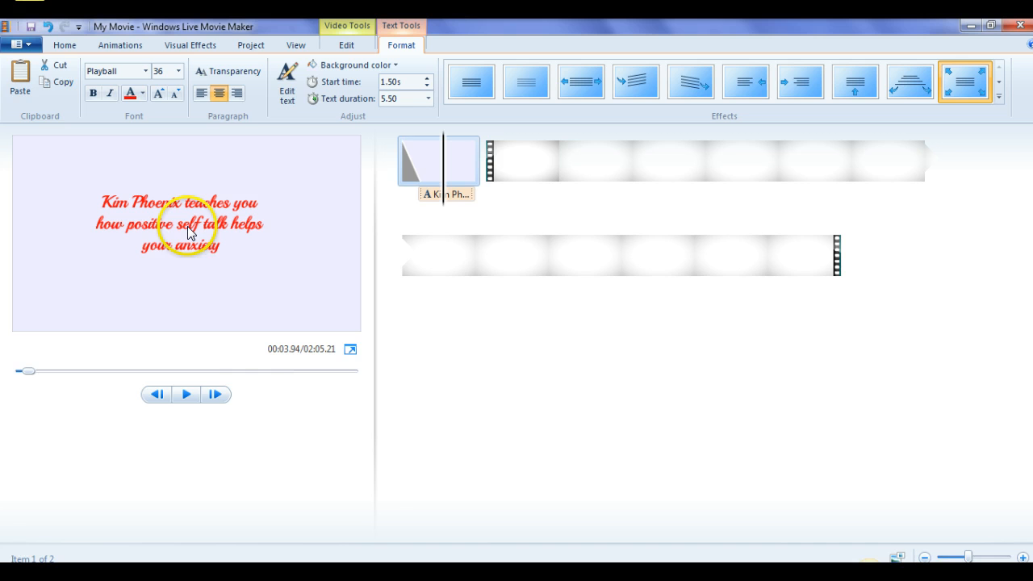
left_click(179, 223)
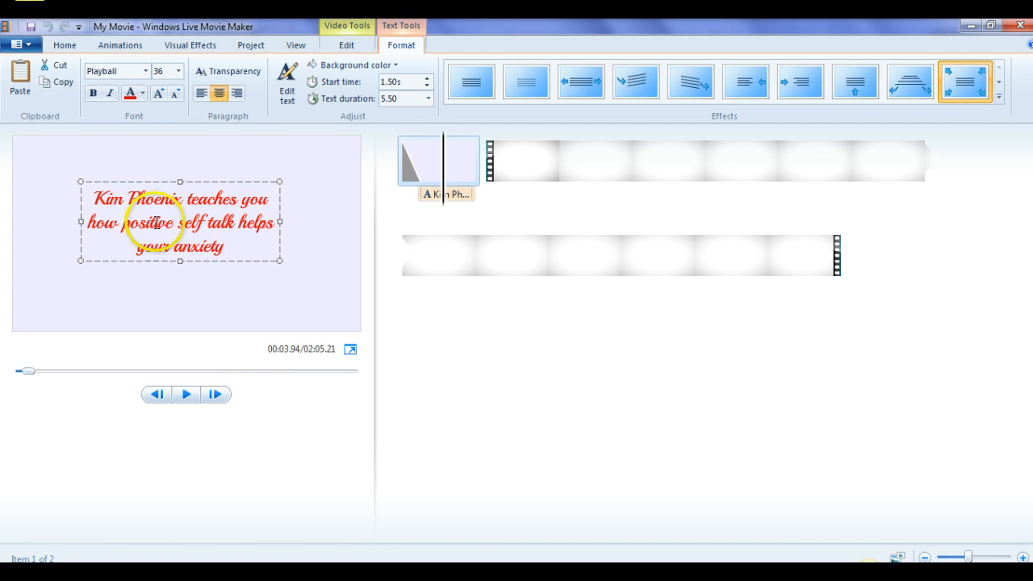
left_click(856, 81)
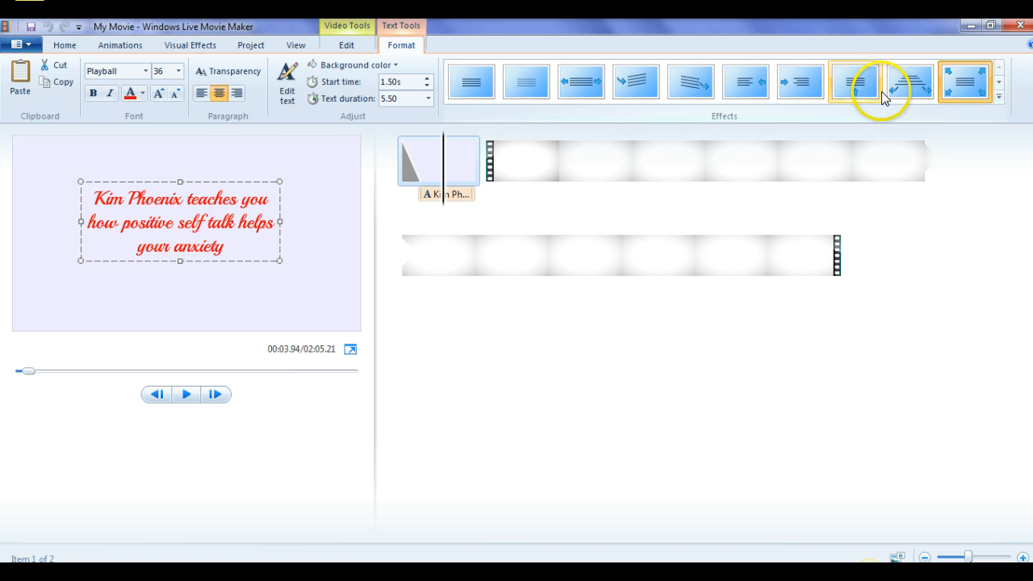
left_click(855, 82)
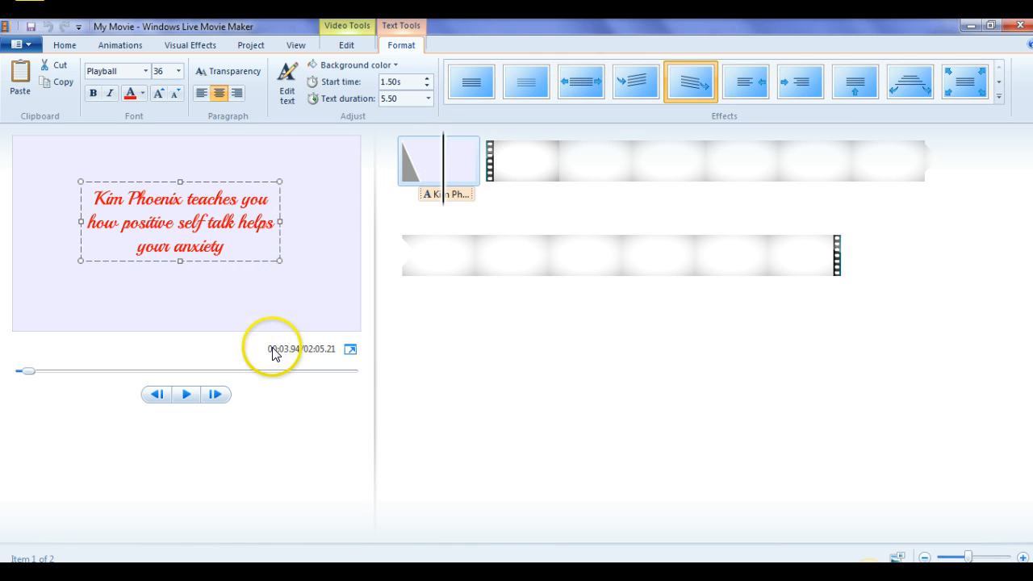
mouse_move(515, 301)
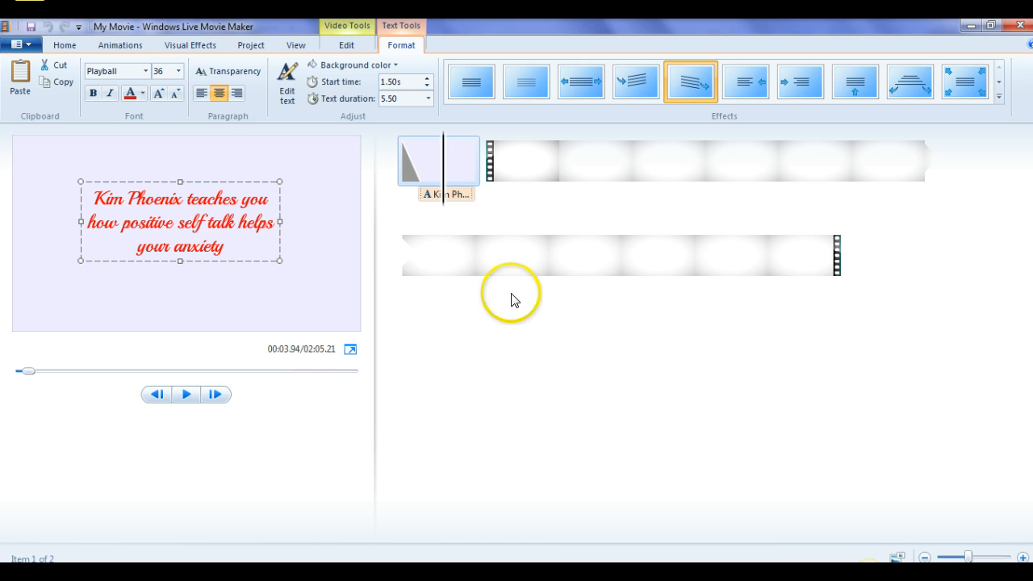
mouse_move(178, 414)
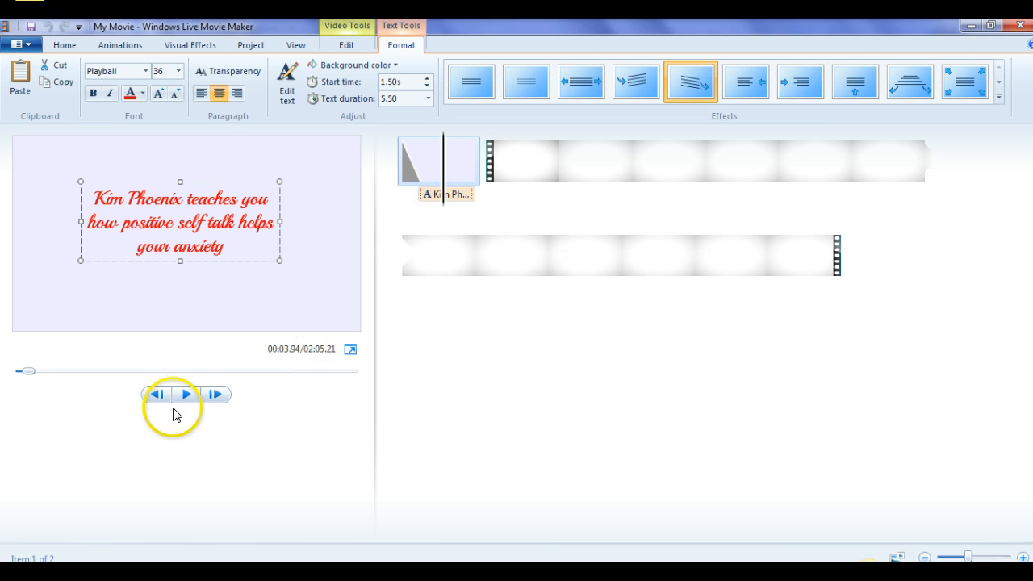
Step: Play past the title and stop at the 'made worse by His thoughts' scene, 18.54 s
left_click(186, 395)
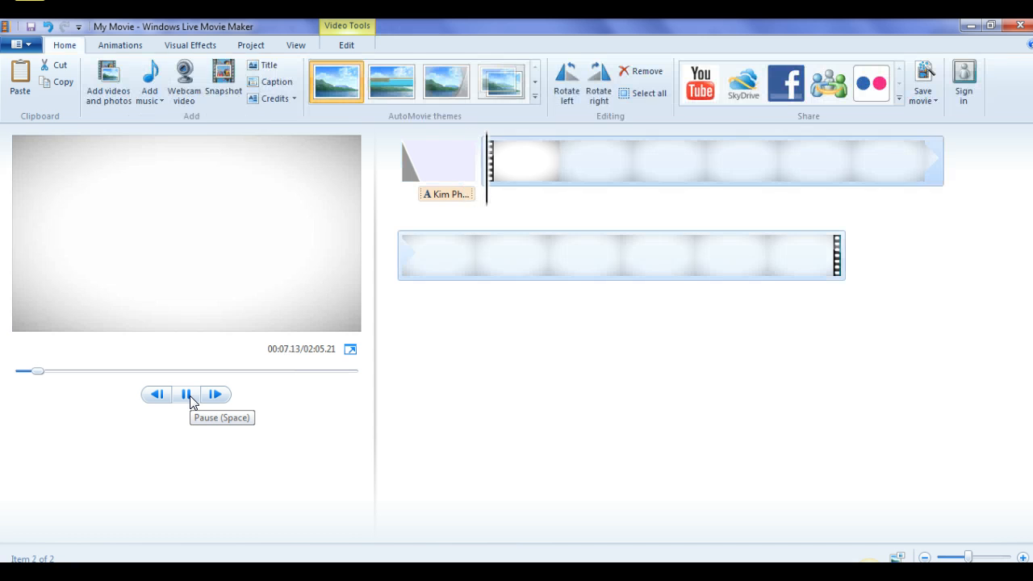
left_click(187, 395)
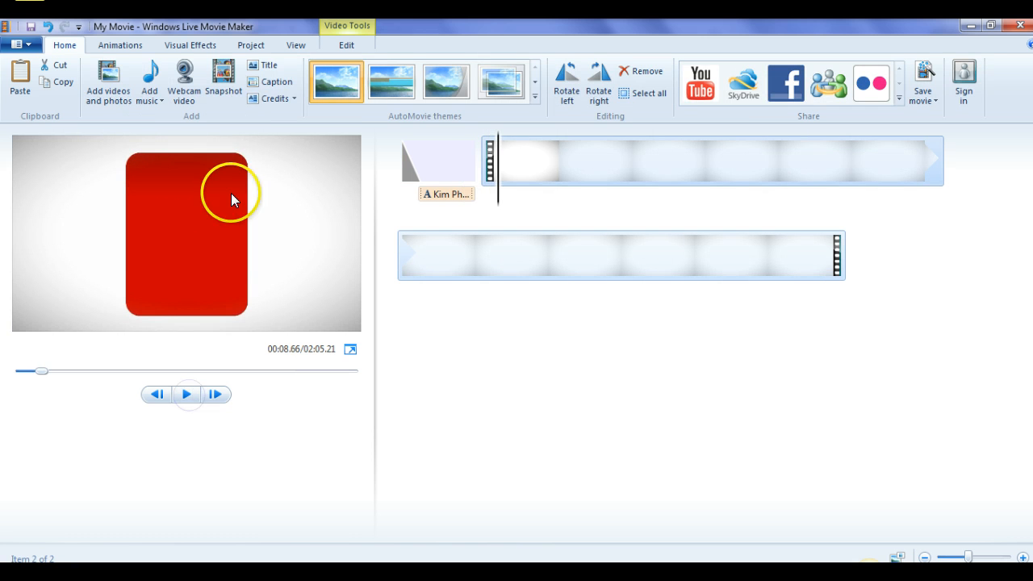
mouse_move(463, 212)
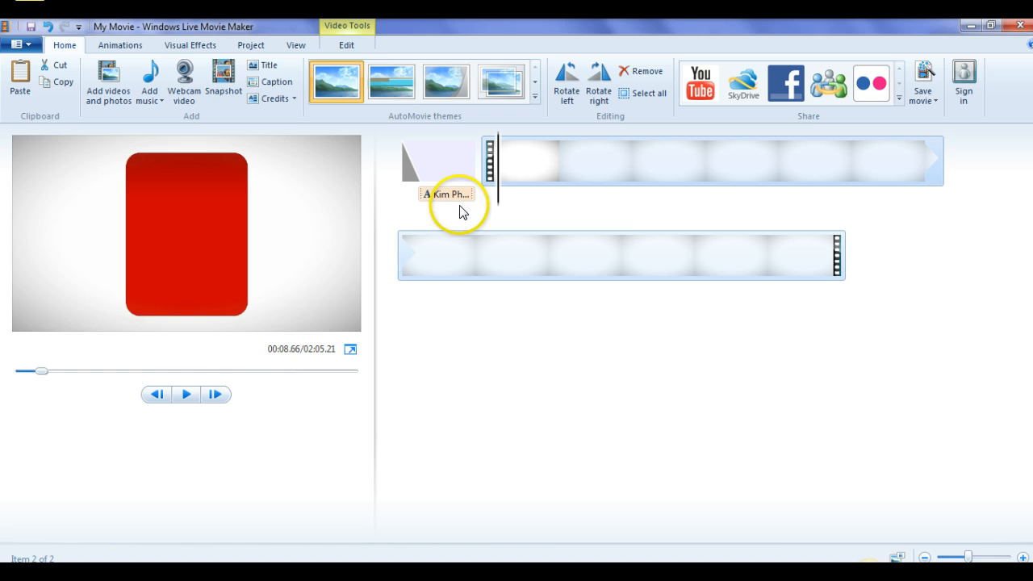
mouse_move(502, 204)
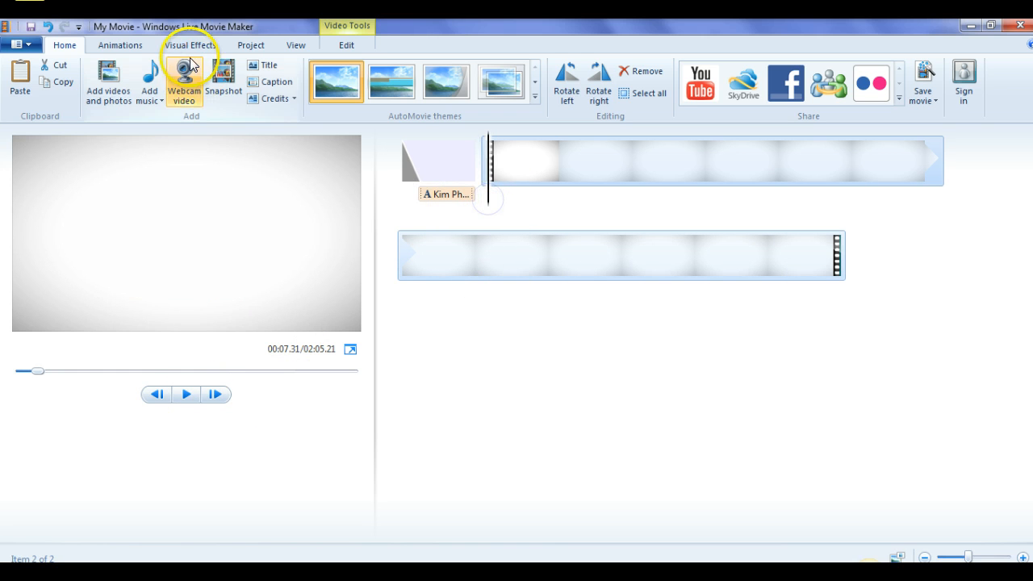
left_click(119, 45)
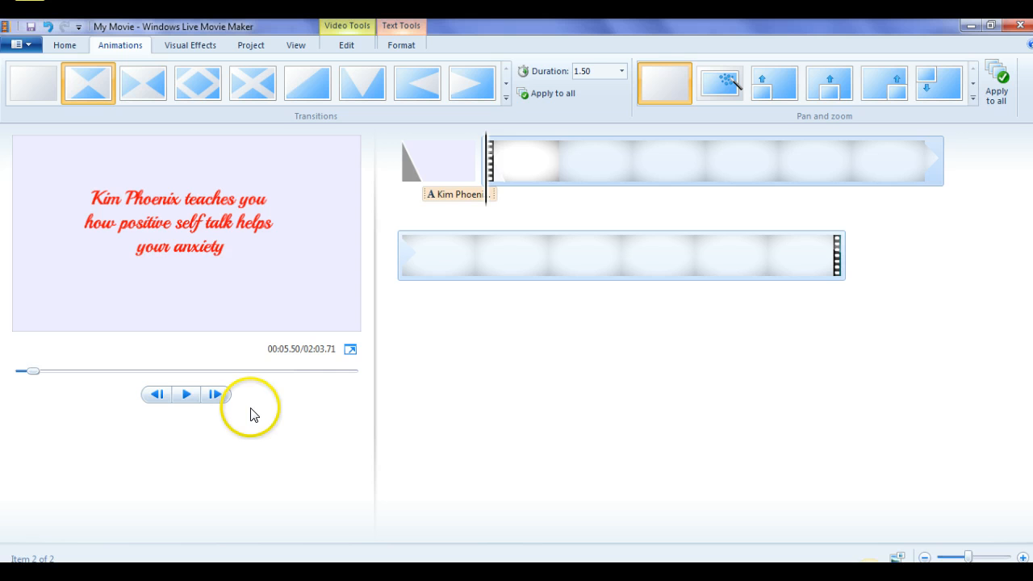
left_click(186, 395)
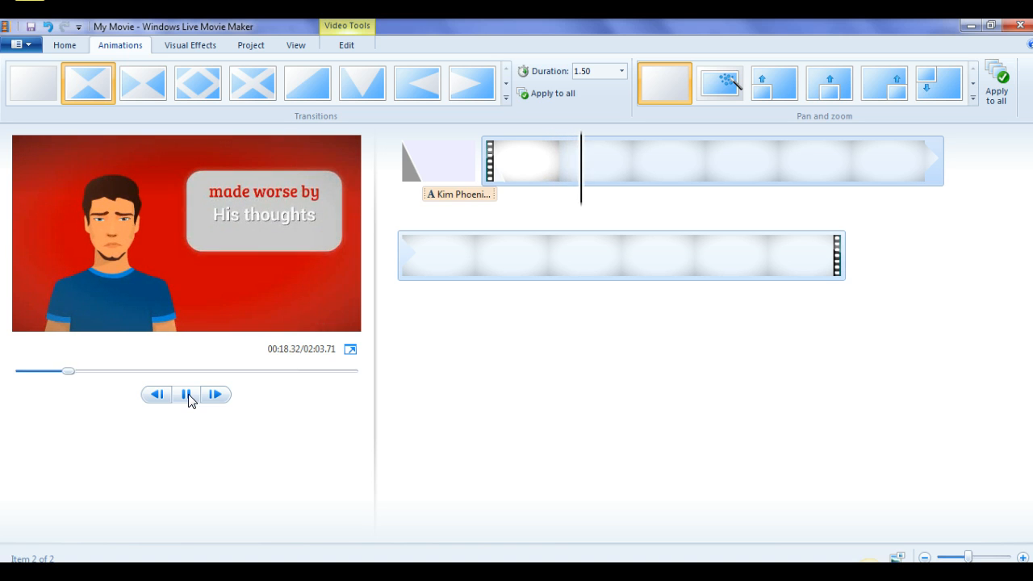
left_click(187, 394)
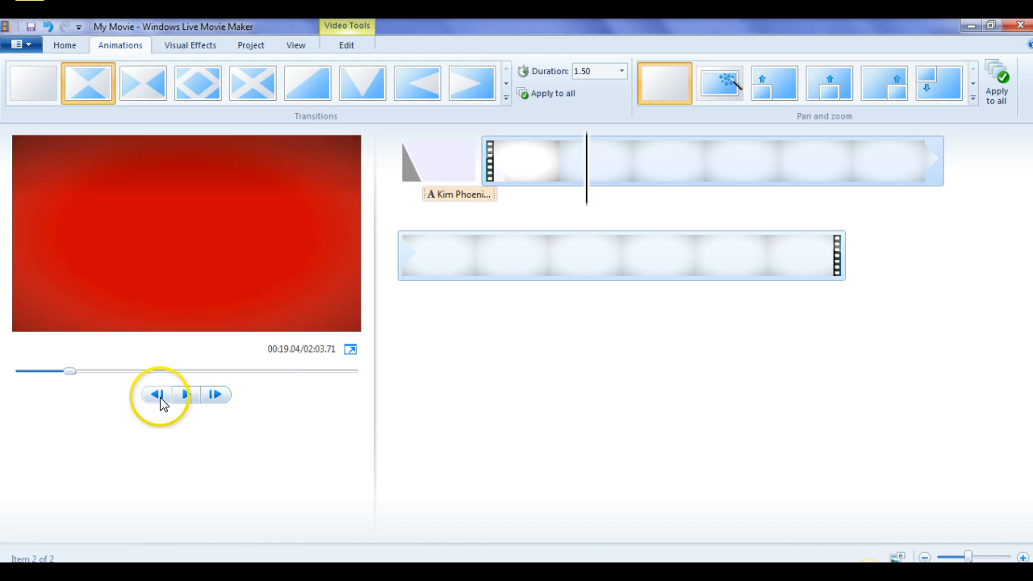
left_click(156, 395)
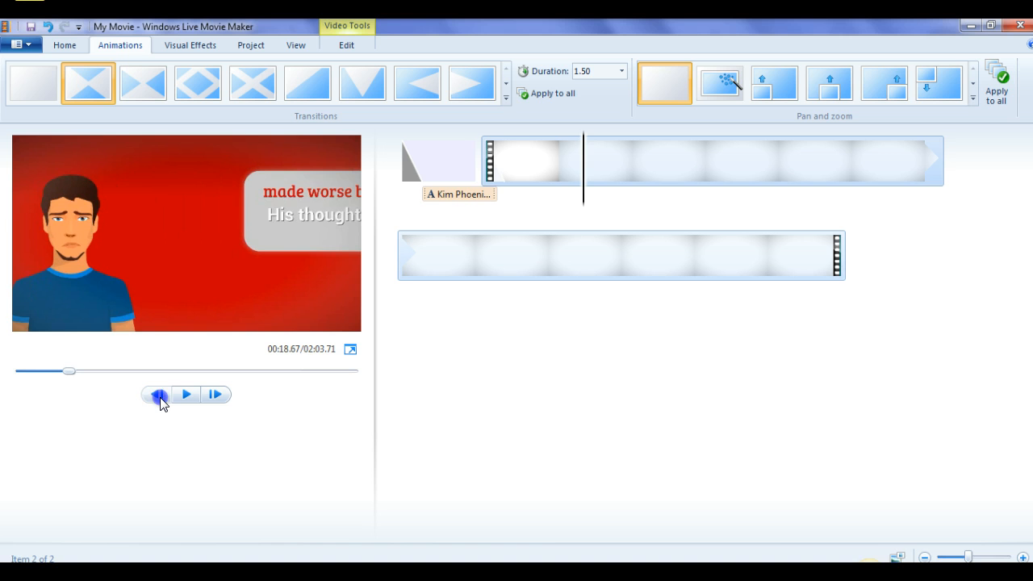
left_click(159, 394)
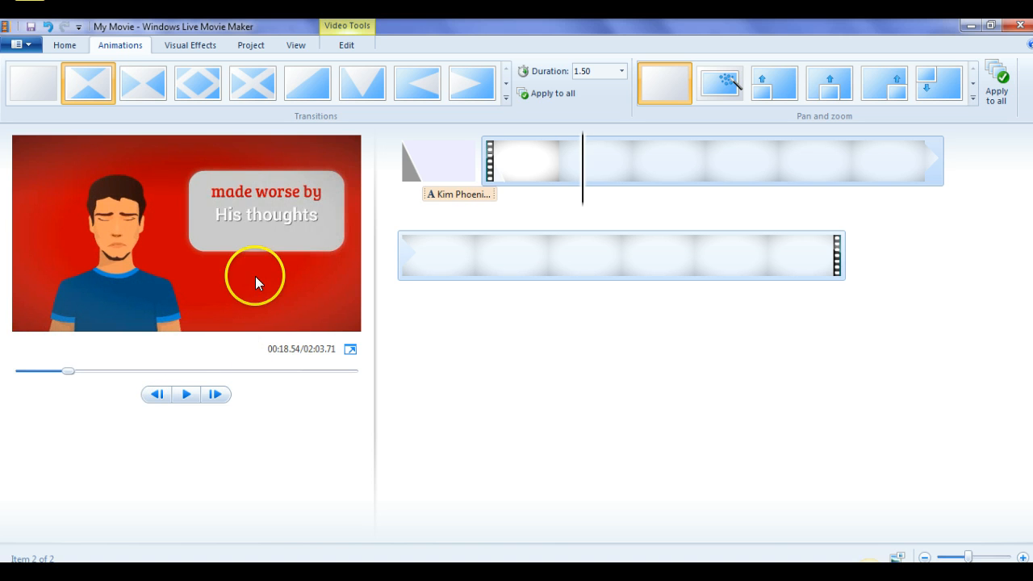
mouse_move(355, 261)
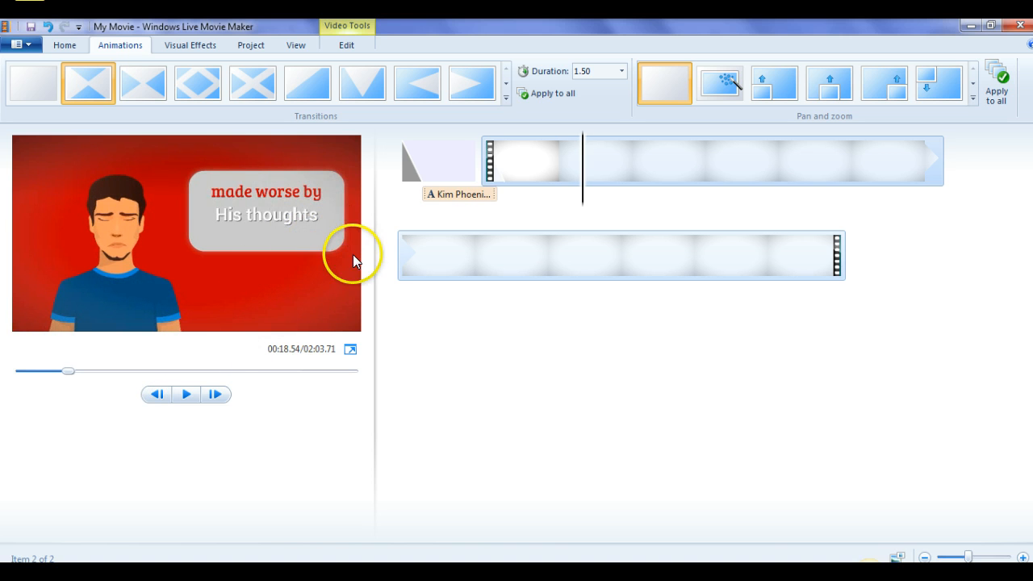
mouse_move(222, 288)
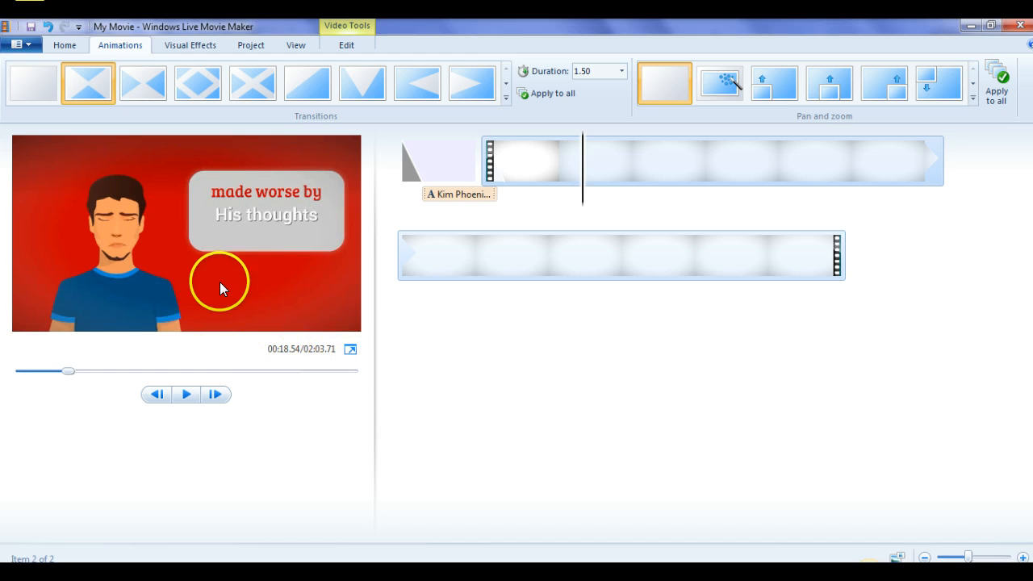
mouse_move(371, 29)
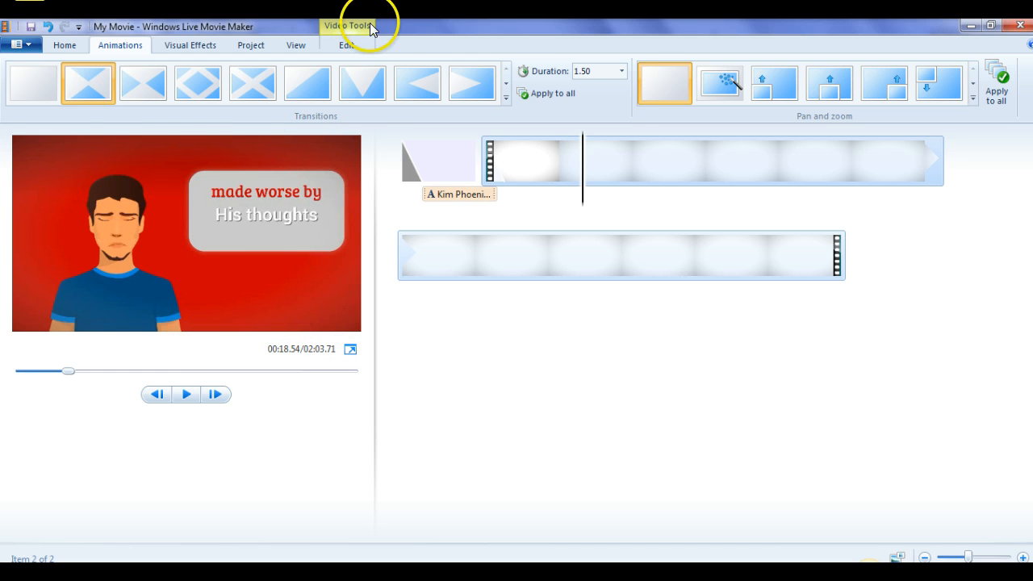
left_click(346, 44)
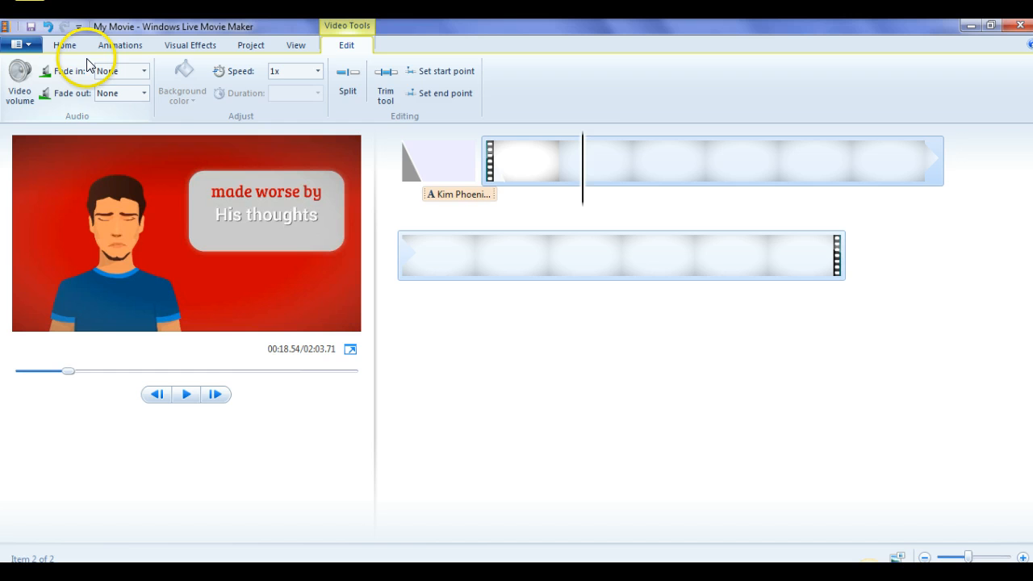
left_click(65, 45)
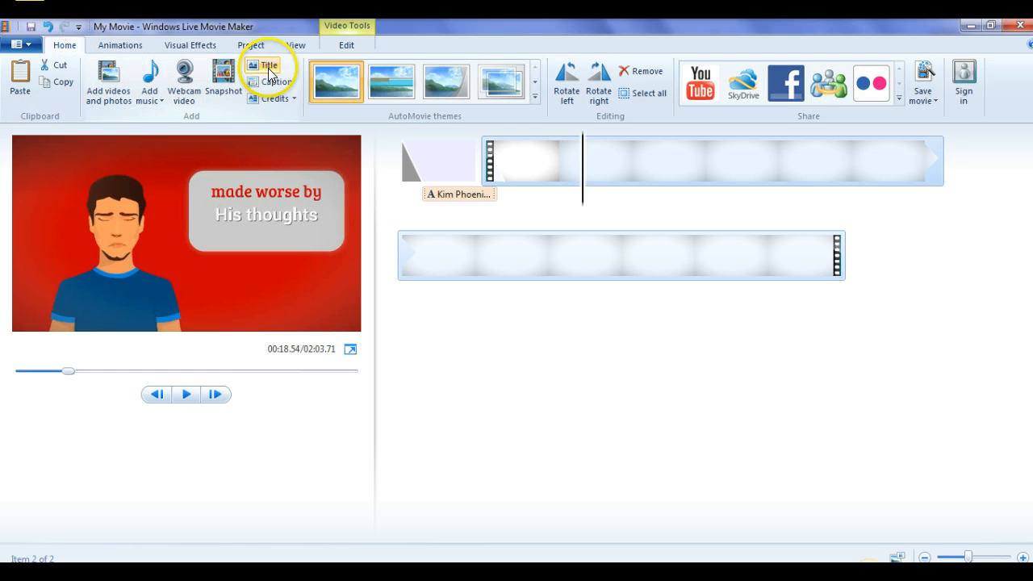
left_click(269, 76)
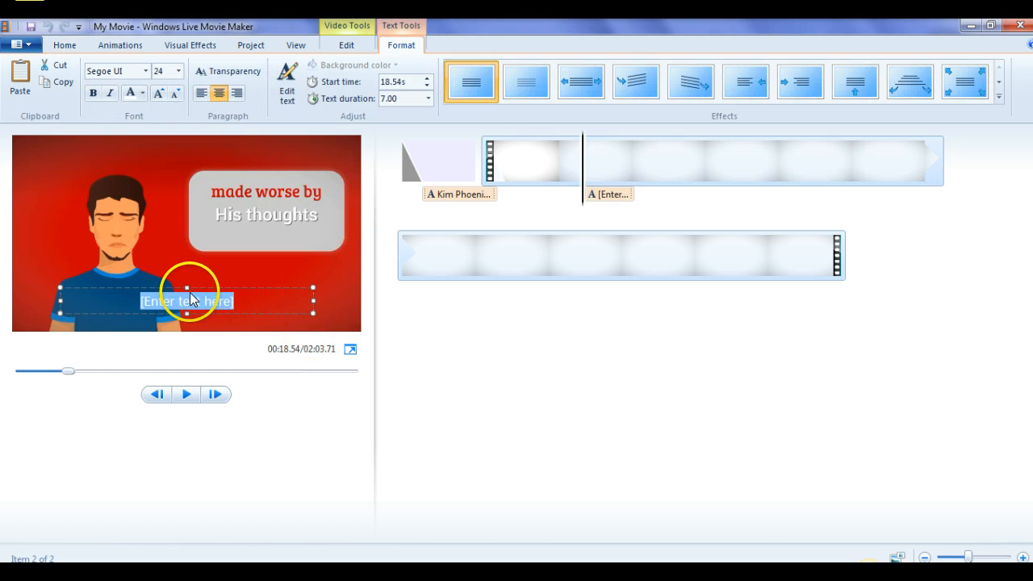
mouse_move(515, 420)
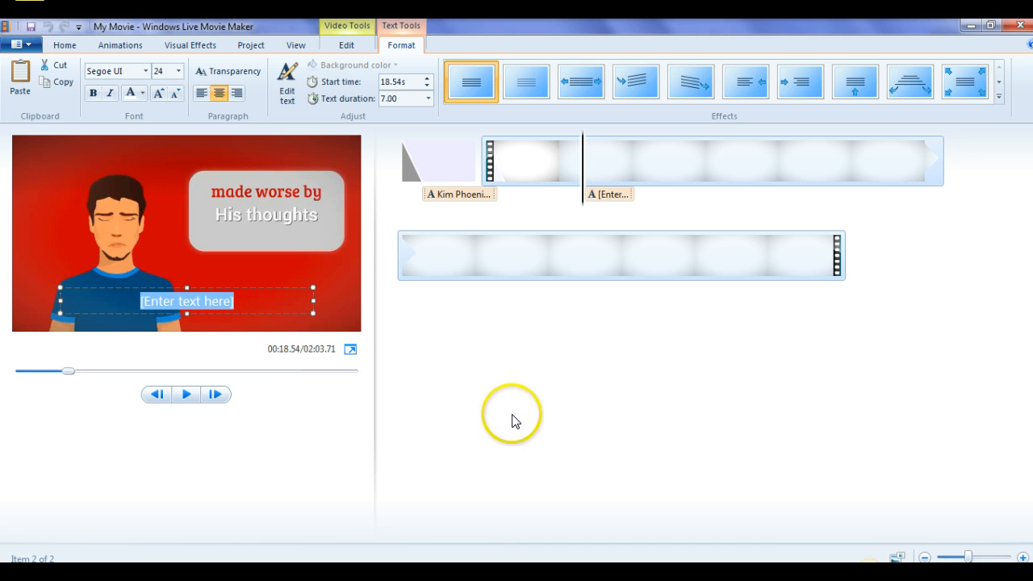
type("http://www.BuyHealthP")
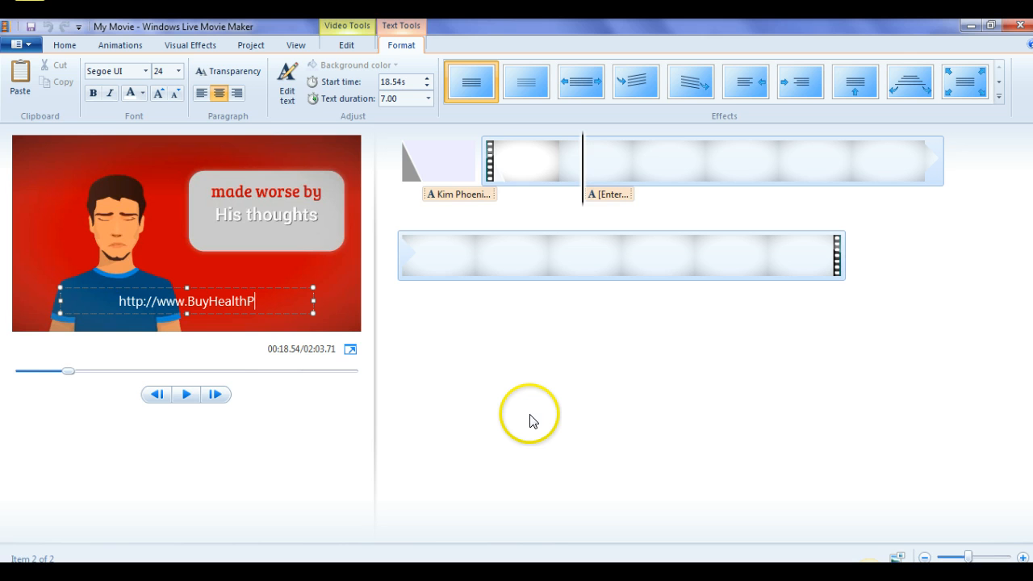
type("LR.com")
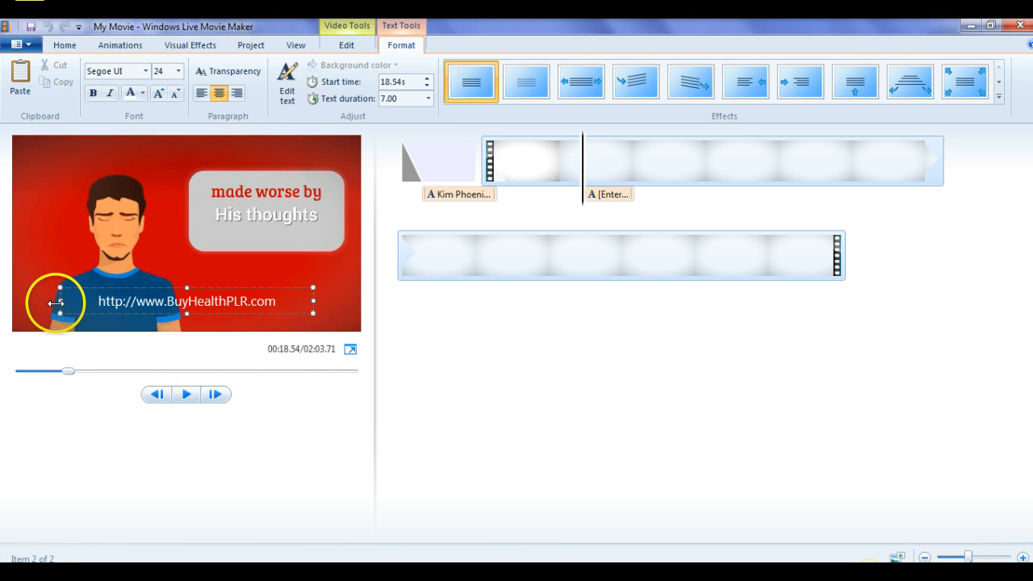
left_click_drag(61, 301, 108, 301)
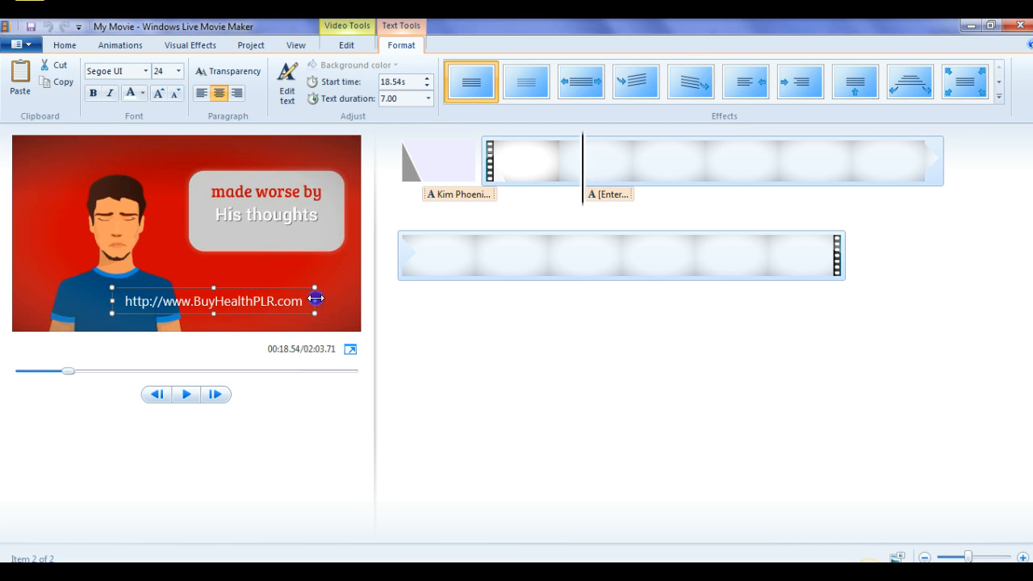
left_click(228, 301)
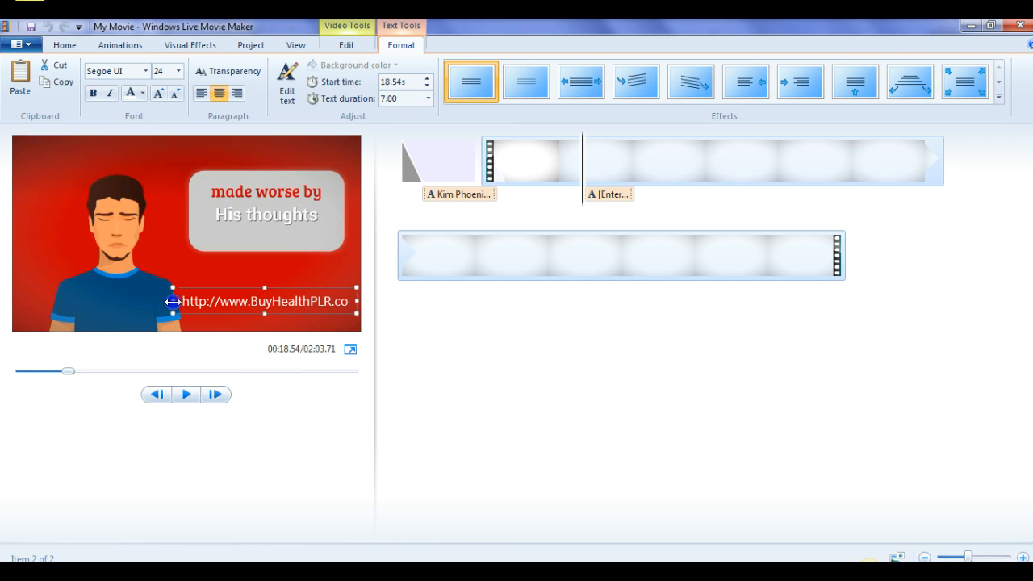
type("m")
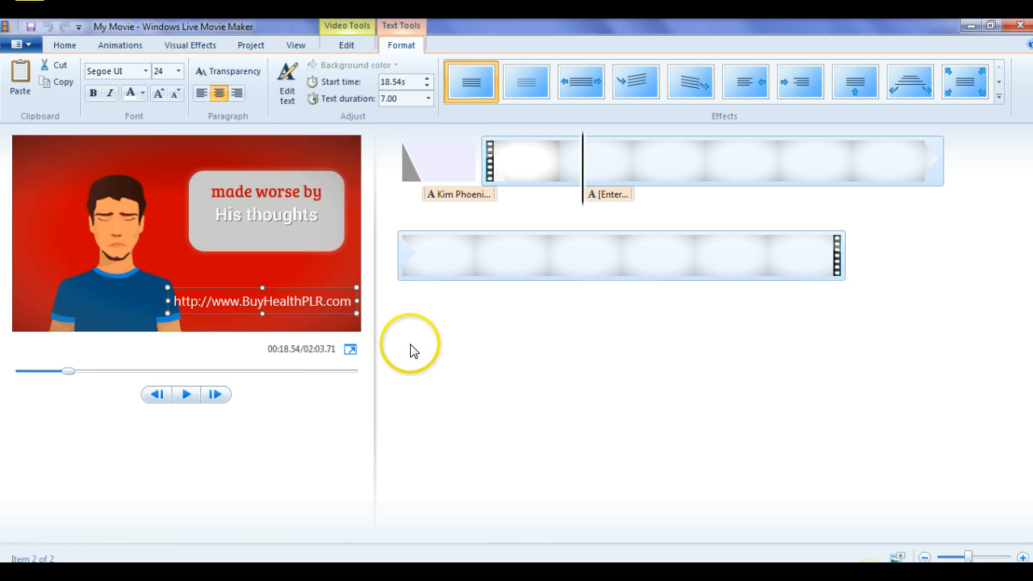
mouse_move(186, 394)
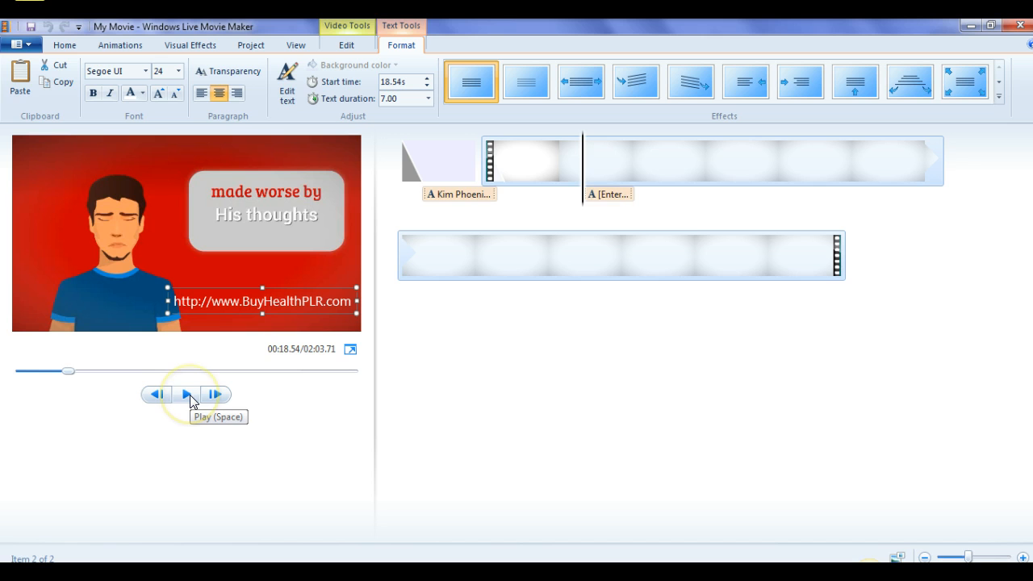
mouse_move(587, 196)
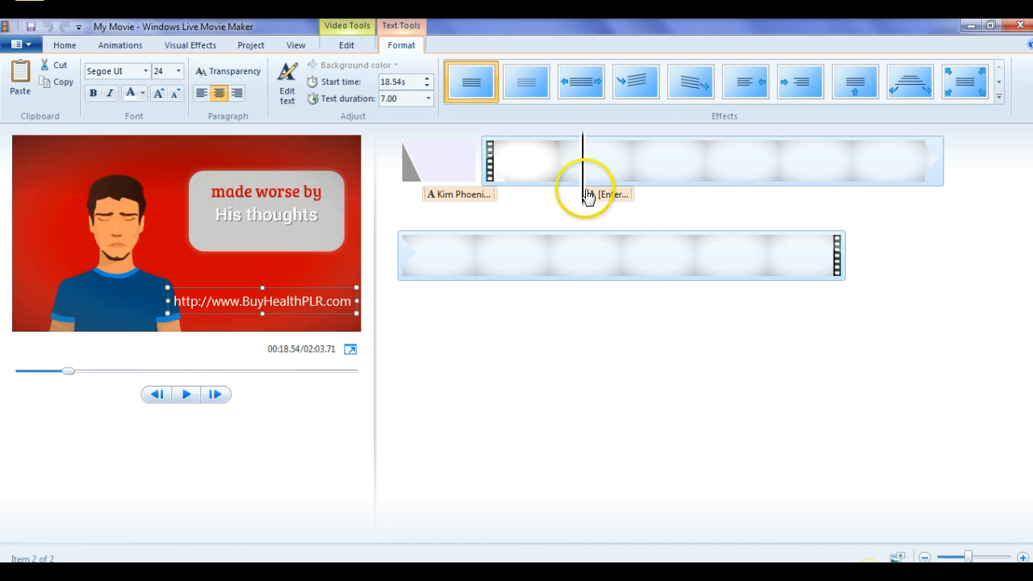
mouse_move(634, 199)
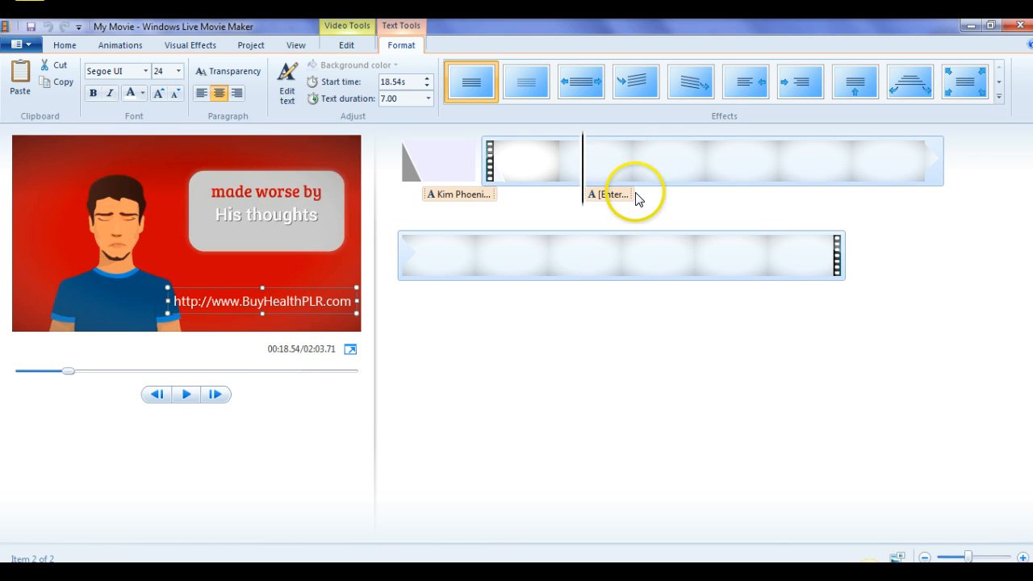
mouse_move(614, 194)
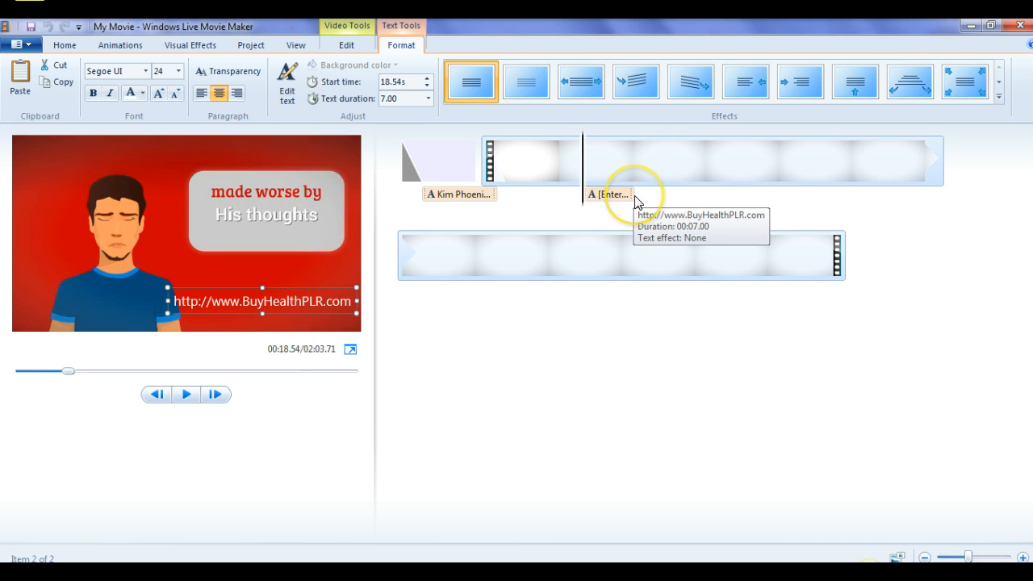
Step: Play the movie to check how the website caption appears
left_click(186, 394)
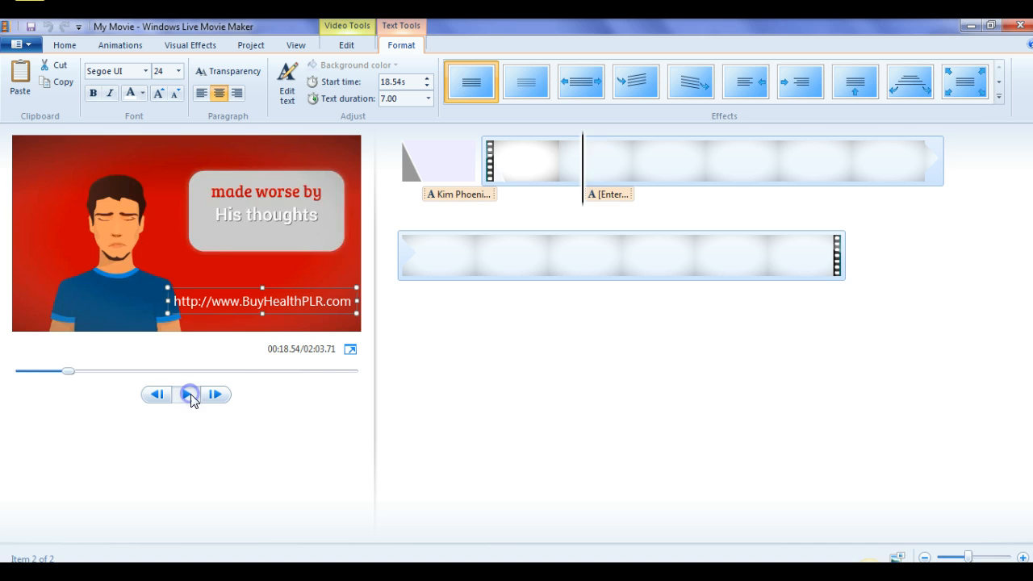
left_click(186, 394)
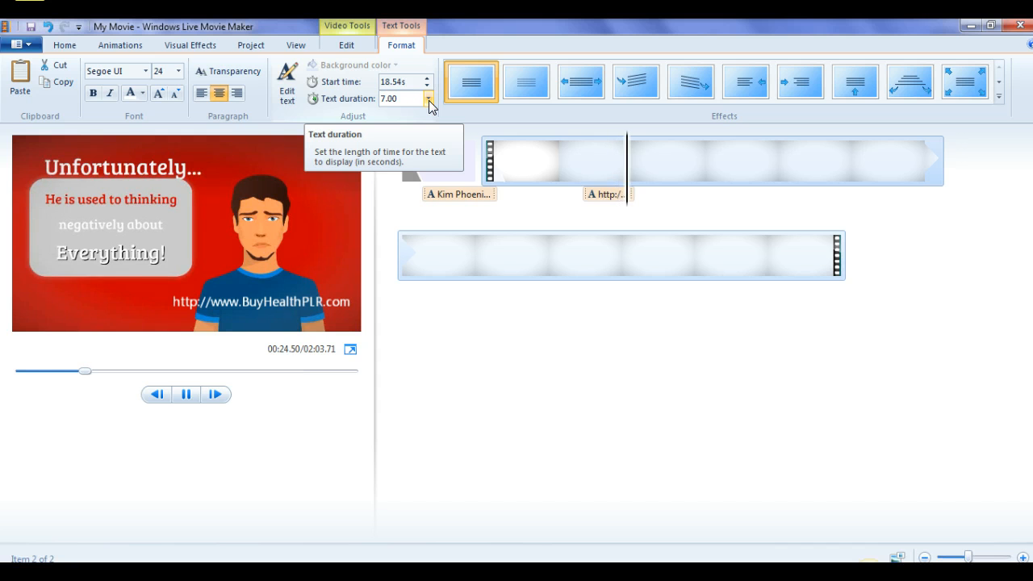
left_click(186, 393)
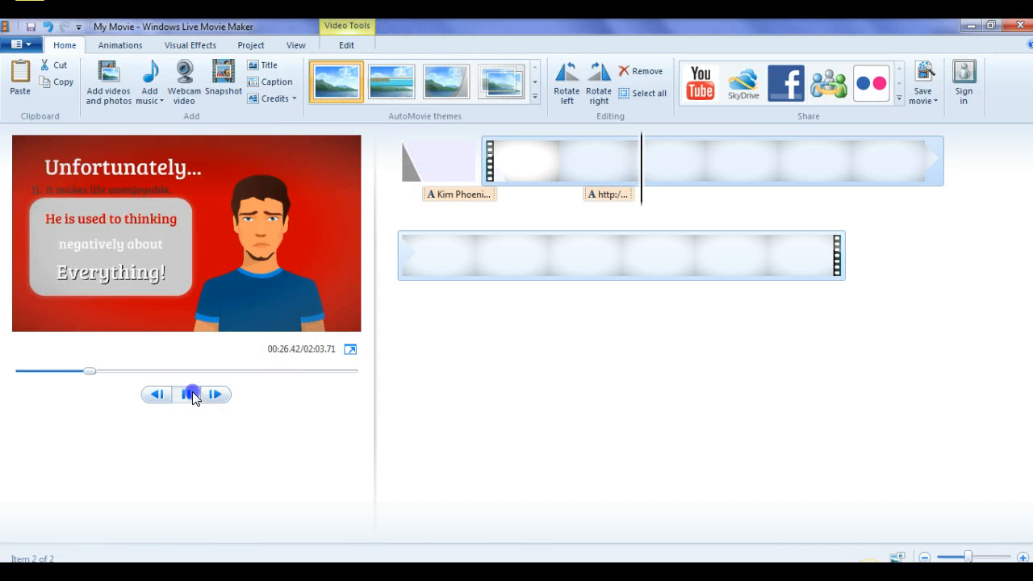
left_click(192, 393)
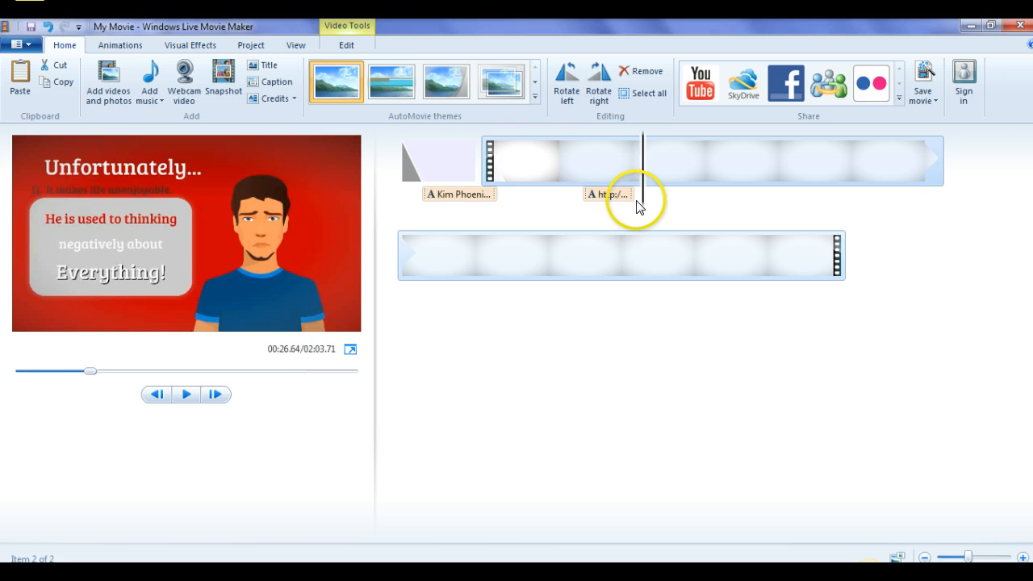
Step: Move the playhead on the storyboard to about 01:53 near the movie's end and review
left_click(608, 194)
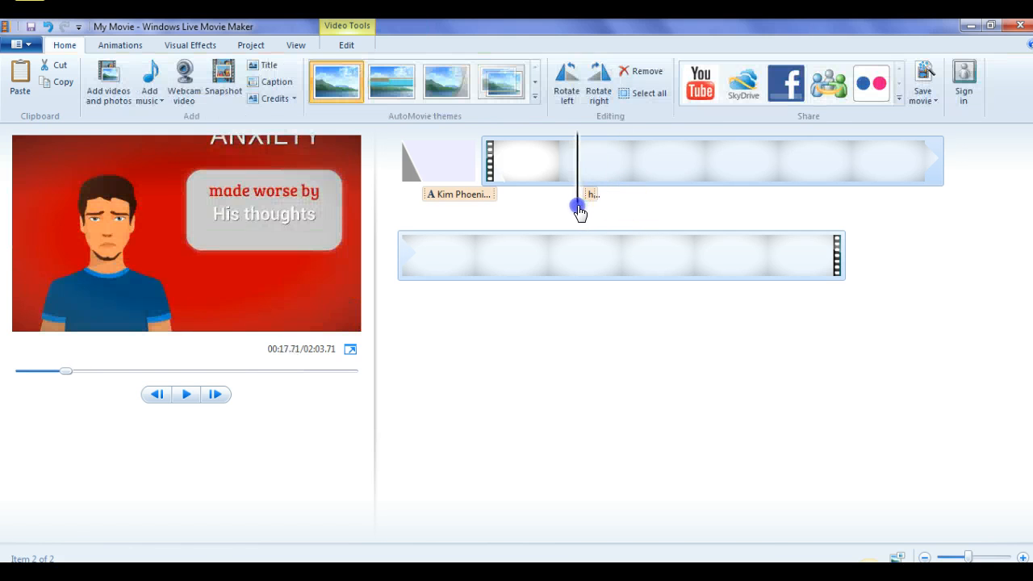
left_click(186, 394)
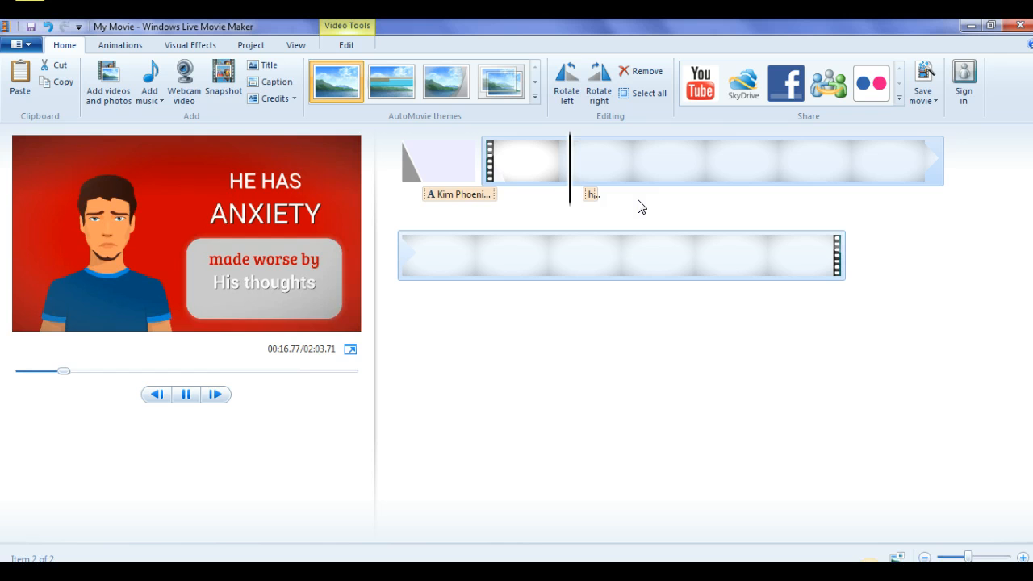
left_click(593, 194)
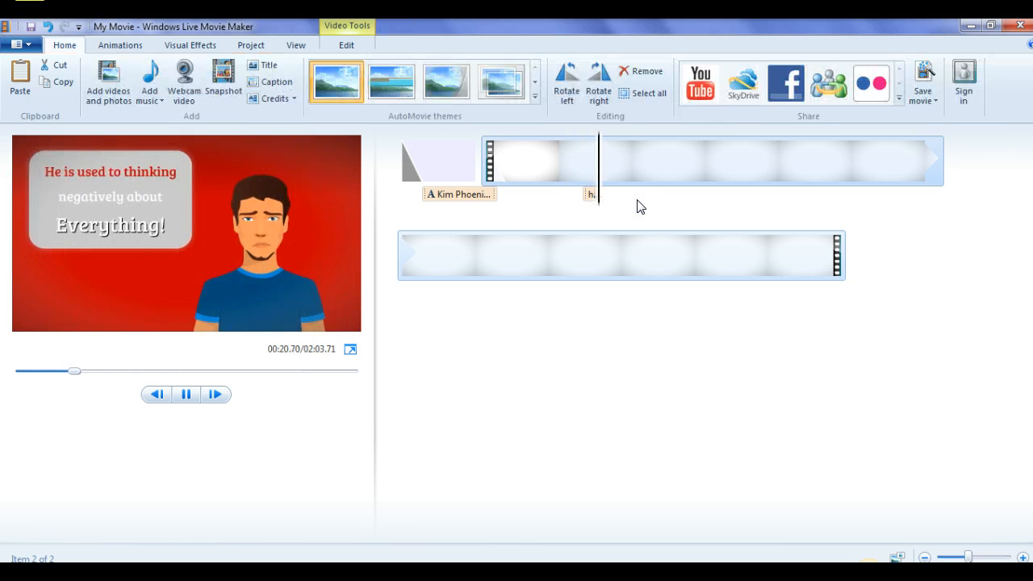
left_click(185, 394)
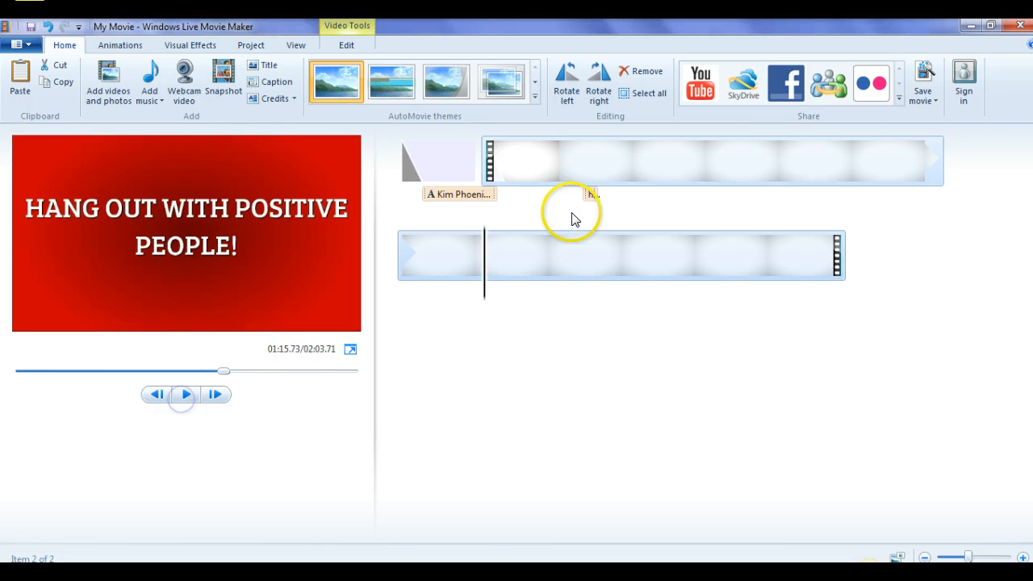
mouse_move(949, 214)
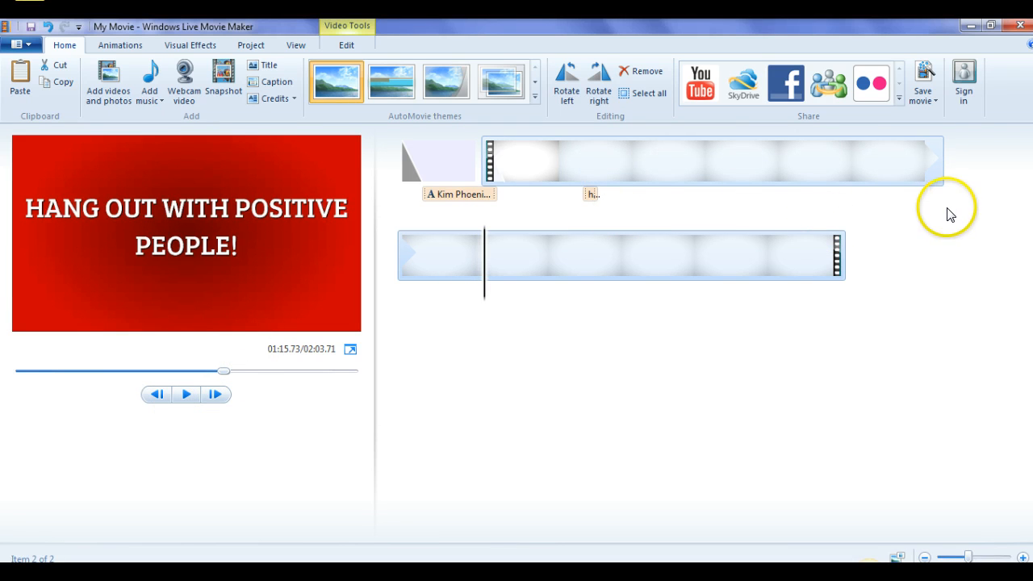
mouse_move(891, 208)
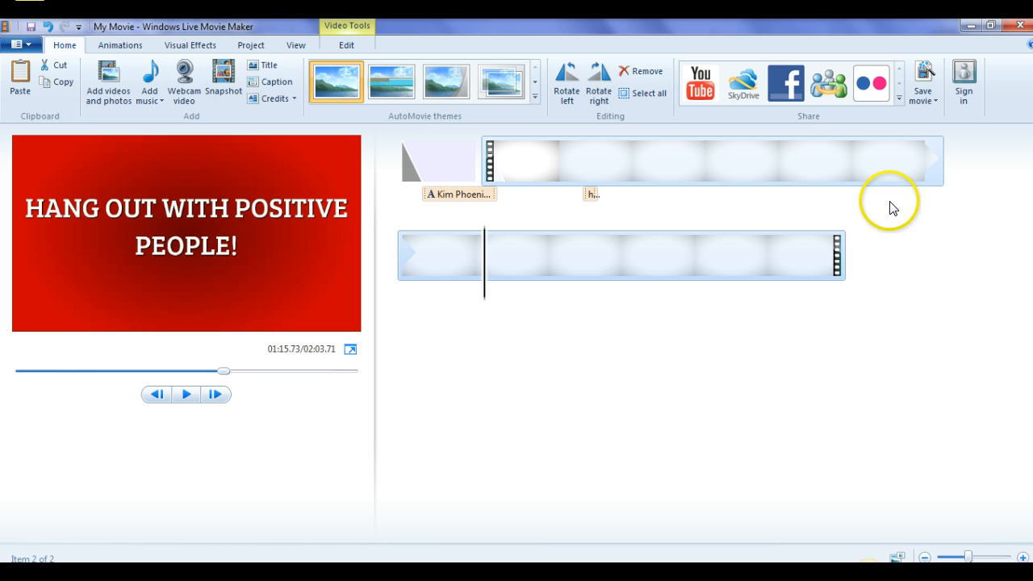
mouse_move(753, 300)
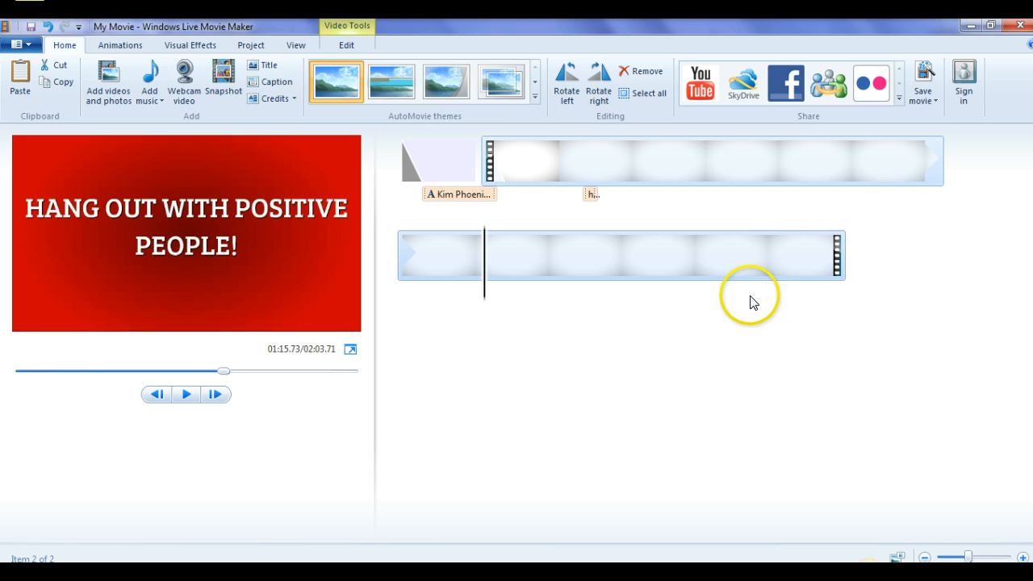
mouse_move(910, 179)
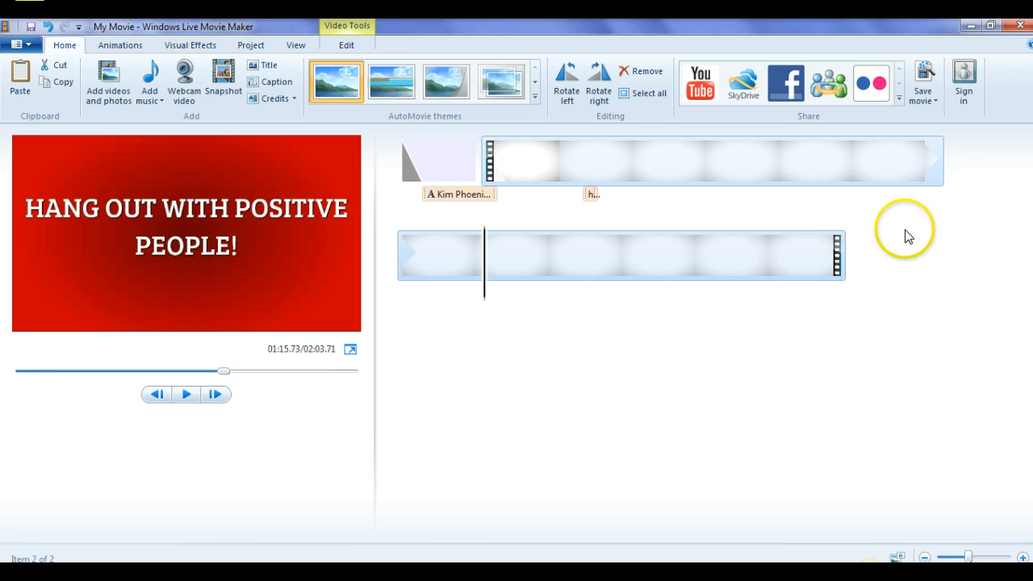
mouse_move(807, 269)
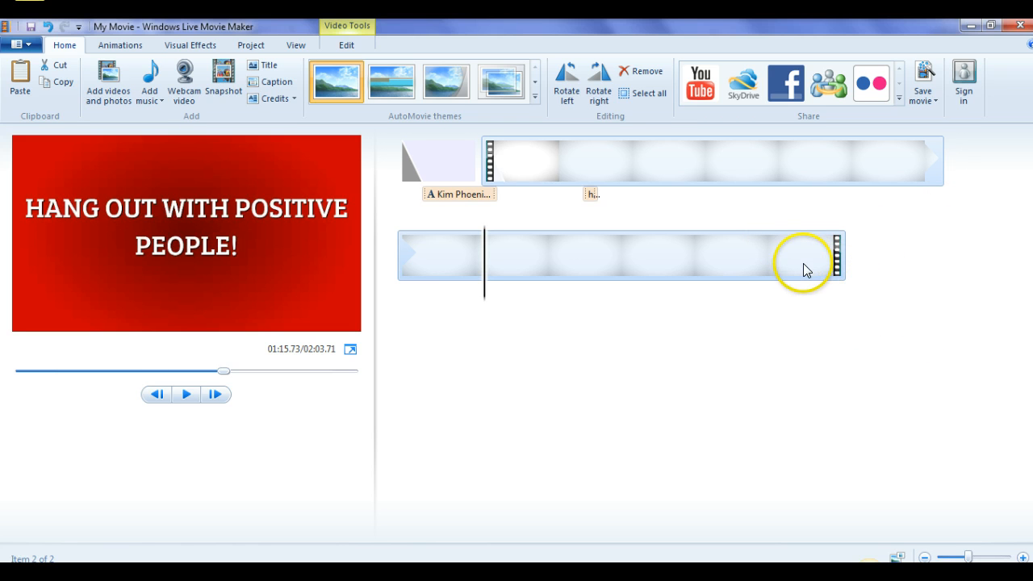
mouse_move(803, 269)
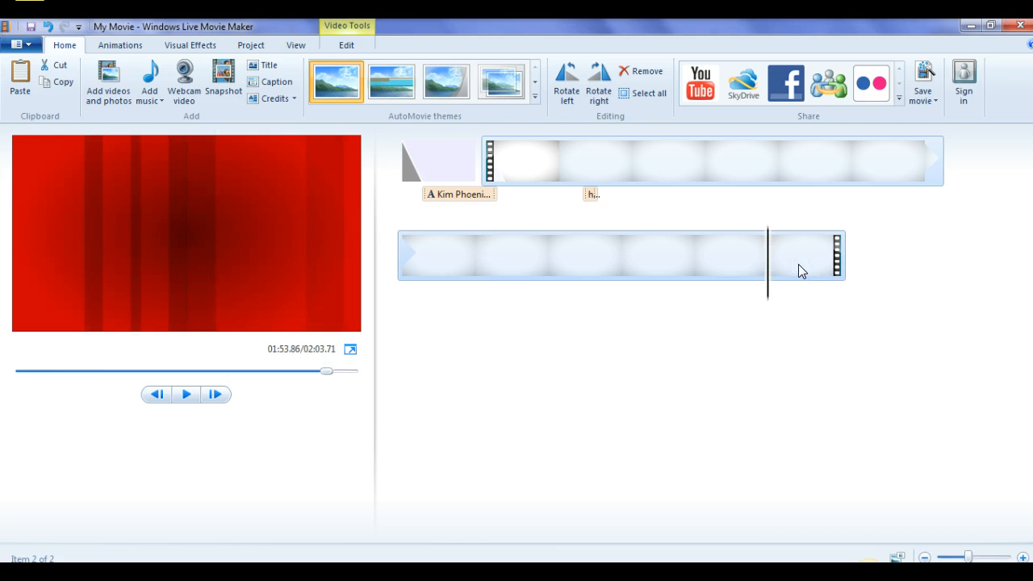
mouse_move(749, 284)
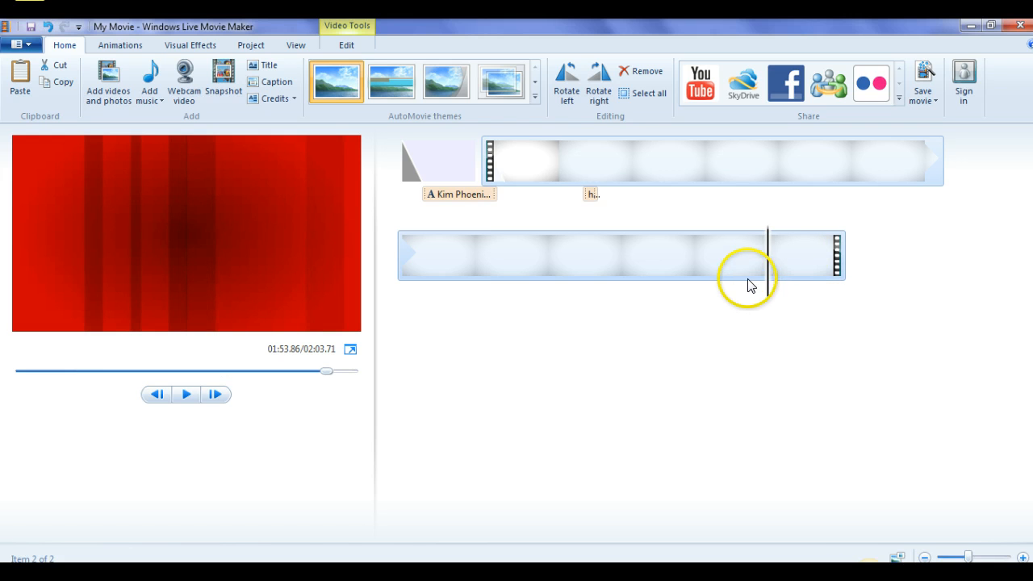
left_click(746, 274)
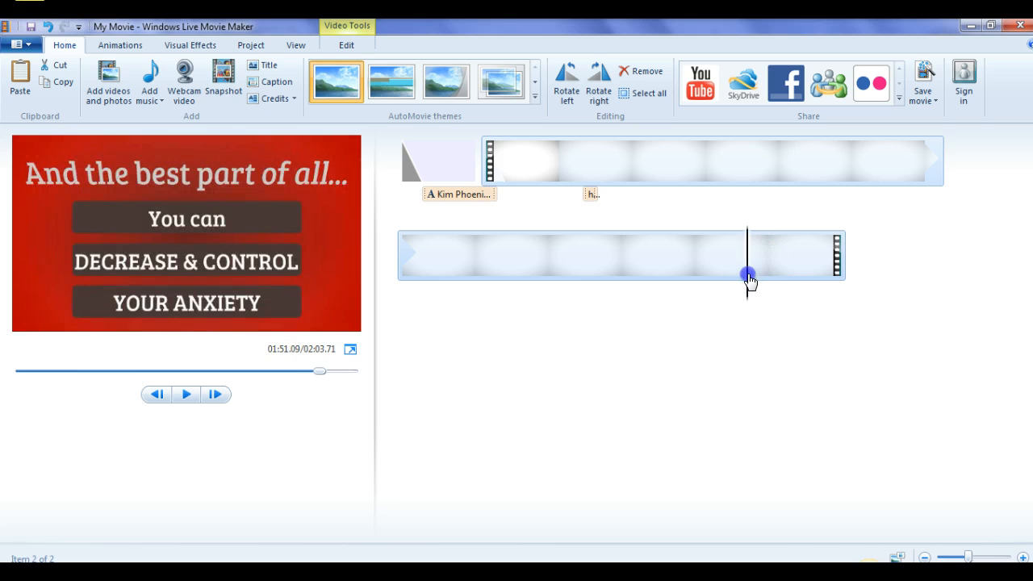
left_click_drag(747, 274, 755, 269)
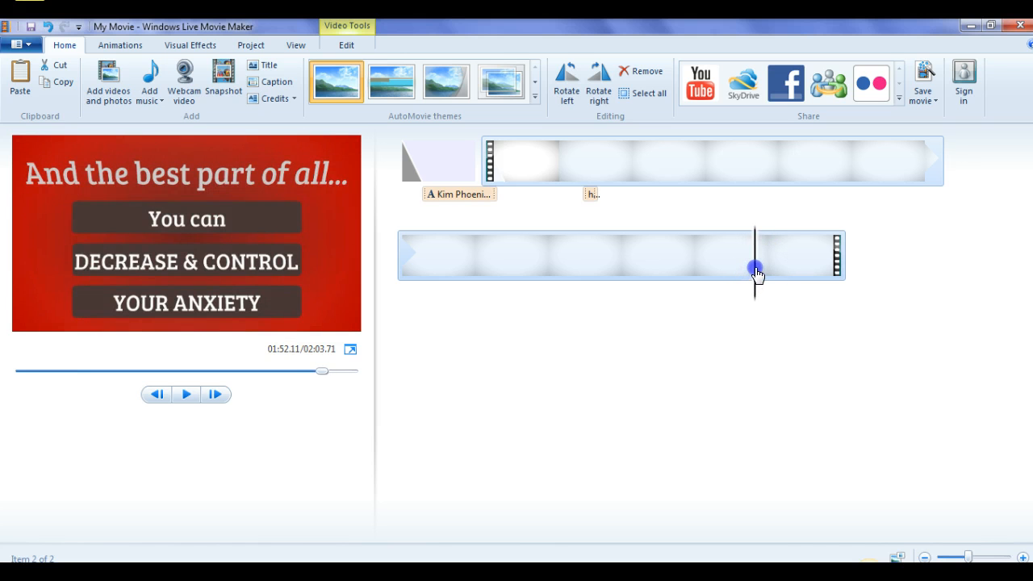
left_click(185, 394)
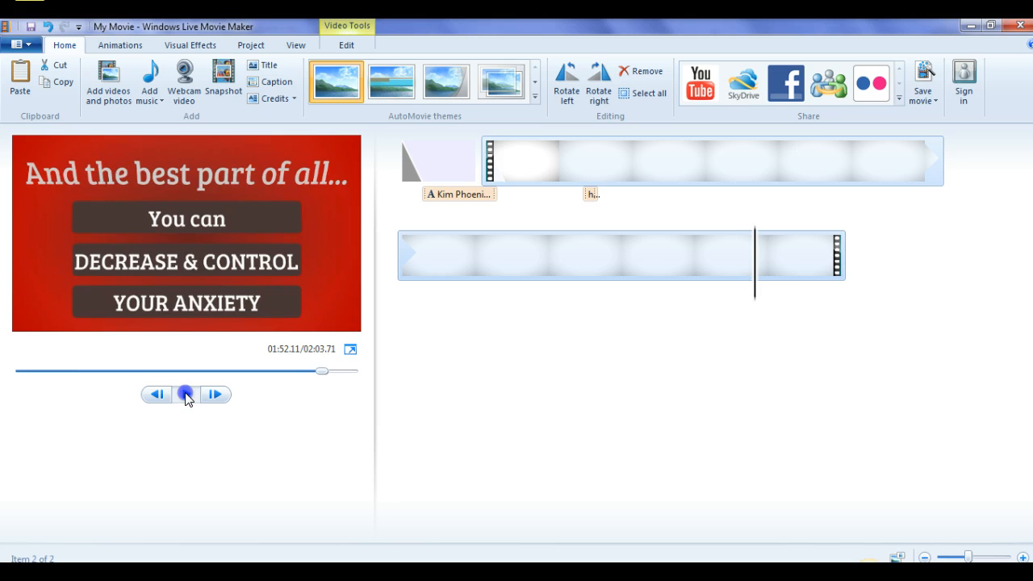
left_click(186, 394)
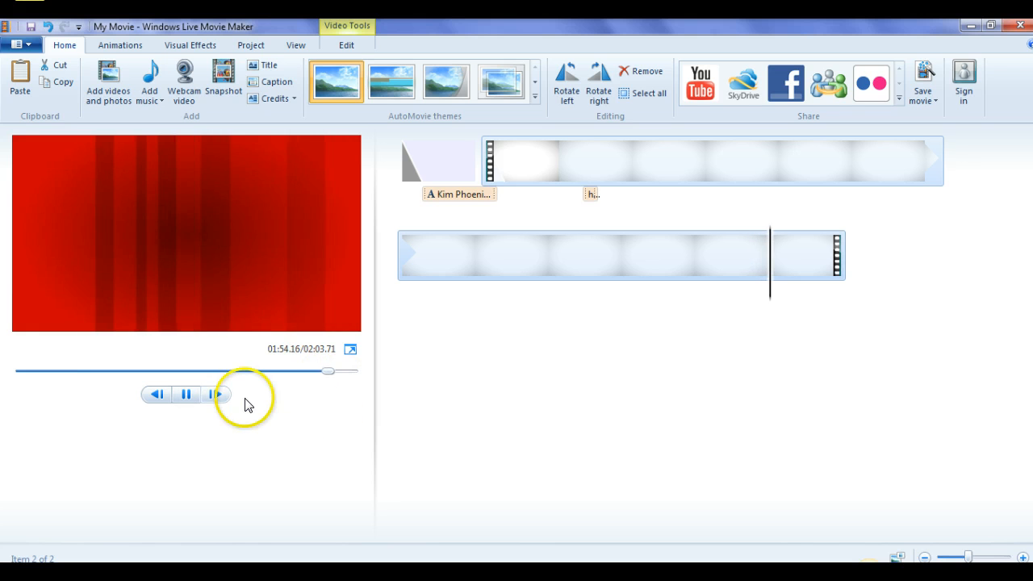
left_click(156, 395)
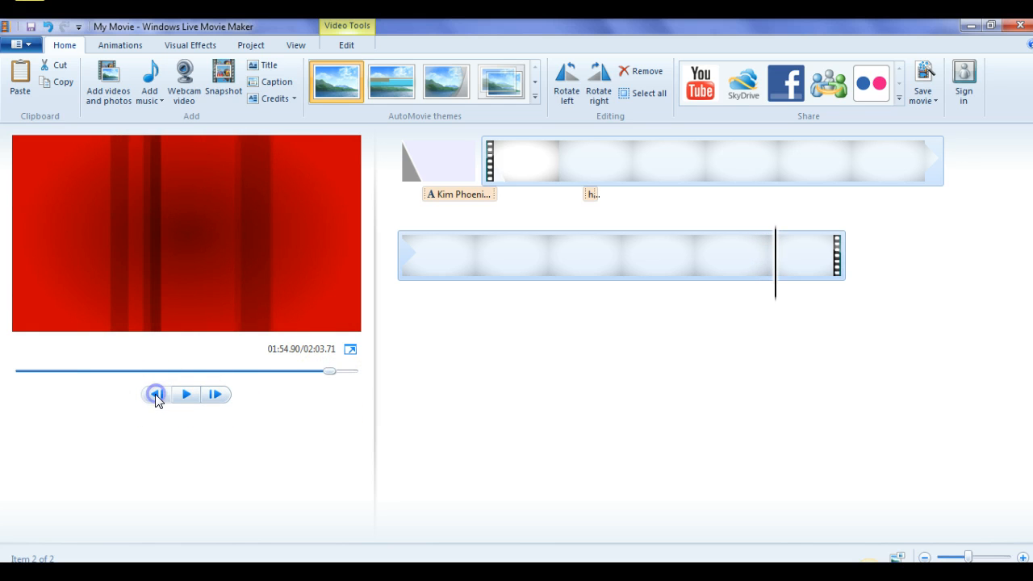
left_click(154, 395)
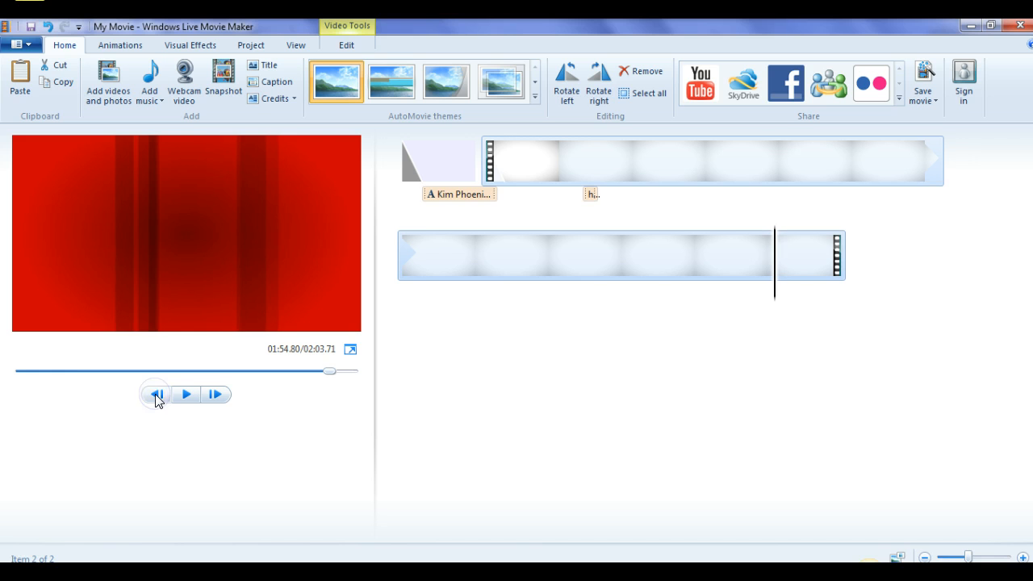
left_click(155, 395)
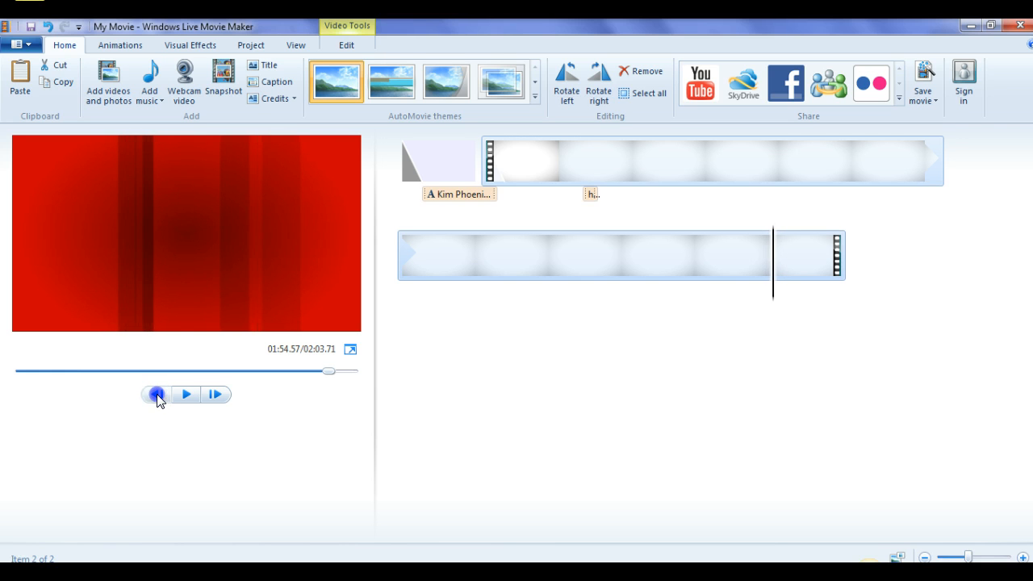
left_click(155, 394)
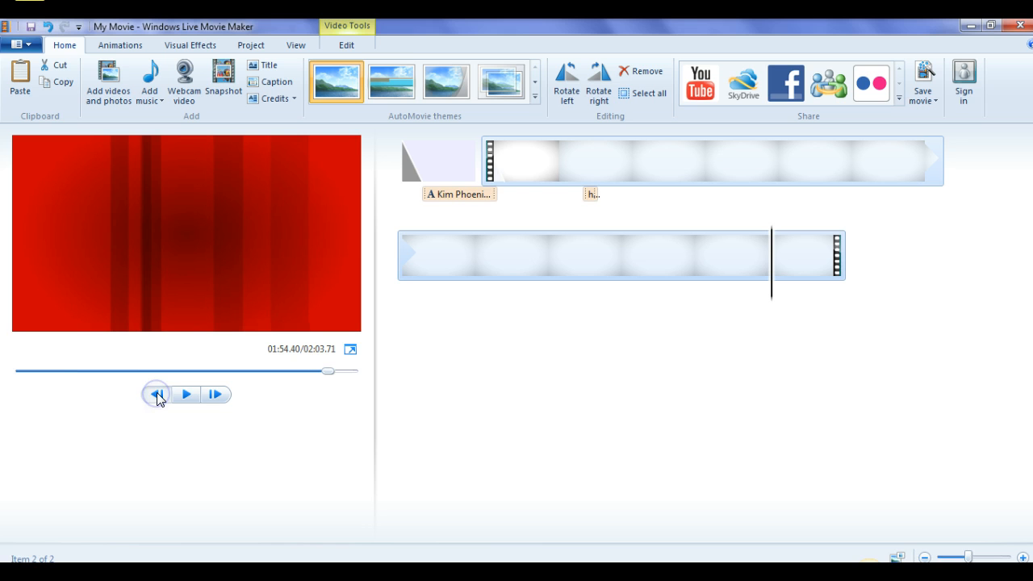
left_click(156, 395)
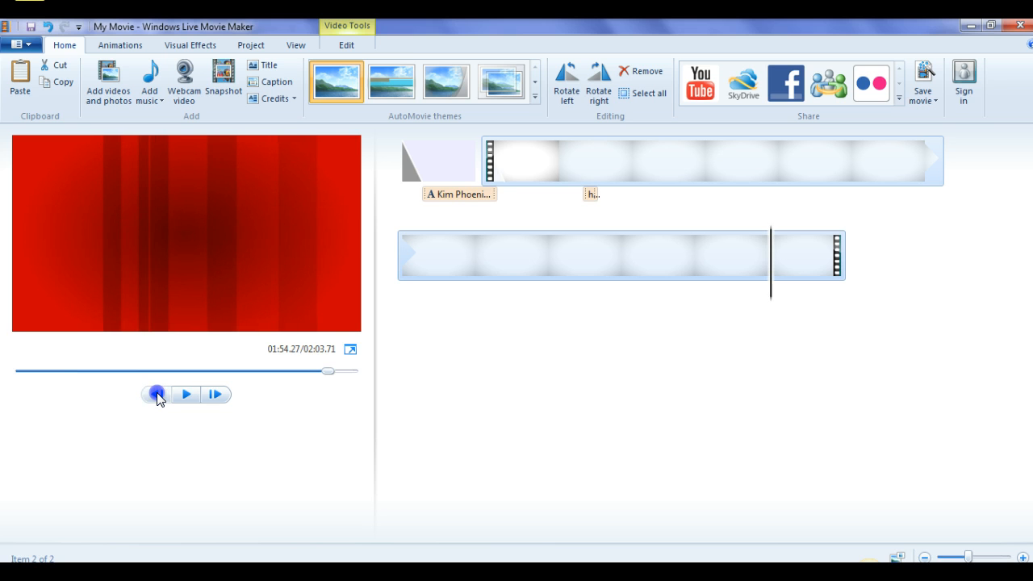
left_click(155, 395)
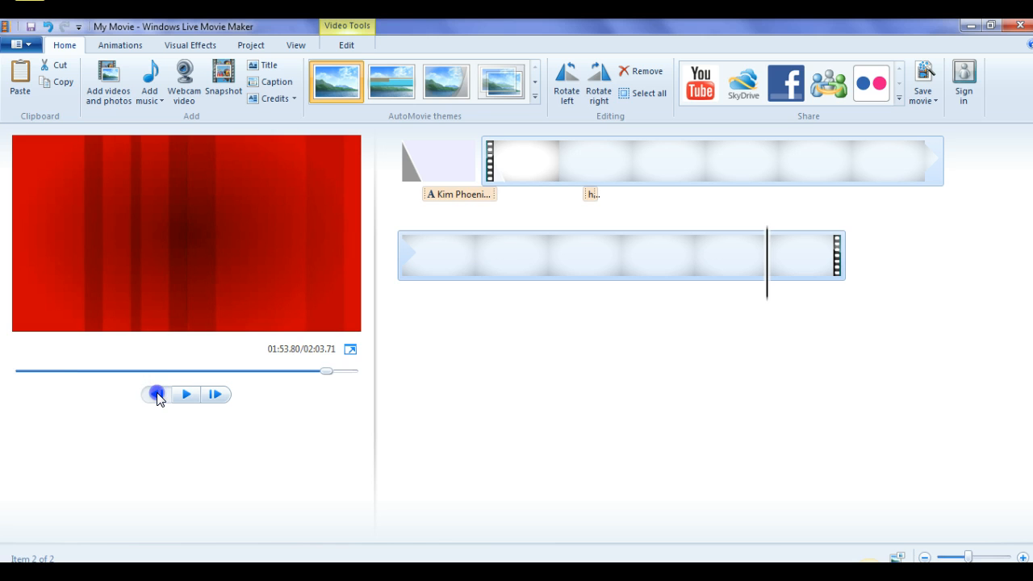
left_click(156, 394)
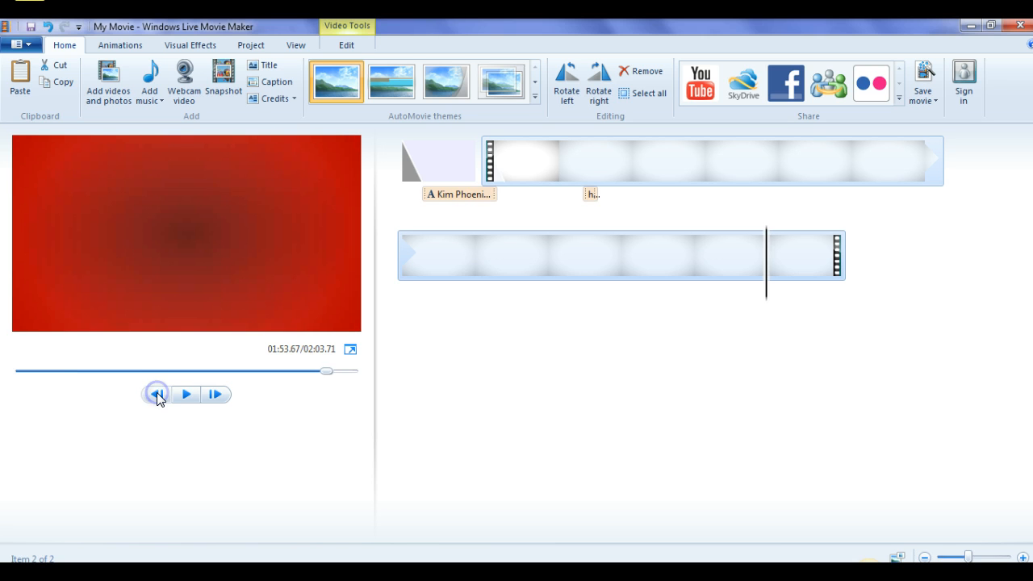
left_click(157, 395)
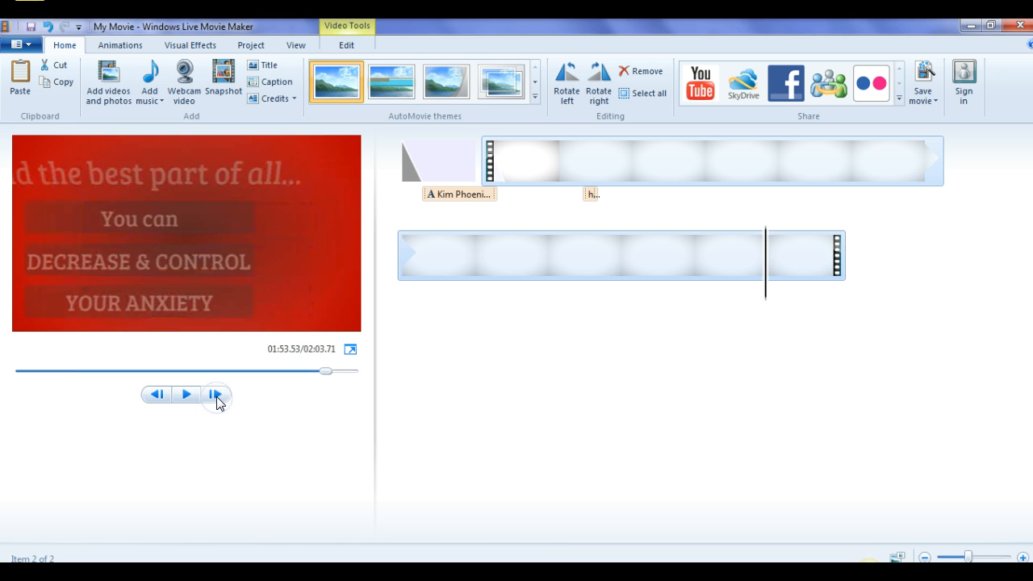
left_click(215, 395)
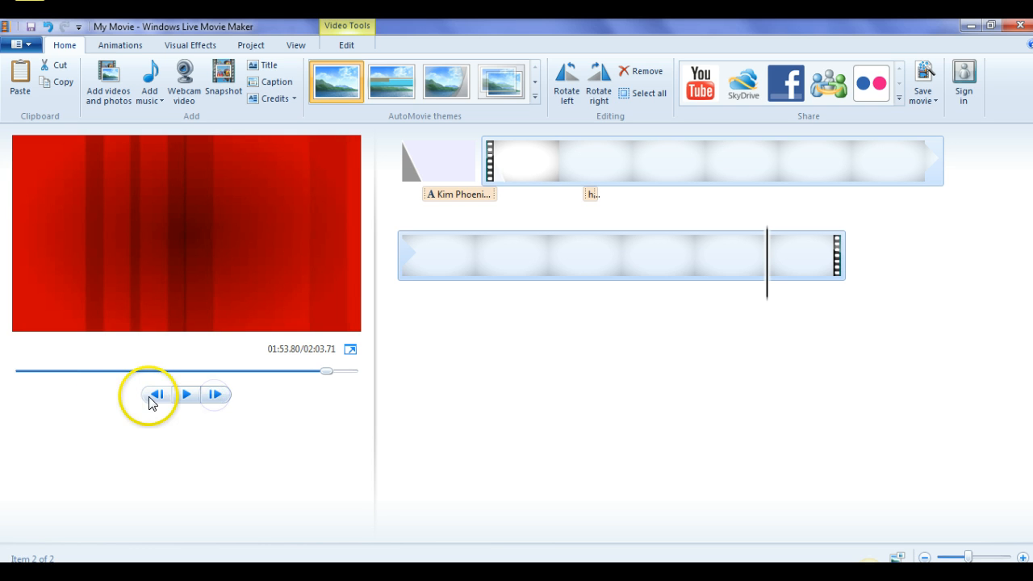
mouse_move(335, 133)
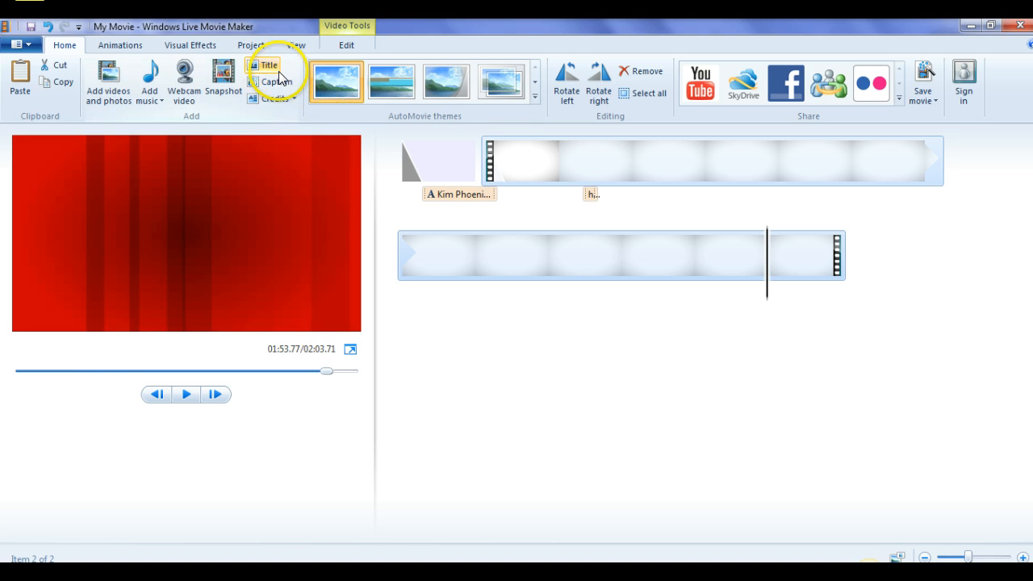
mouse_move(277, 81)
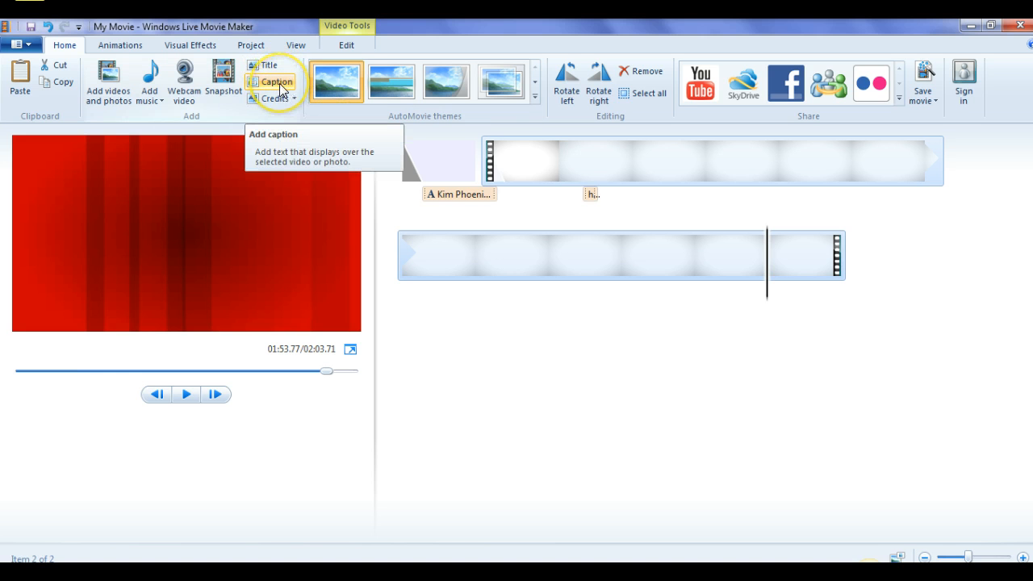
left_click(277, 82)
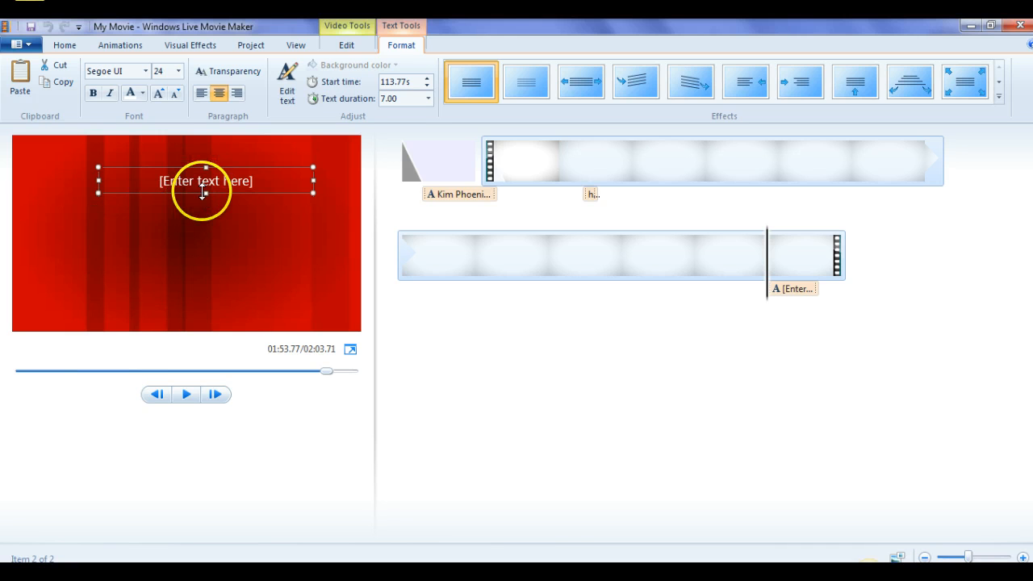
mouse_move(222, 313)
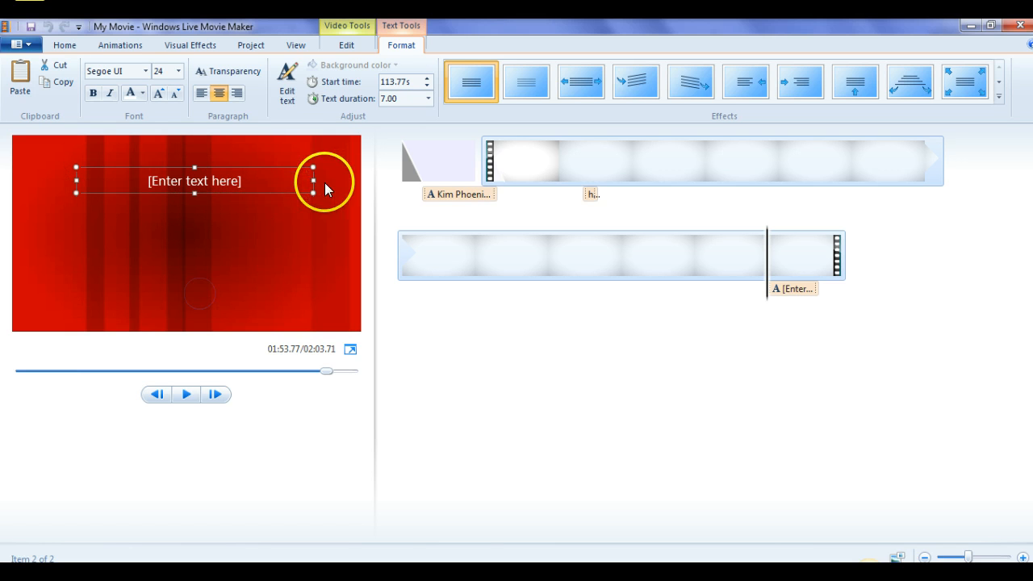
mouse_move(267, 267)
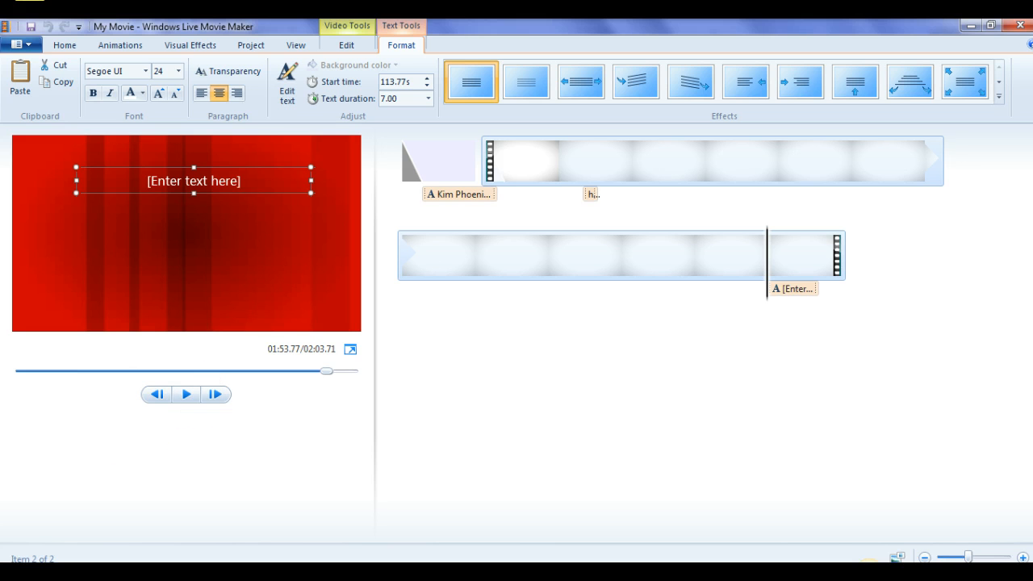
type("Be sure to visit my websites at http://www.BuyHealthPLR.com for your own PLR.  Get your own videos there that you can use.")
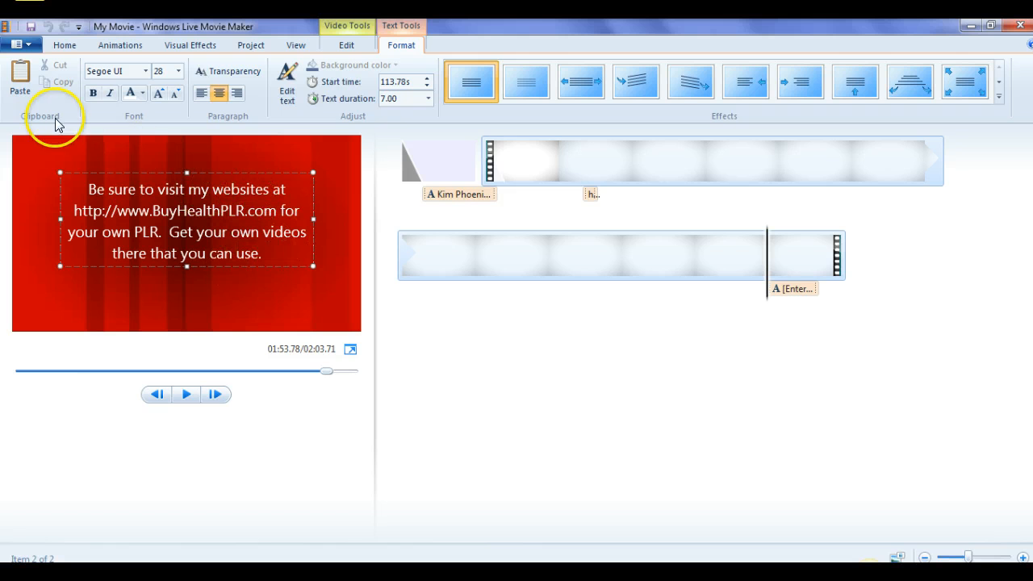
mouse_move(50, 153)
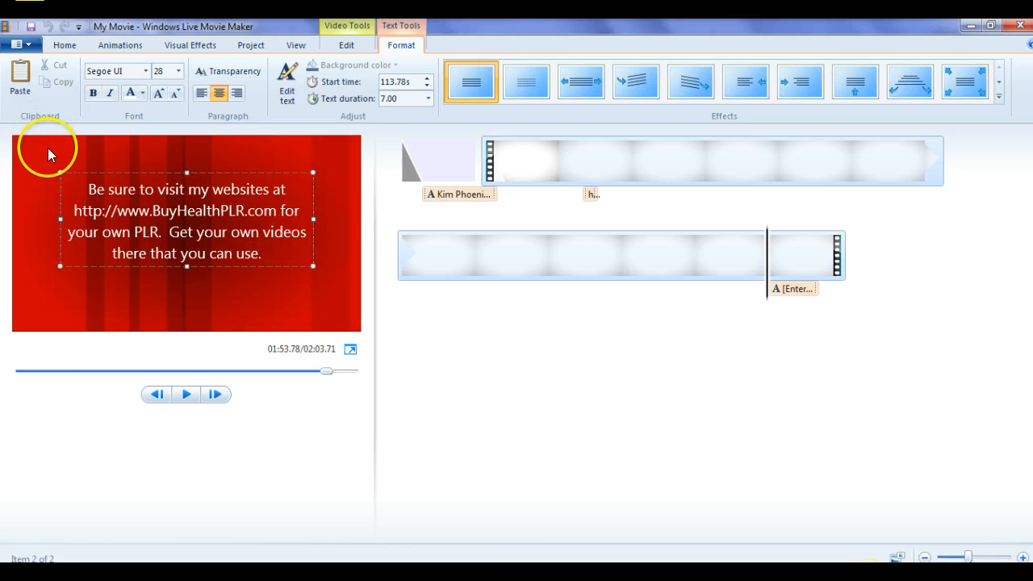
mouse_move(95, 185)
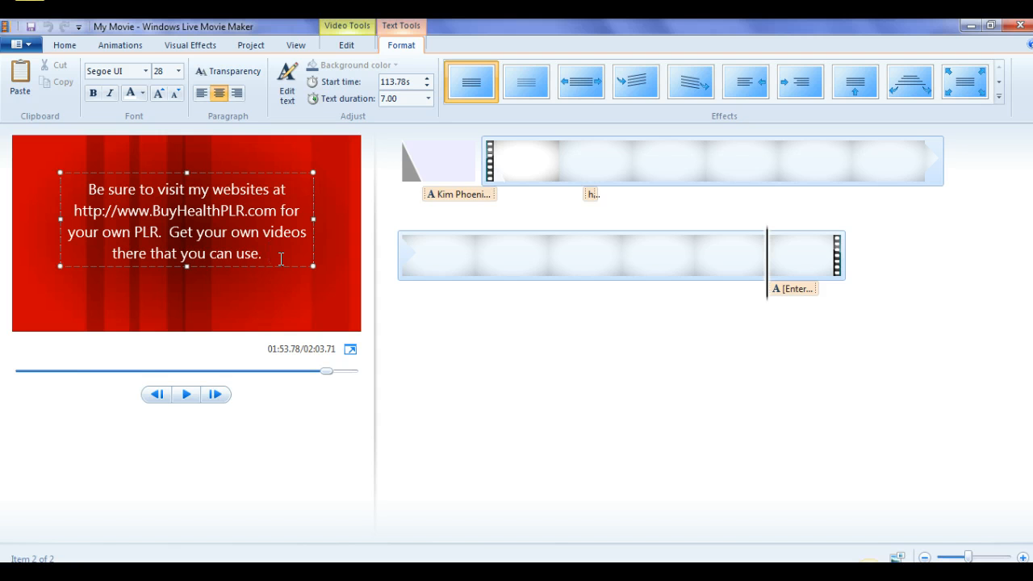
mouse_move(283, 260)
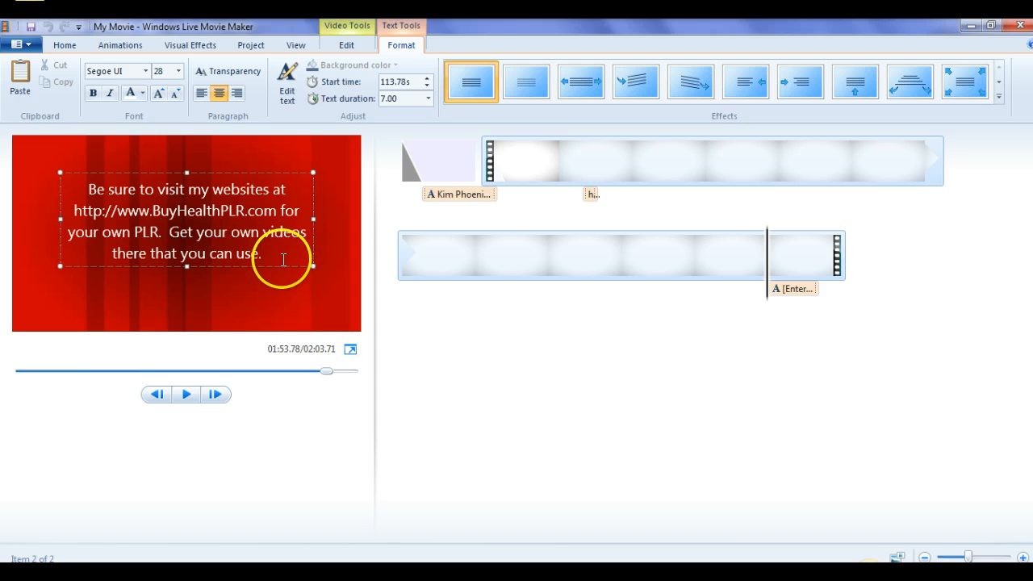
mouse_move(272, 131)
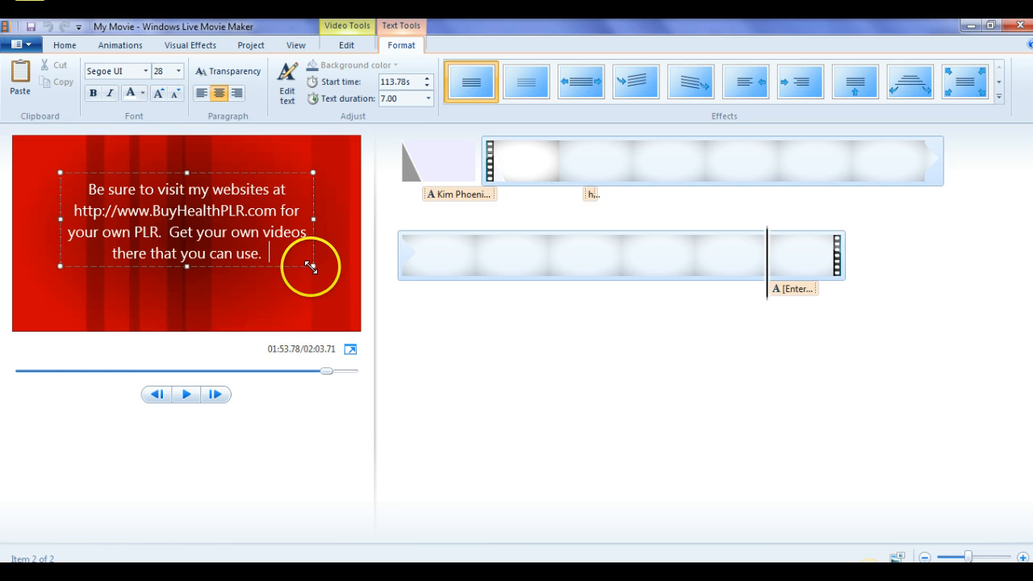
mouse_move(254, 290)
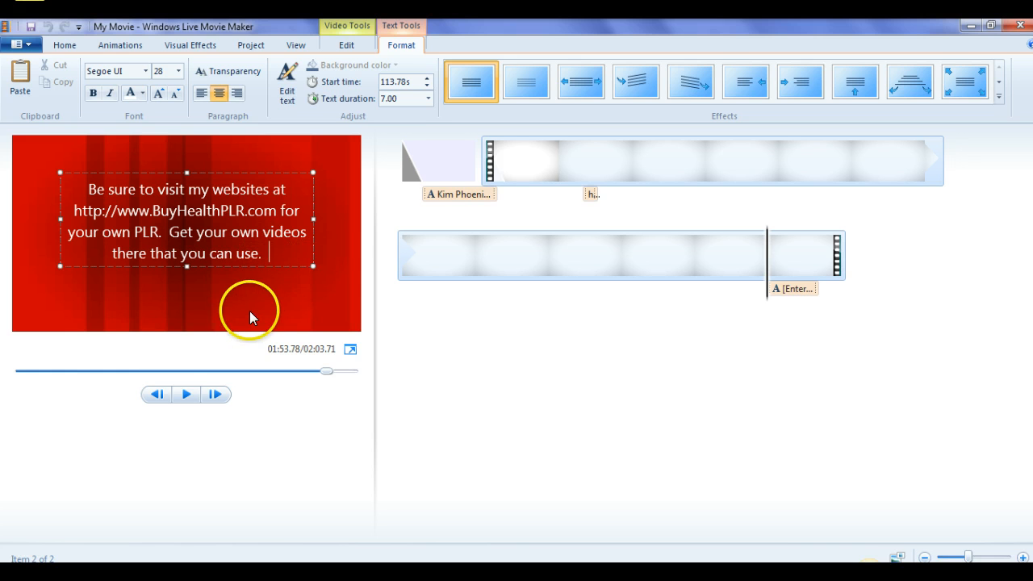
left_click(186, 395)
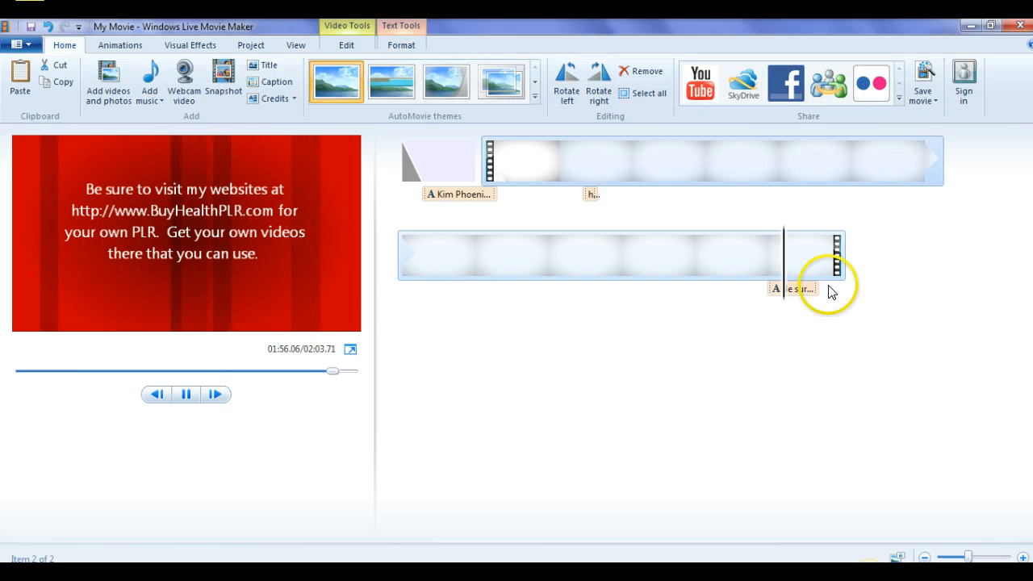
mouse_move(791, 289)
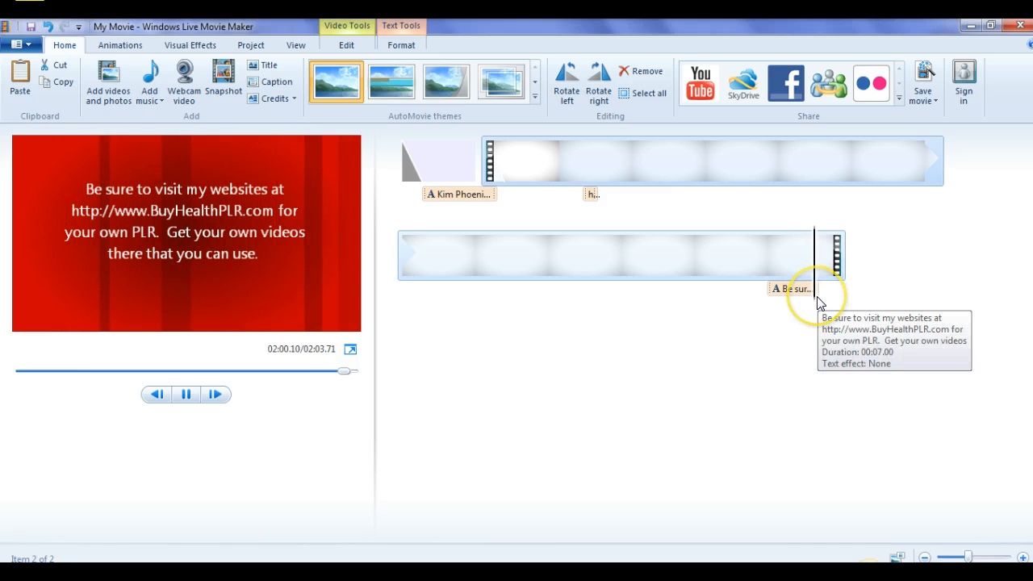
Step: Preview the movie's ending, stop playback, and select the 'Be sure to visit…' caption
left_click(187, 394)
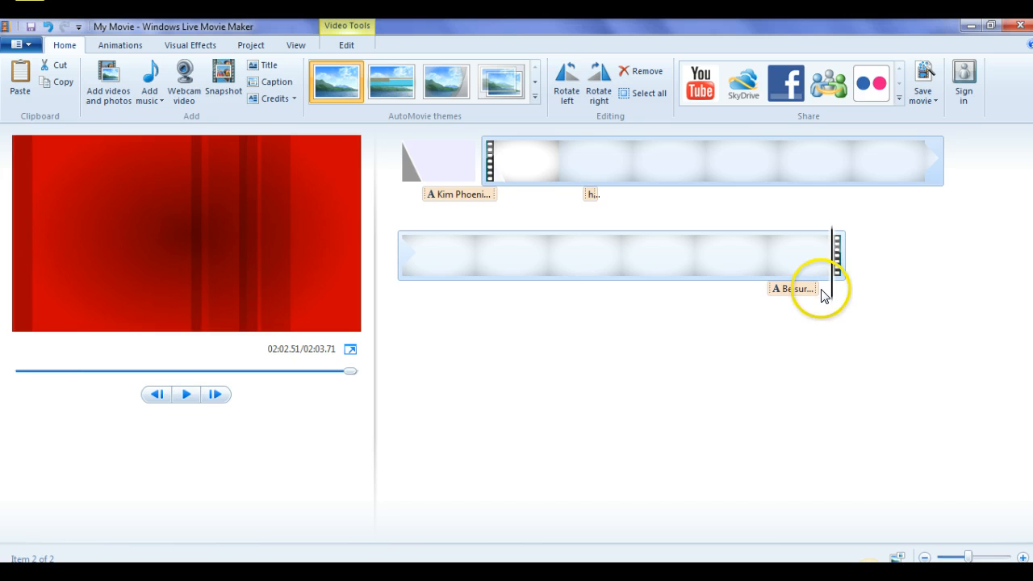
left_click(794, 288)
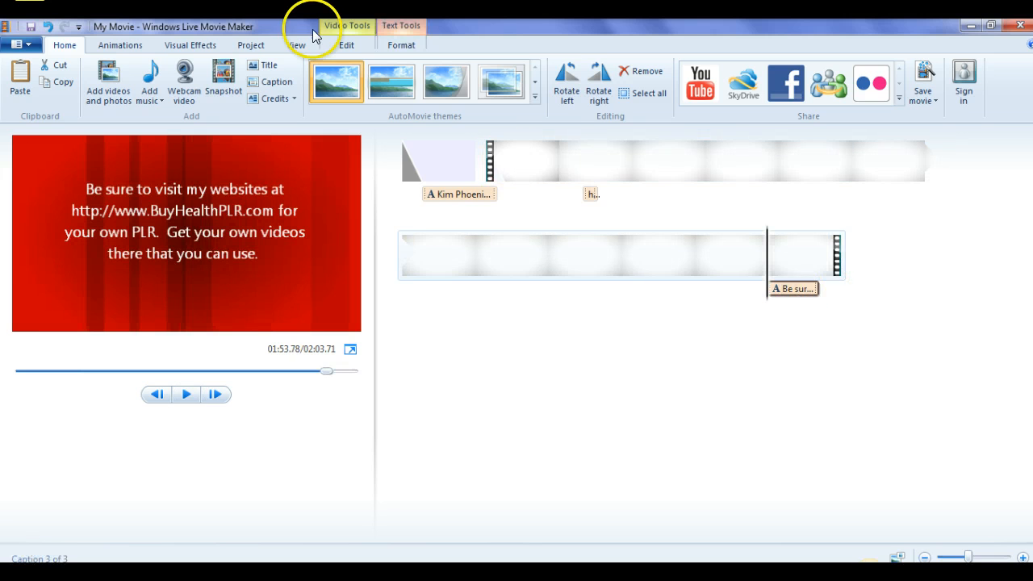
Step: Set the website caption's text duration to 9.00, preview it, then raise it to 10.00
left_click(401, 45)
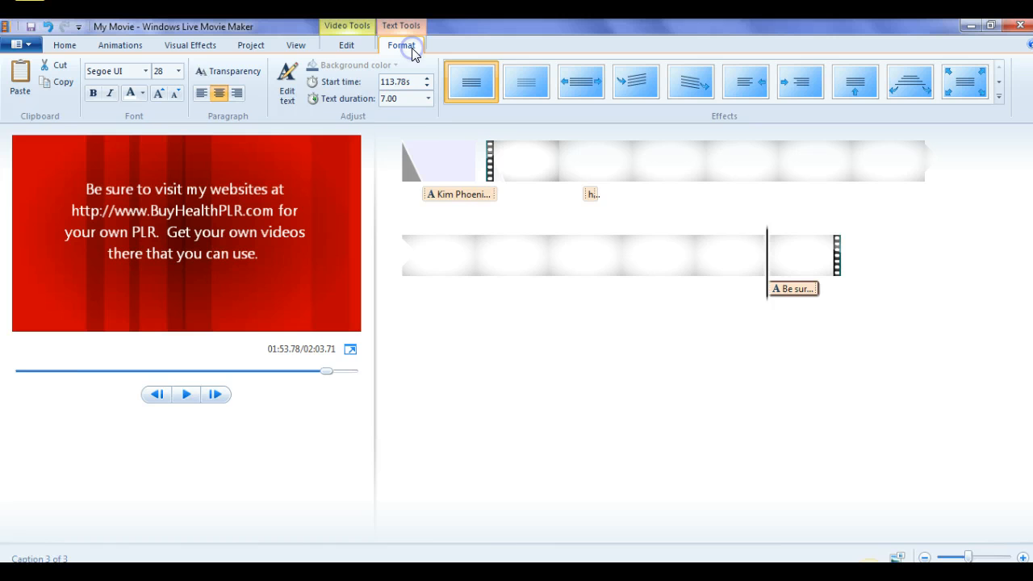
left_click(427, 99)
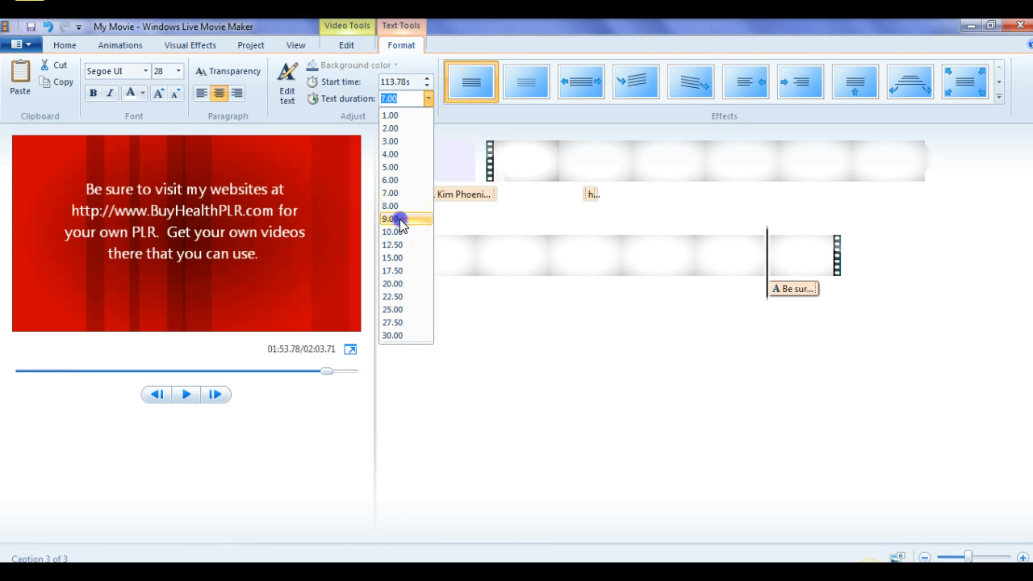
left_click(390, 219)
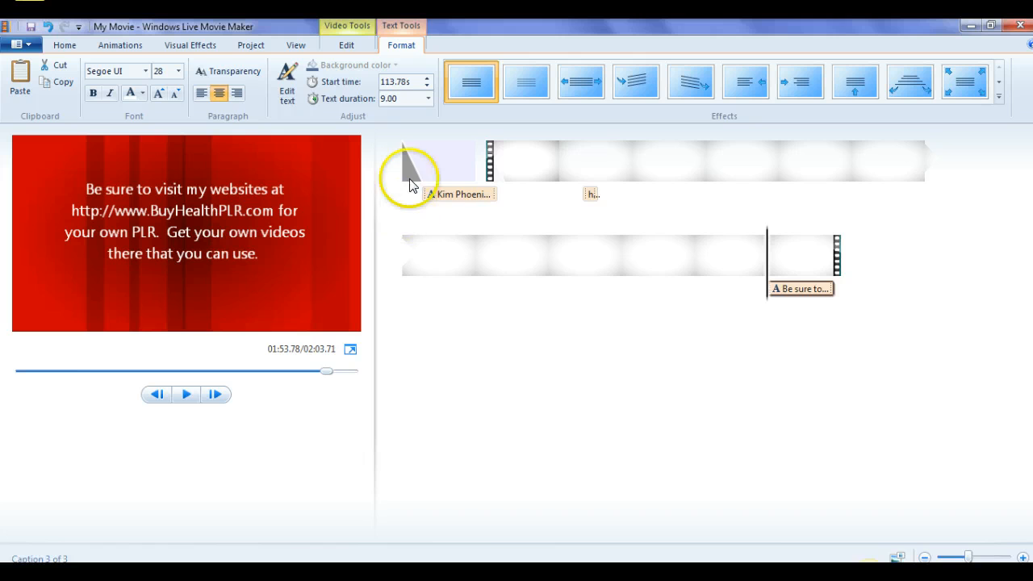
left_click(185, 395)
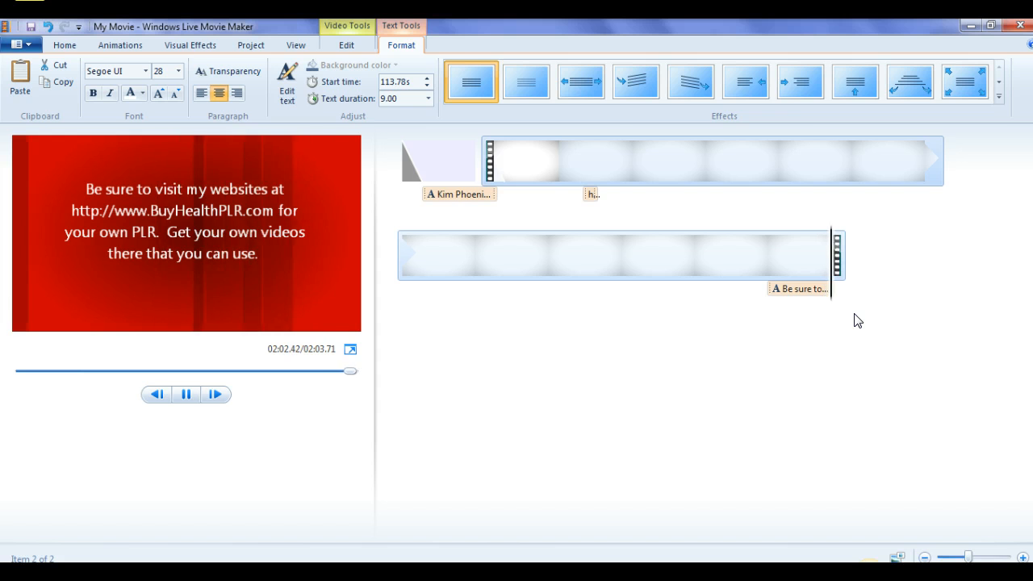
left_click(186, 395)
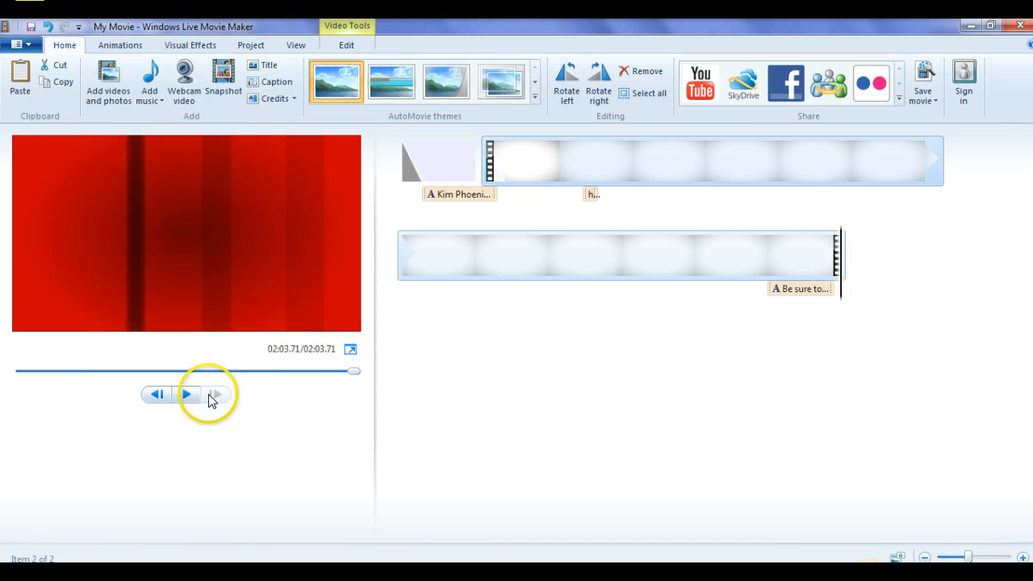
left_click(187, 394)
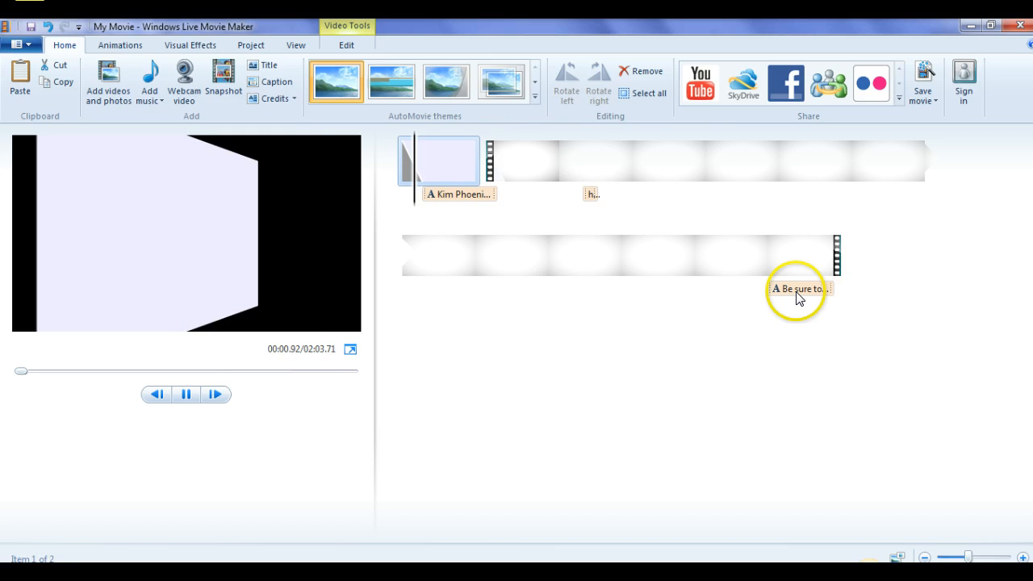
left_click(799, 288)
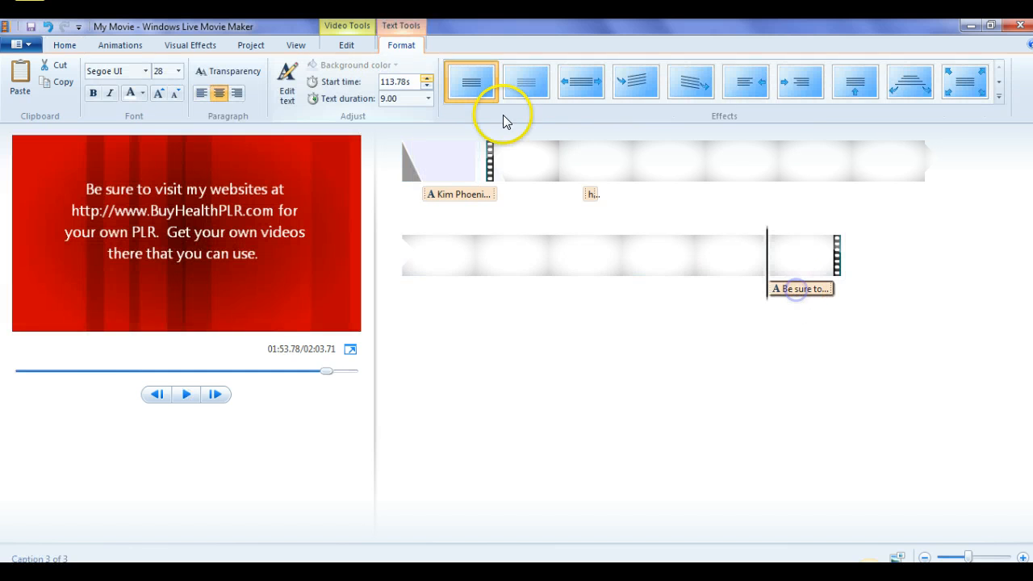
left_click(427, 99)
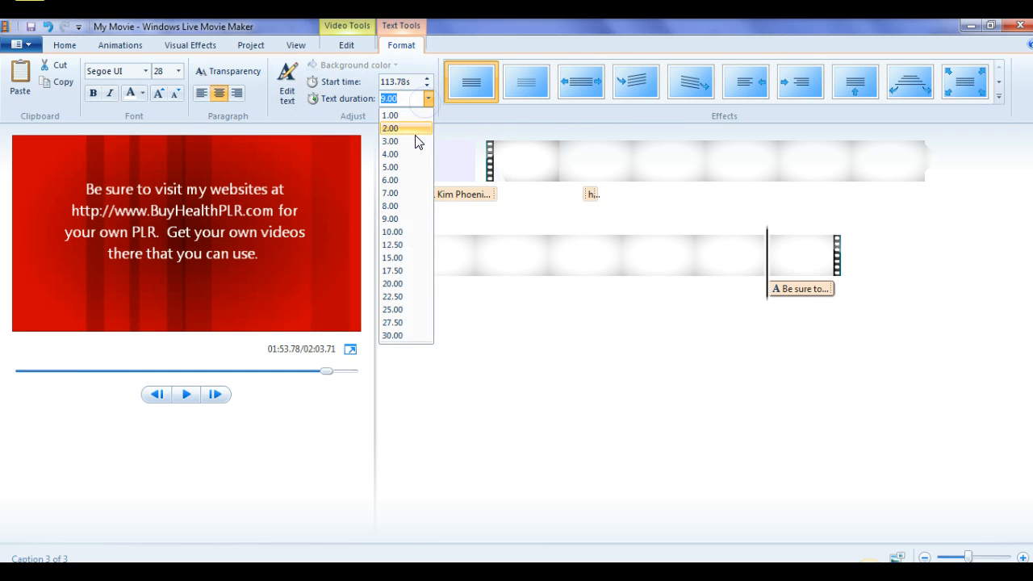
left_click(393, 232)
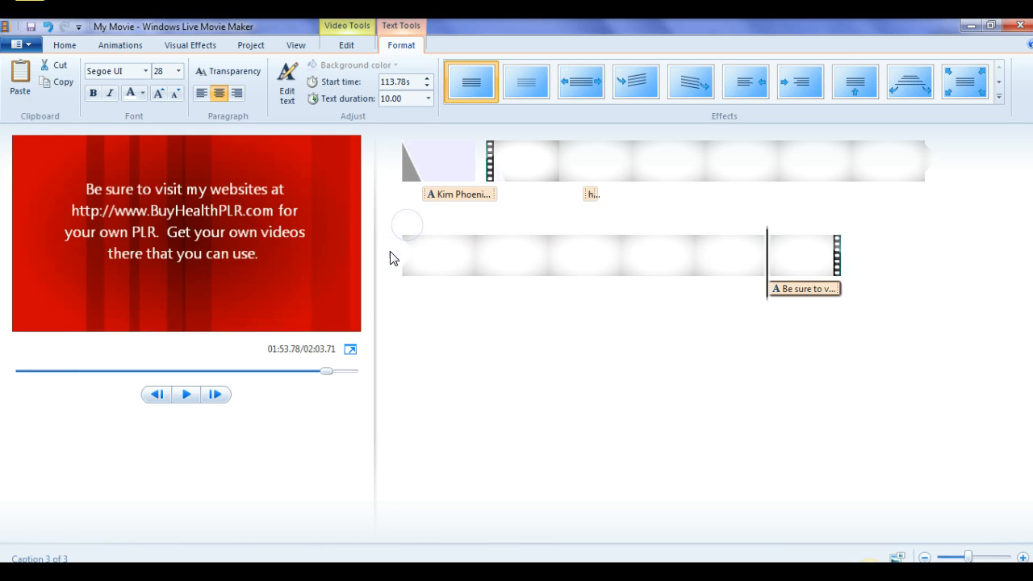
mouse_move(779, 299)
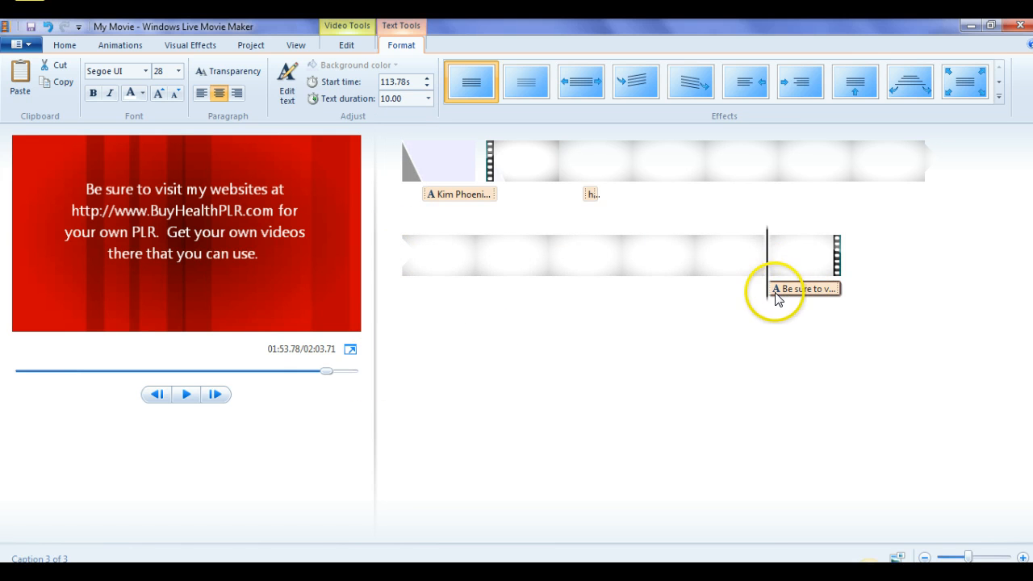
mouse_move(855, 299)
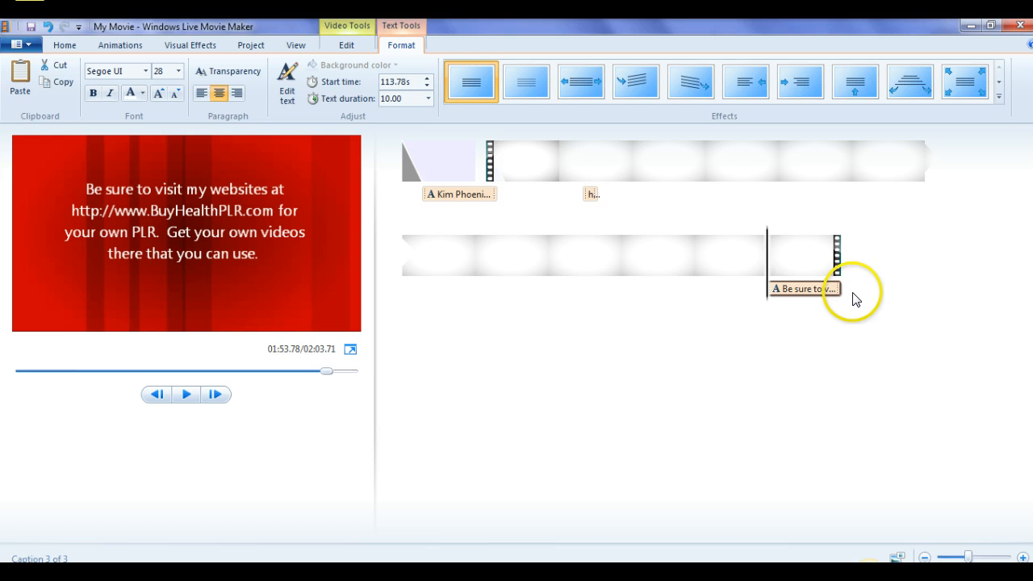
mouse_move(270, 136)
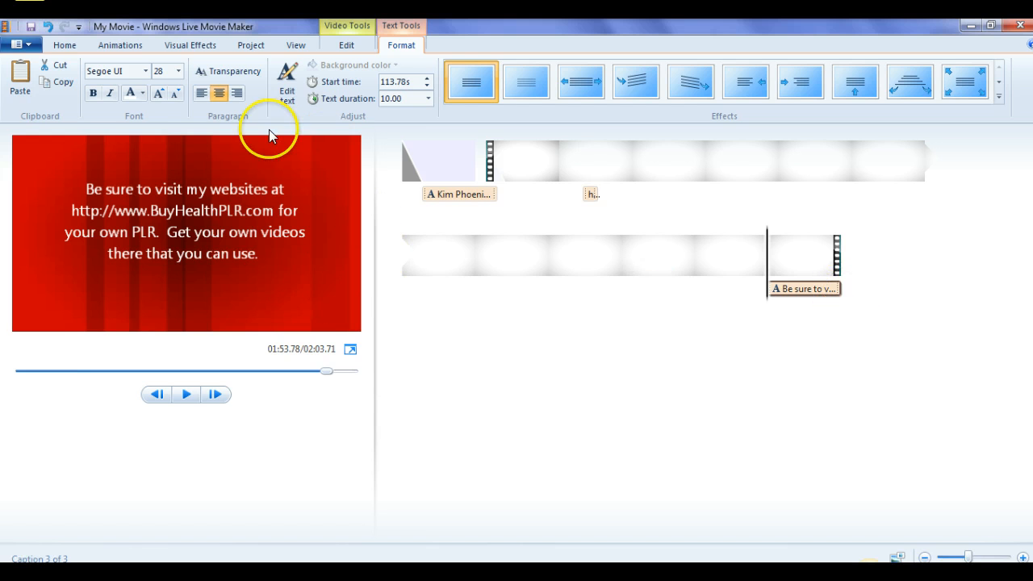
mouse_move(174, 160)
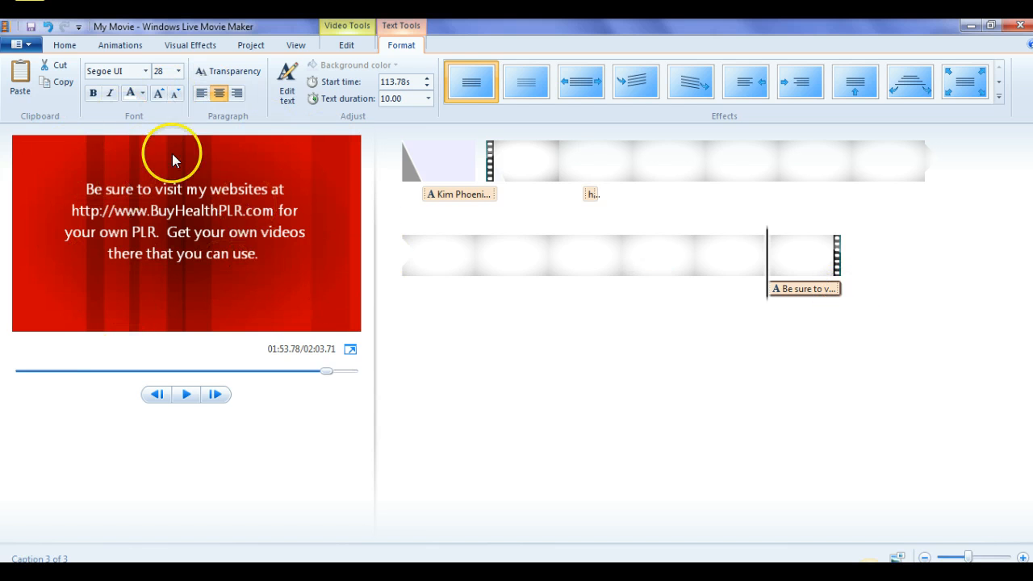
mouse_move(557, 424)
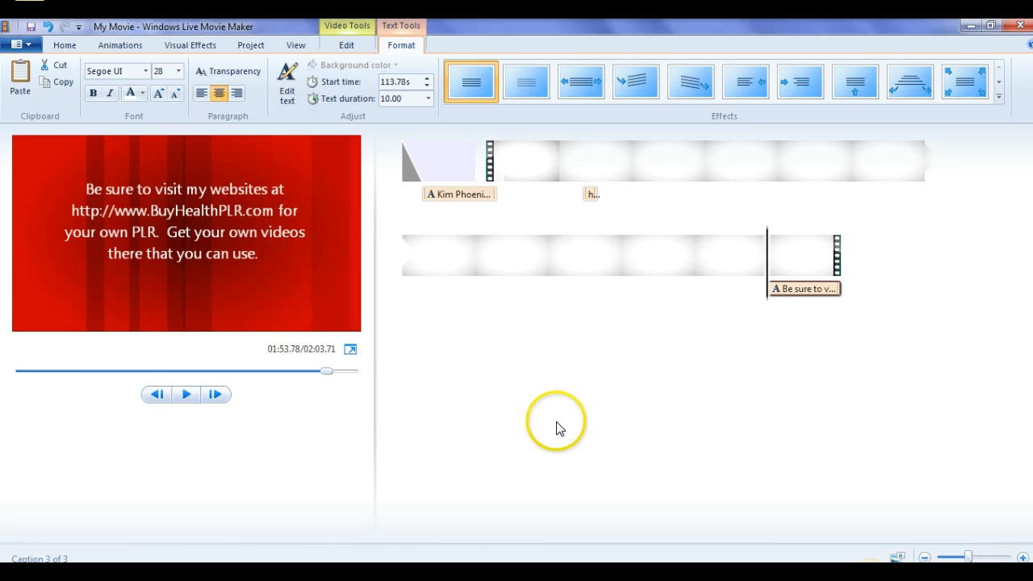
mouse_move(464, 221)
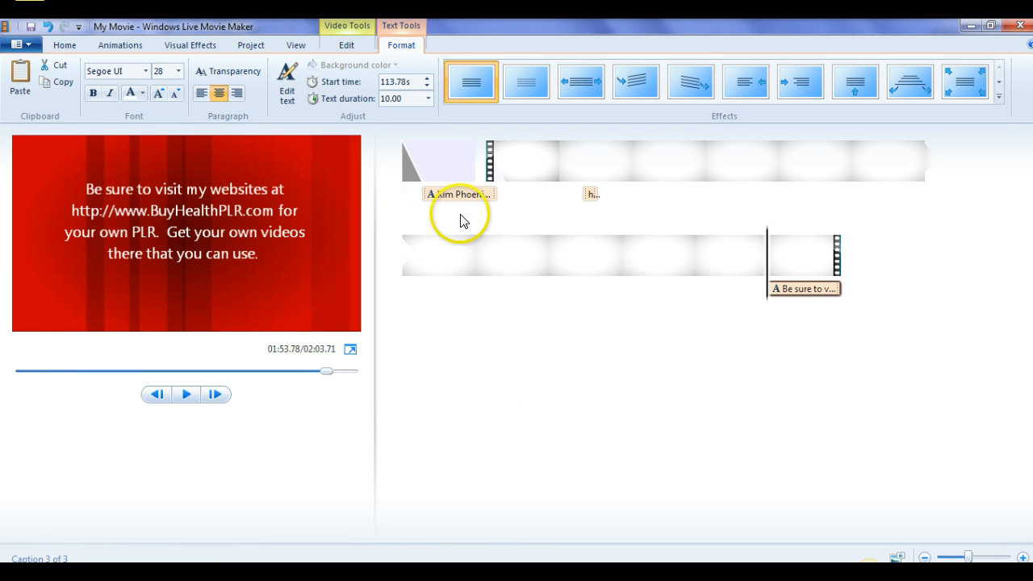
mouse_move(799, 288)
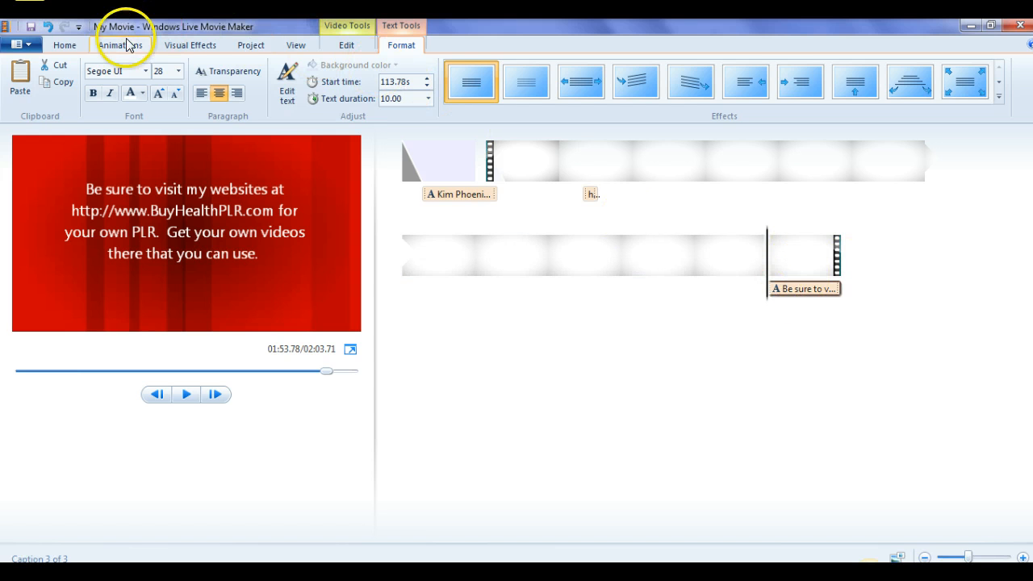
Step: Browse the View options, return to Home, and select the end of the video clip
left_click(345, 44)
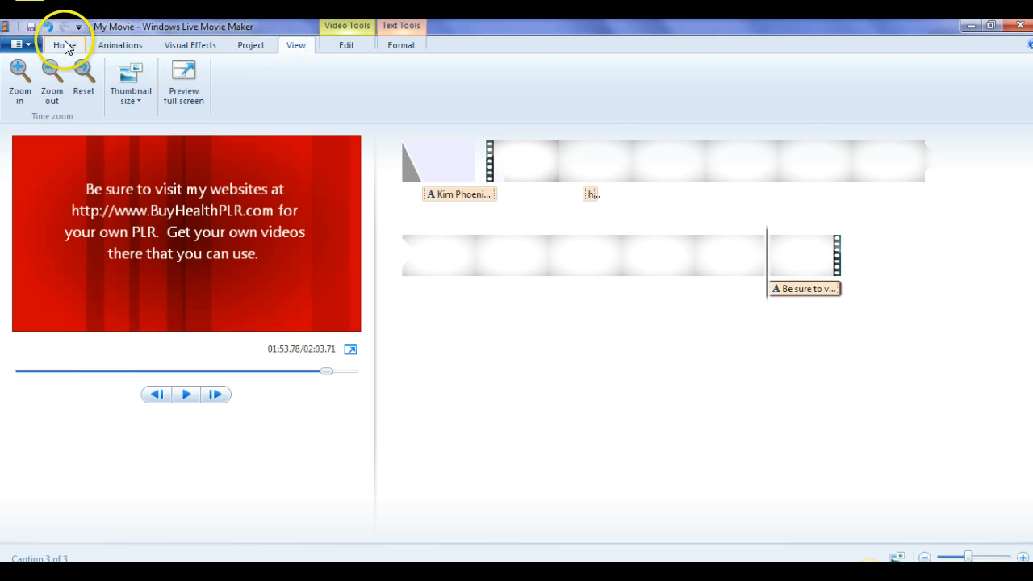
left_click(65, 44)
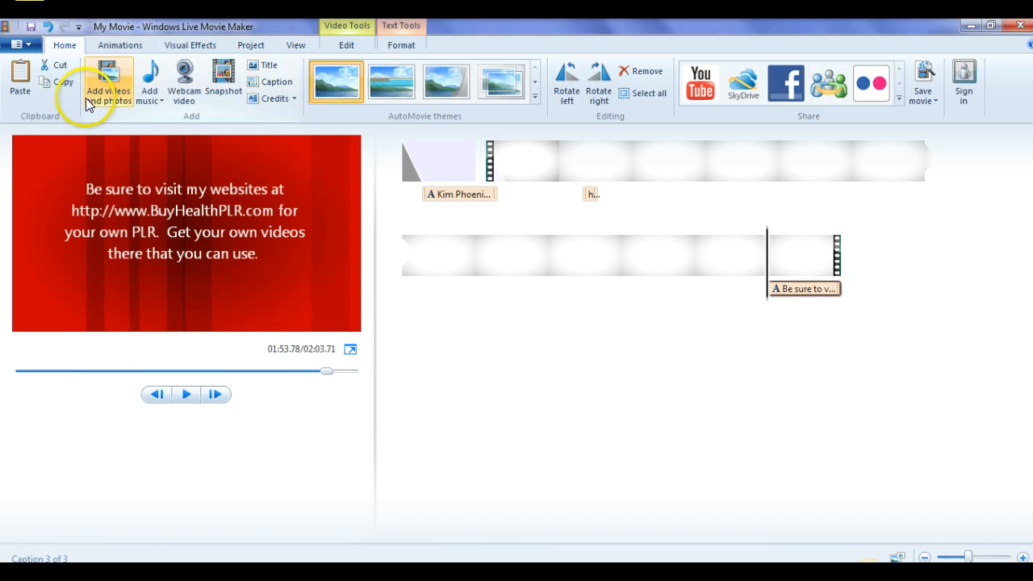
mouse_move(277, 81)
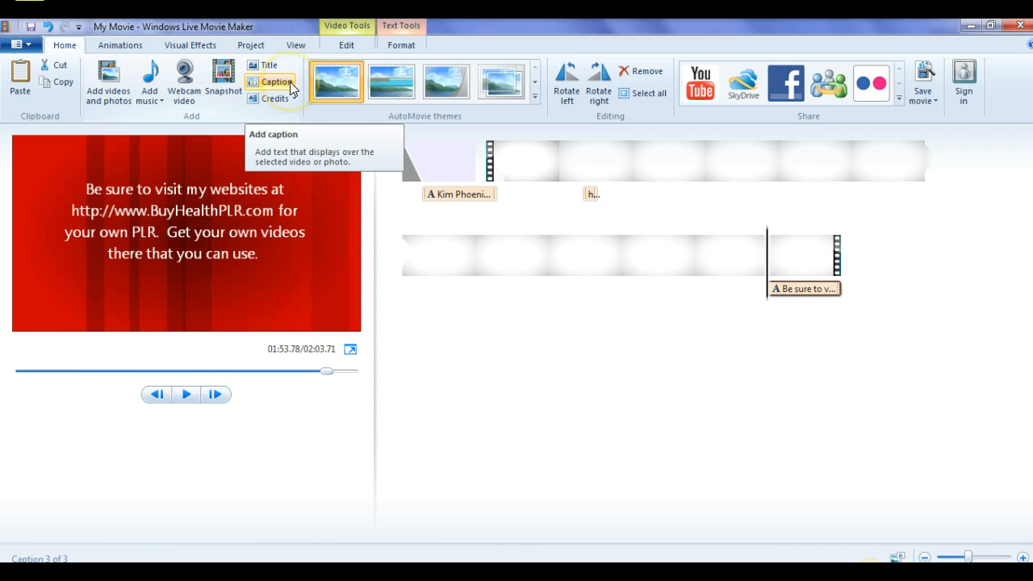
left_click(835, 258)
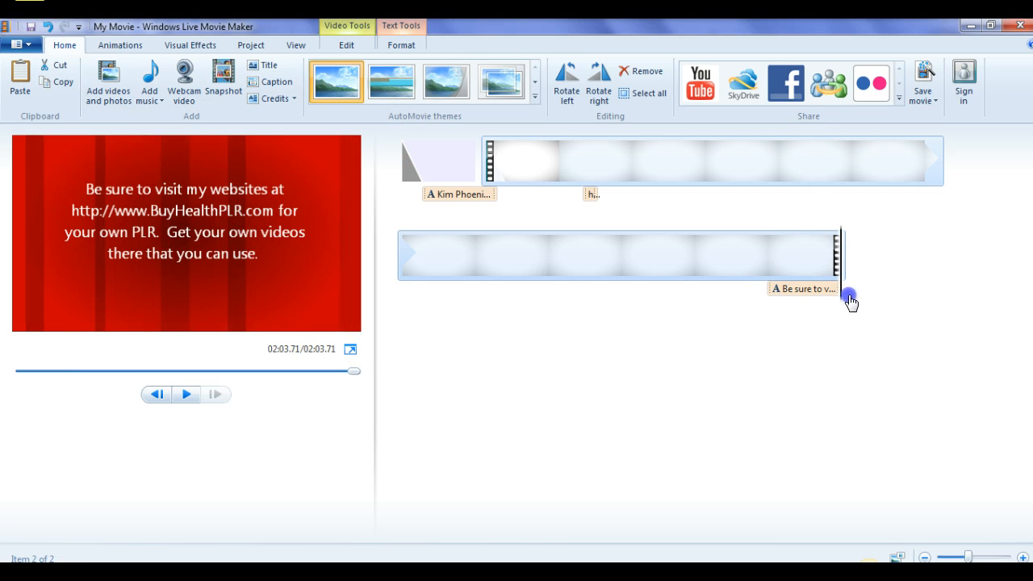
mouse_move(276, 82)
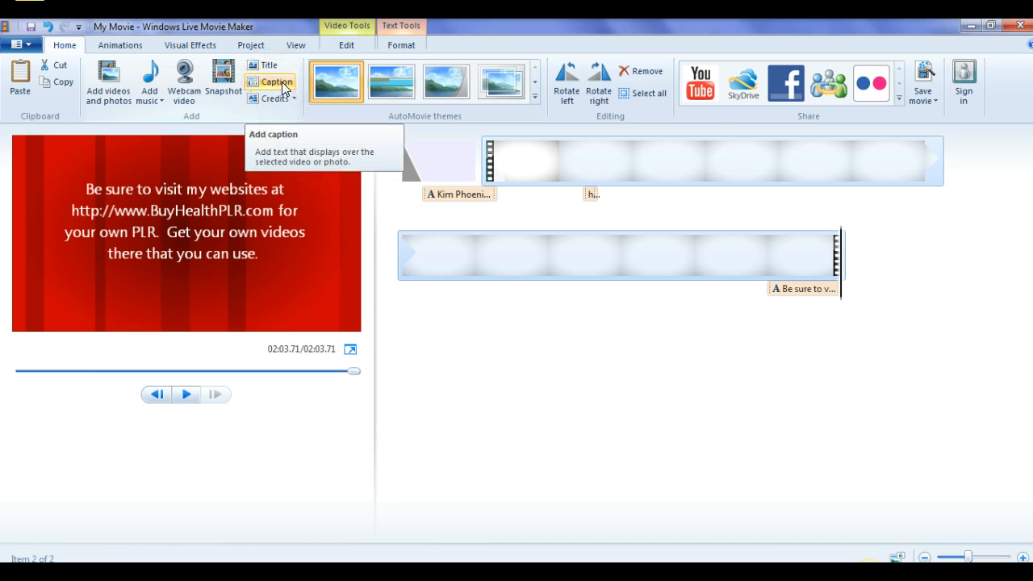
Step: Insert a black title slide after the video and select it
left_click(277, 82)
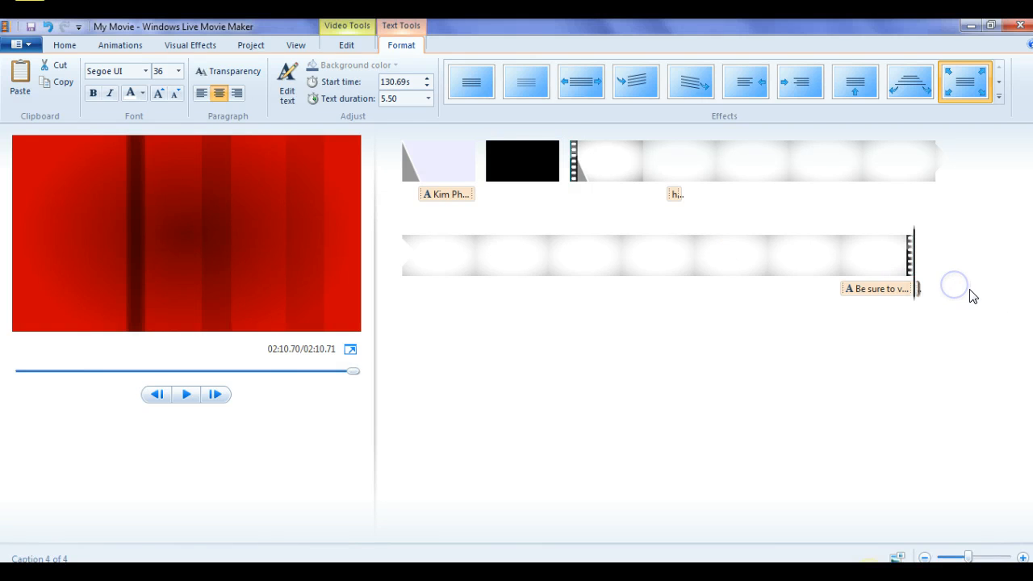
left_click(522, 160)
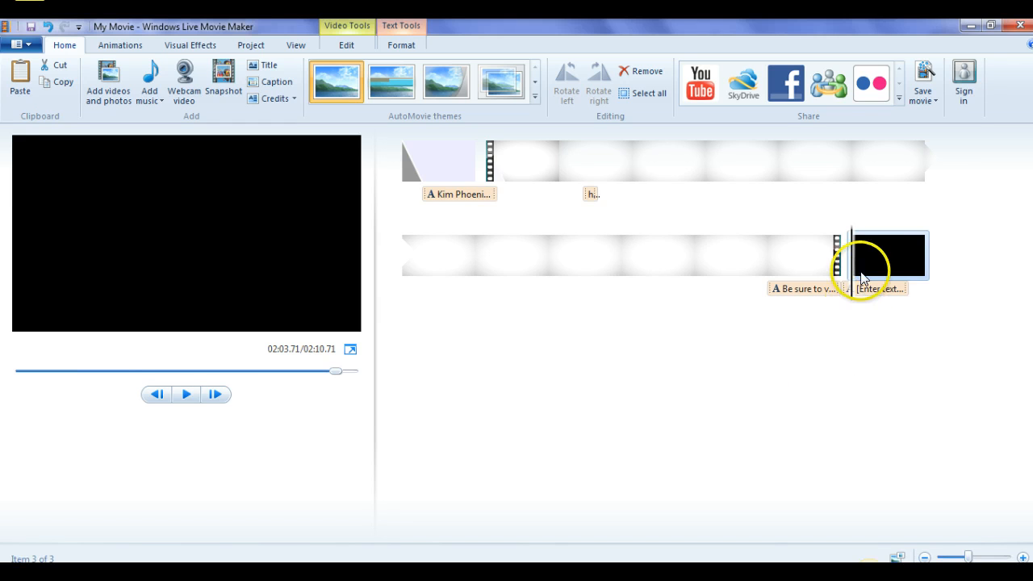
mouse_move(886, 337)
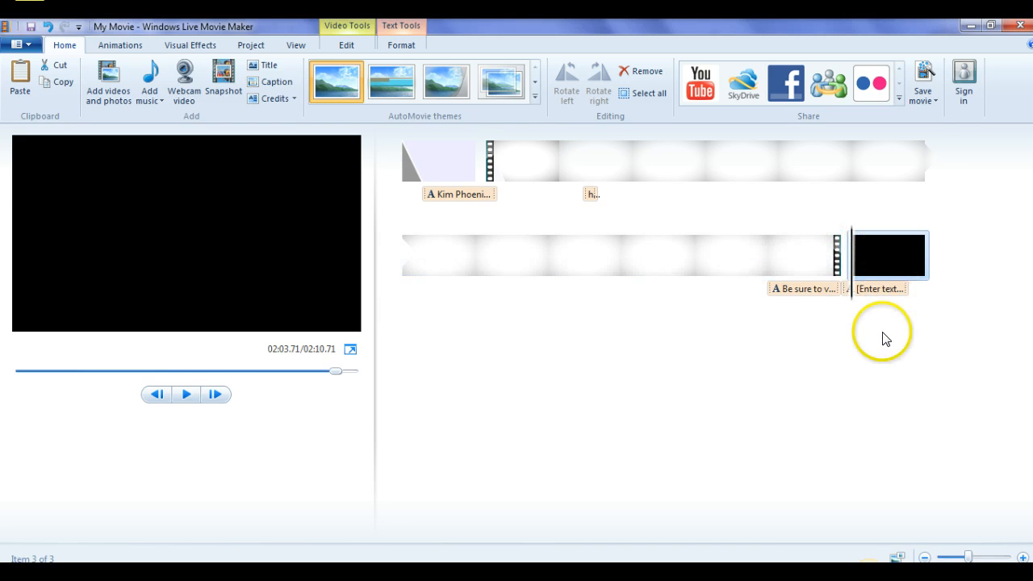
mouse_move(839, 266)
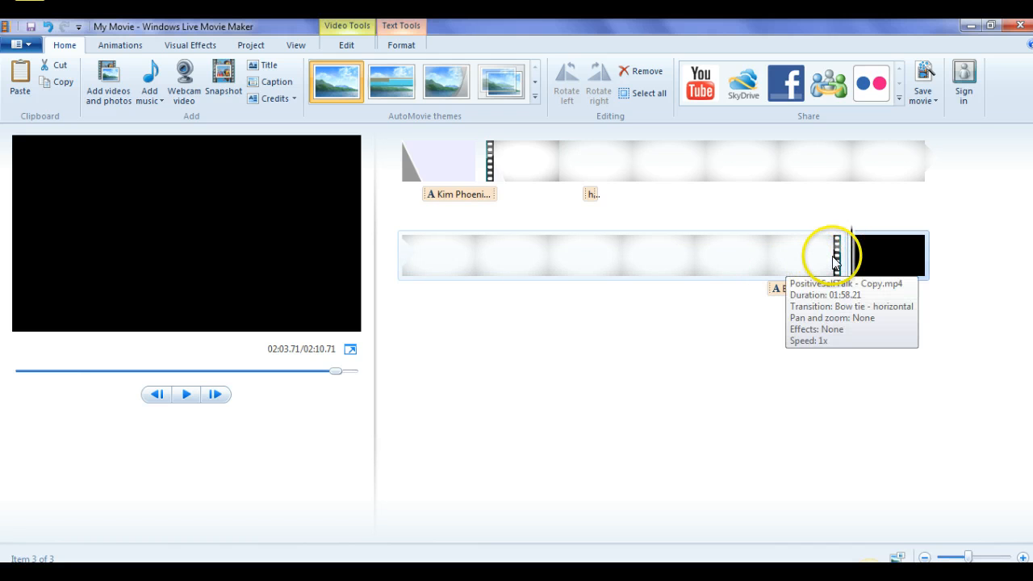
mouse_move(908, 281)
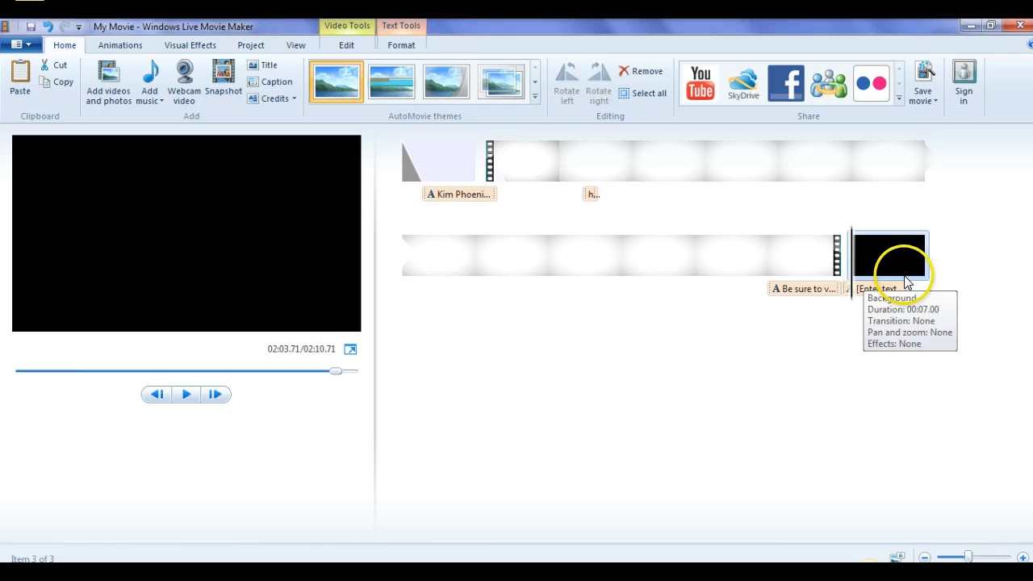
mouse_move(436, 150)
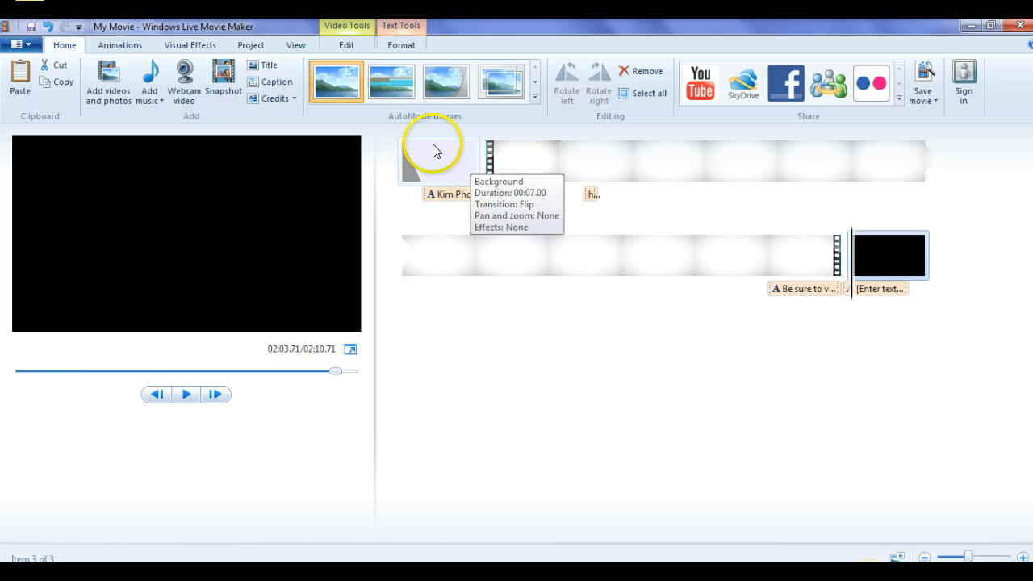
mouse_move(868, 254)
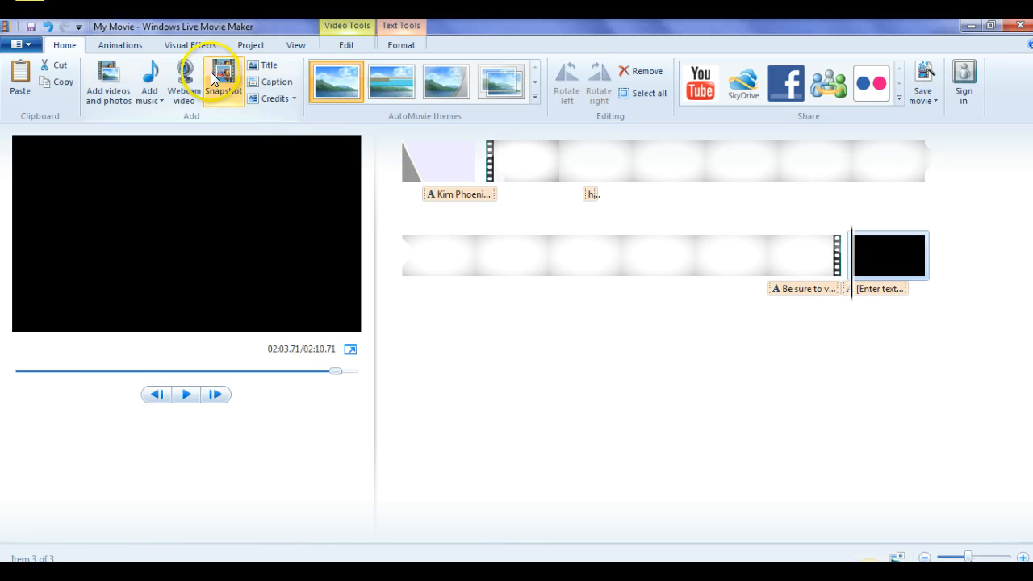
mouse_move(120, 44)
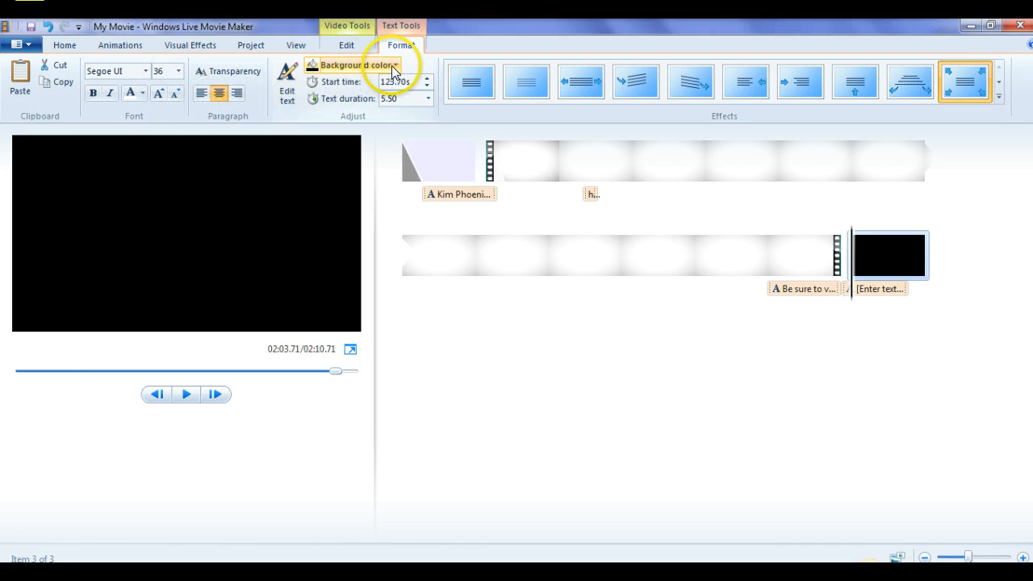
Step: Give the closing slide a light lavender background, then return to the Home tab
left_click(353, 64)
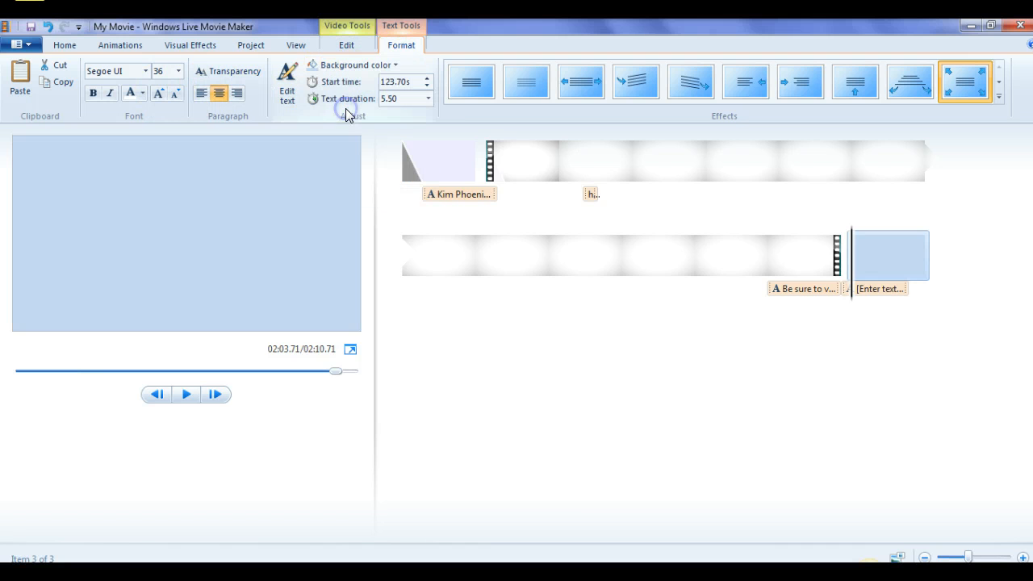
left_click(355, 65)
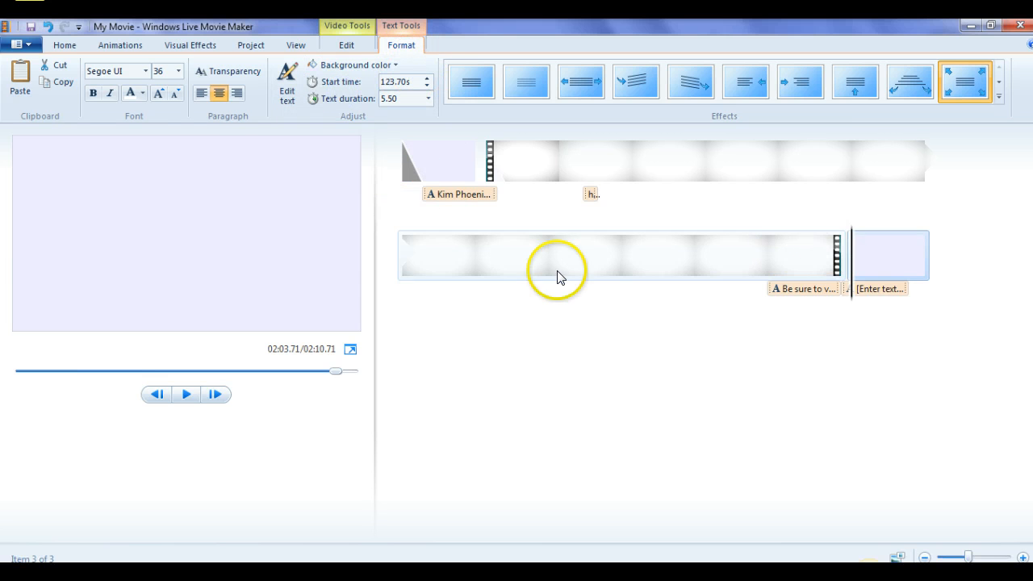
mouse_move(327, 311)
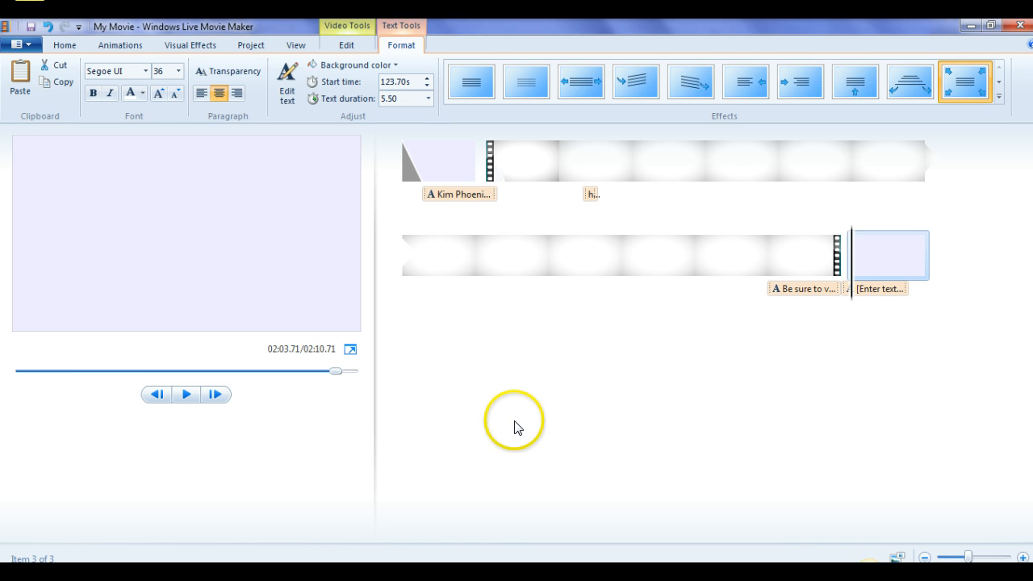
mouse_move(65, 44)
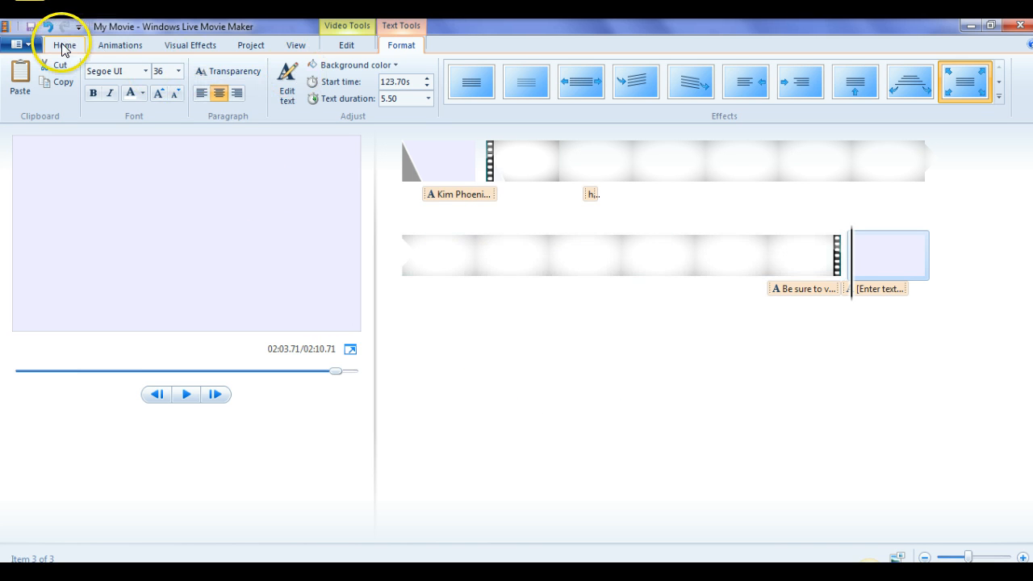
left_click(65, 44)
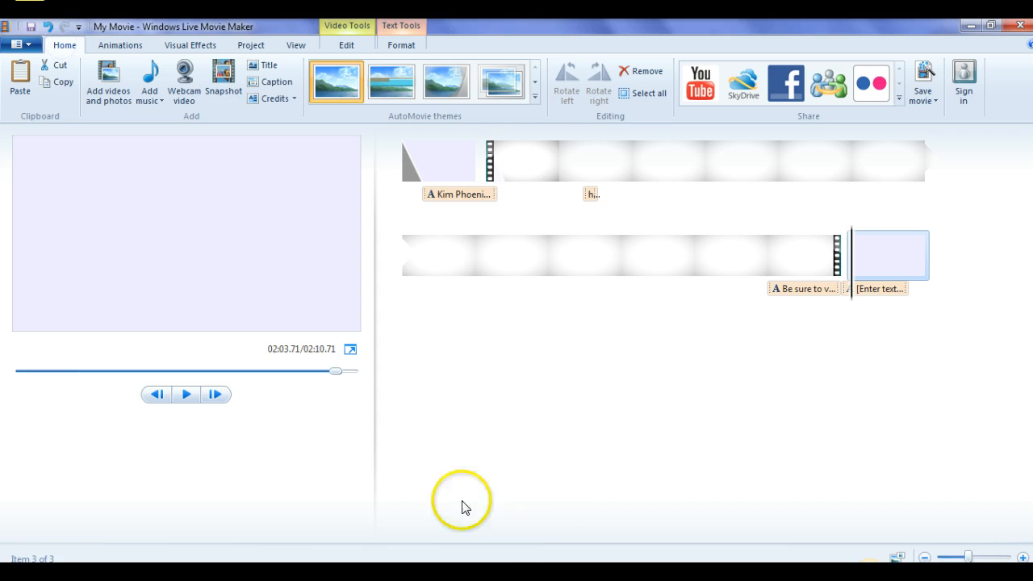
mouse_move(428, 489)
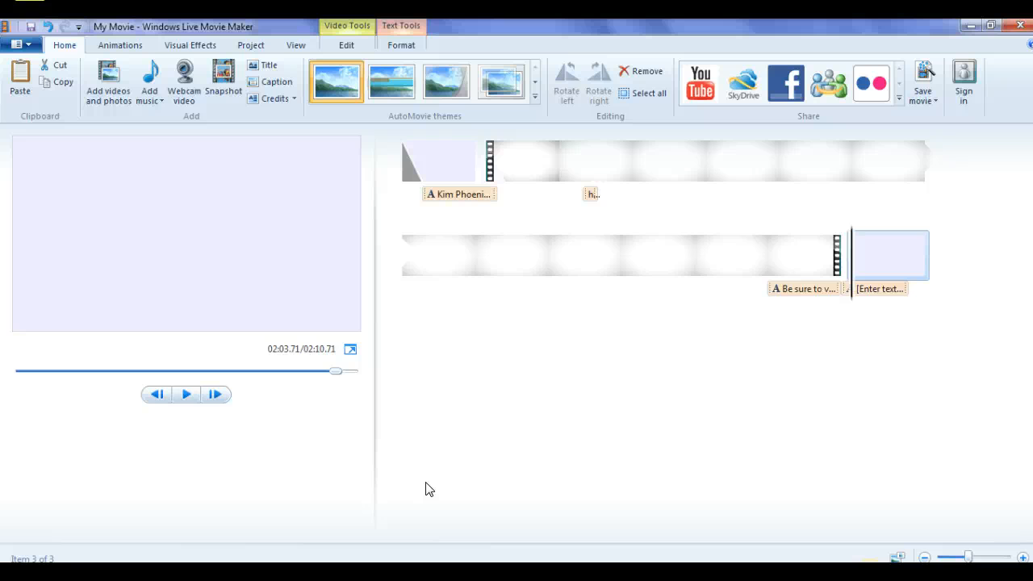
mouse_move(95, 116)
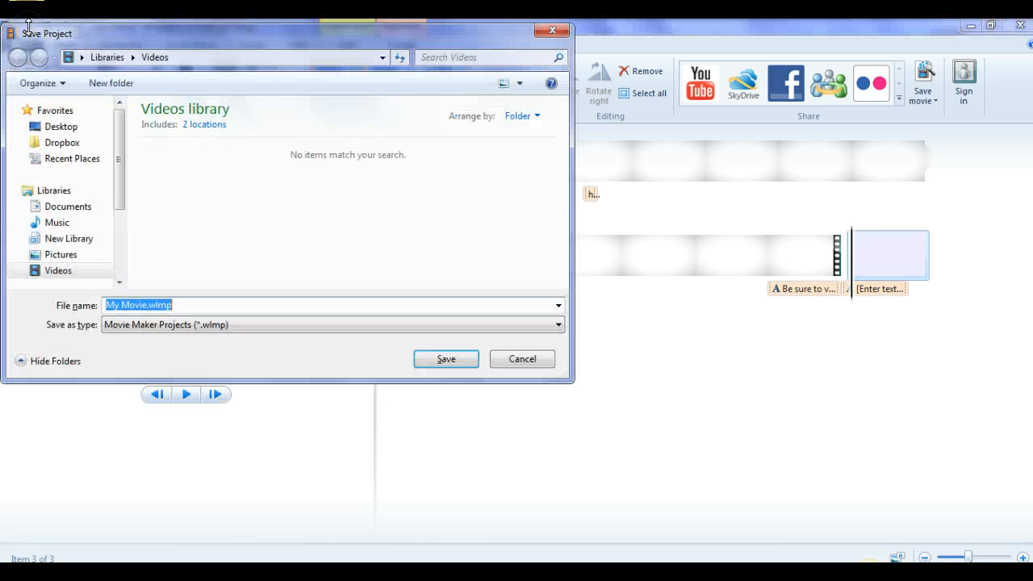
Step: Save the project as My Movie.wlmp in the Videos library
left_click(446, 359)
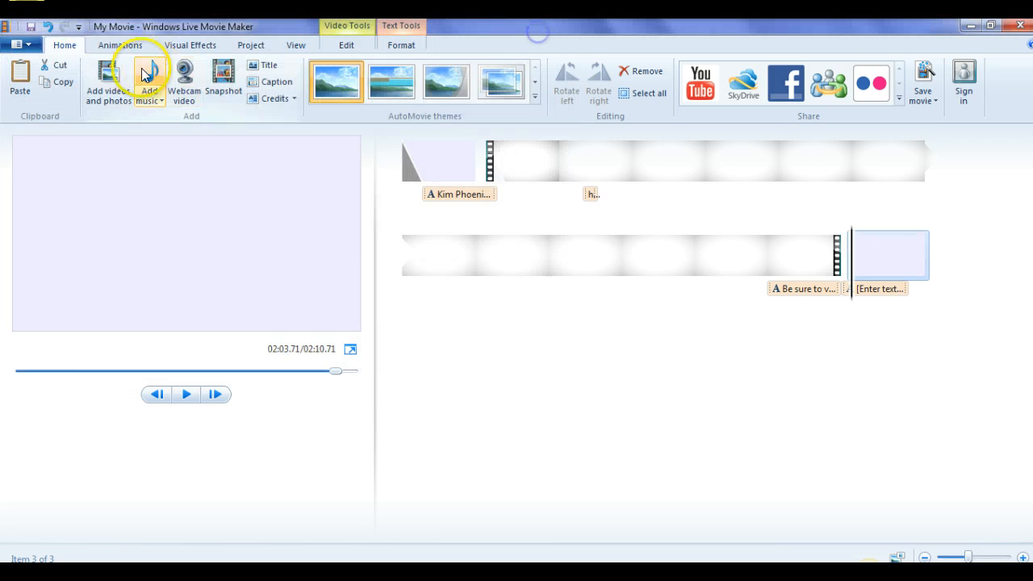
left_click(20, 44)
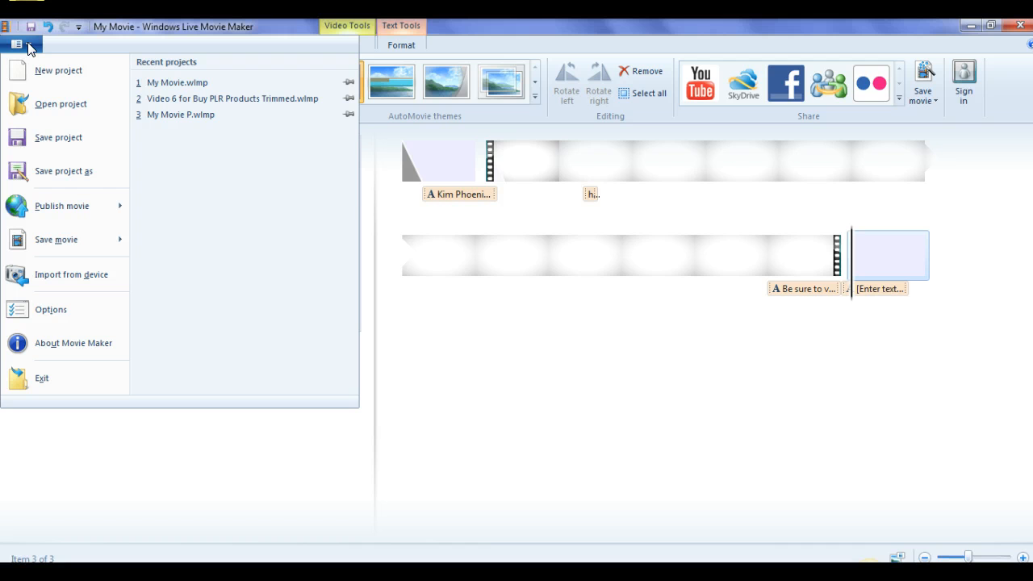
mouse_move(64, 137)
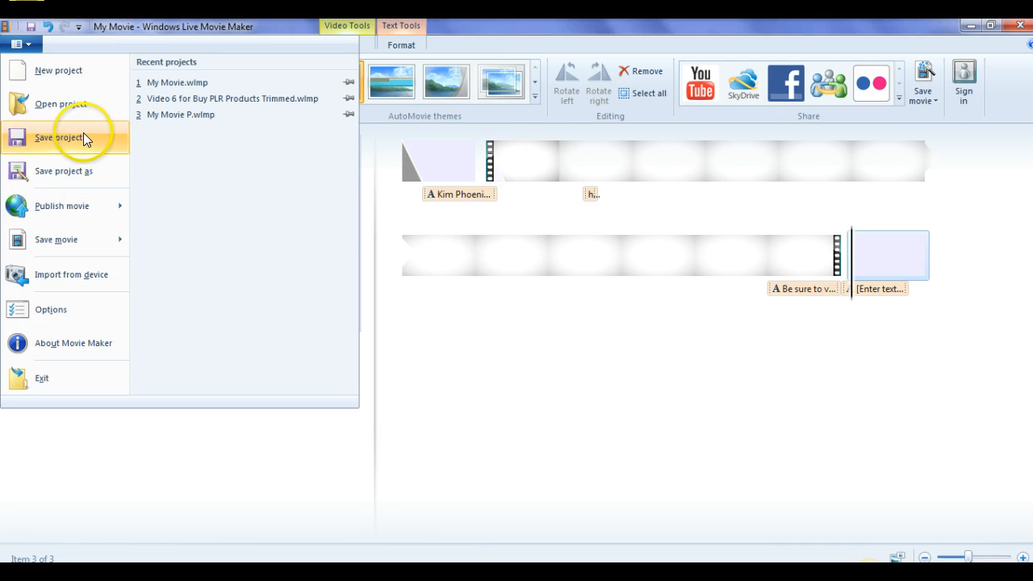
mouse_move(74, 141)
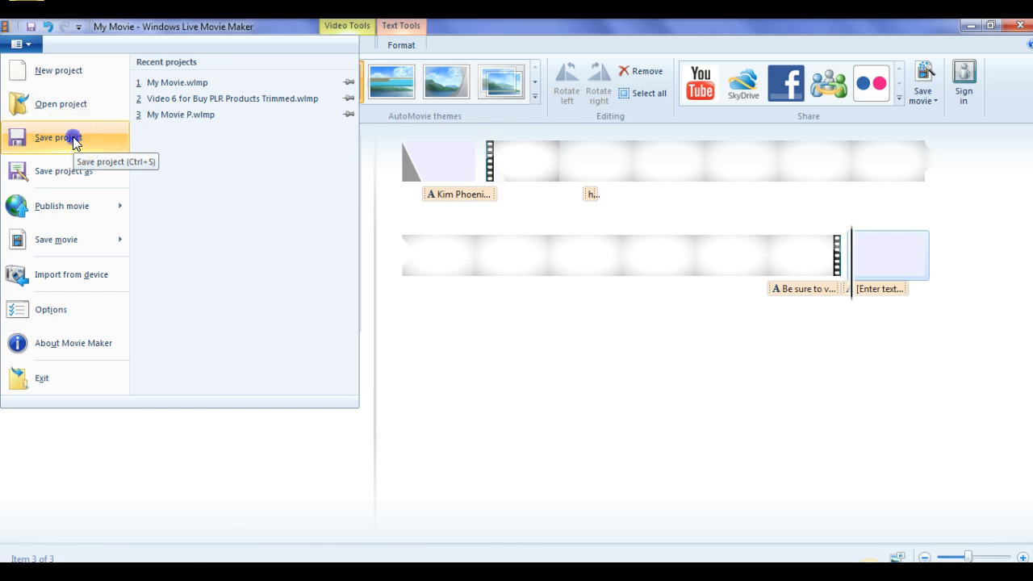
left_click(57, 137)
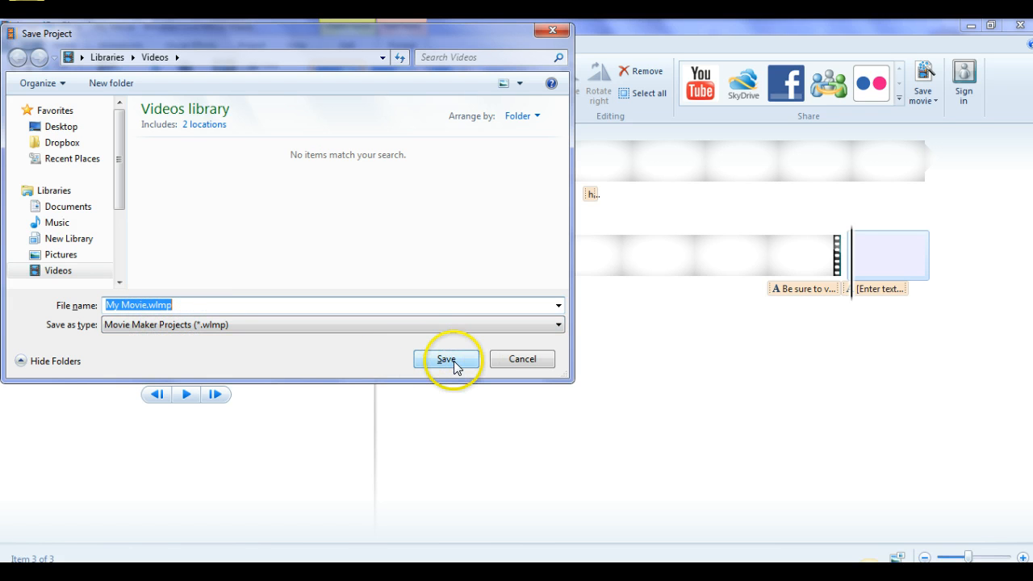
left_click(446, 359)
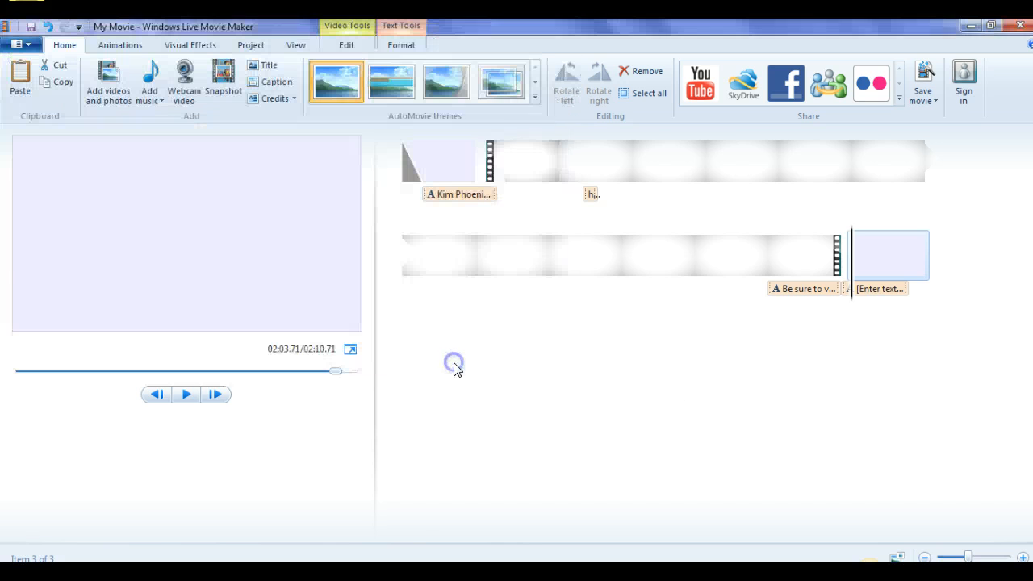
mouse_move(690, 383)
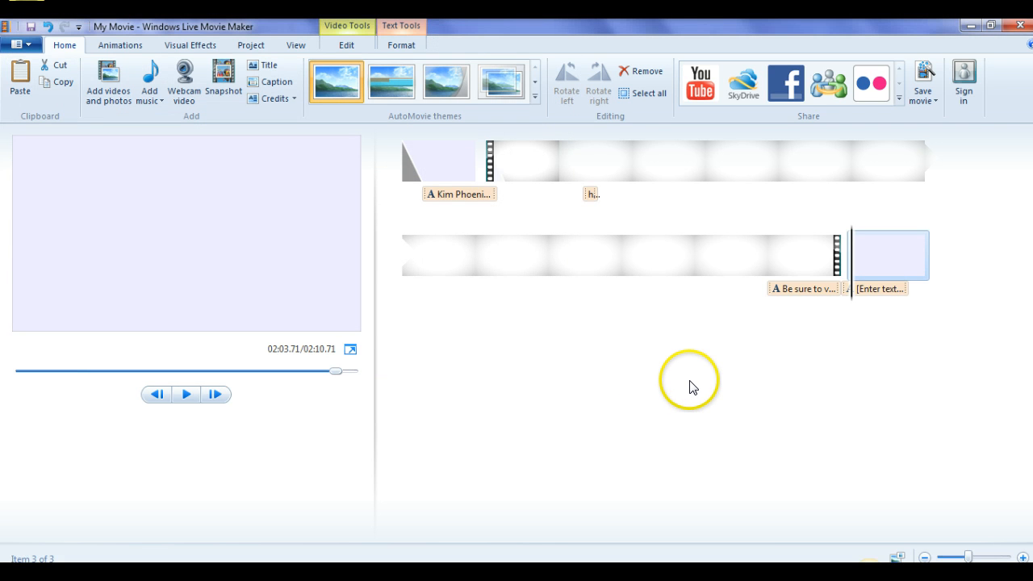
mouse_move(170, 234)
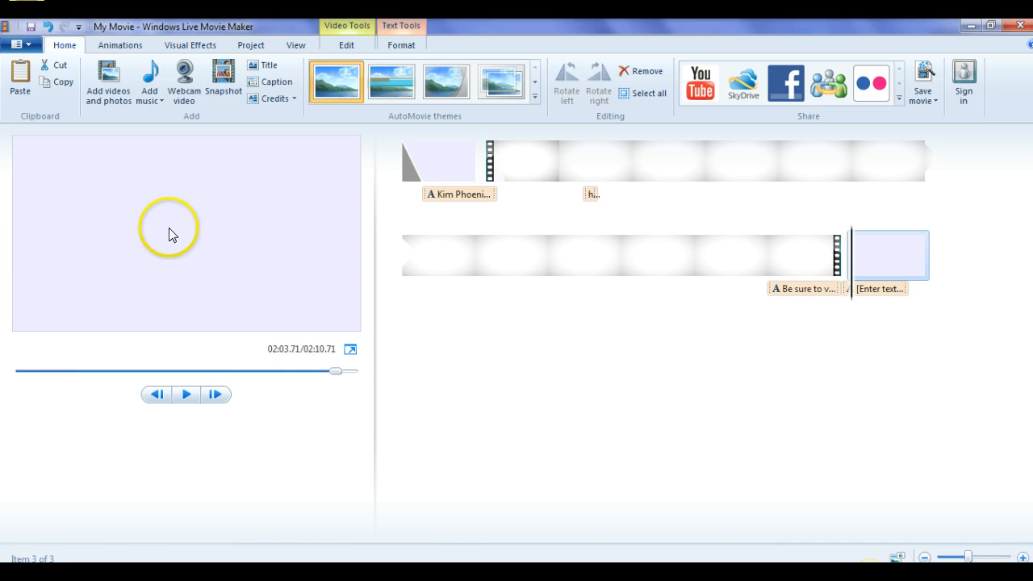
mouse_move(521, 386)
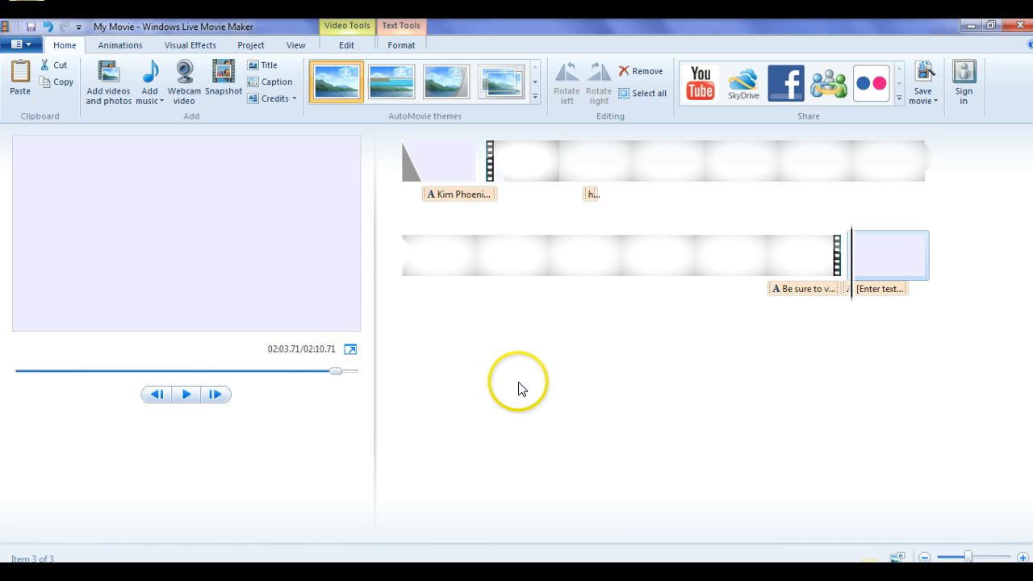
mouse_move(359, 436)
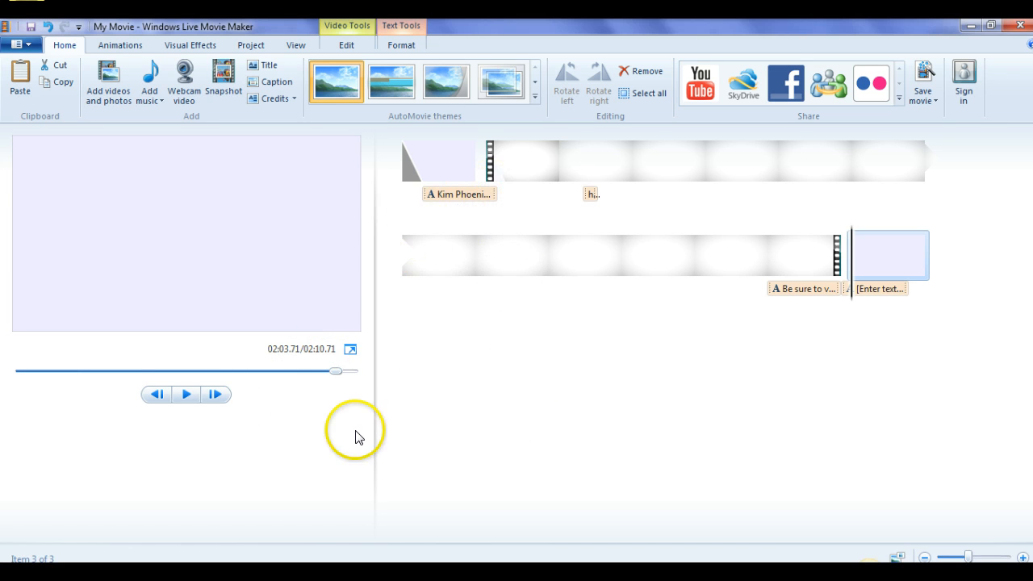
mouse_move(811, 383)
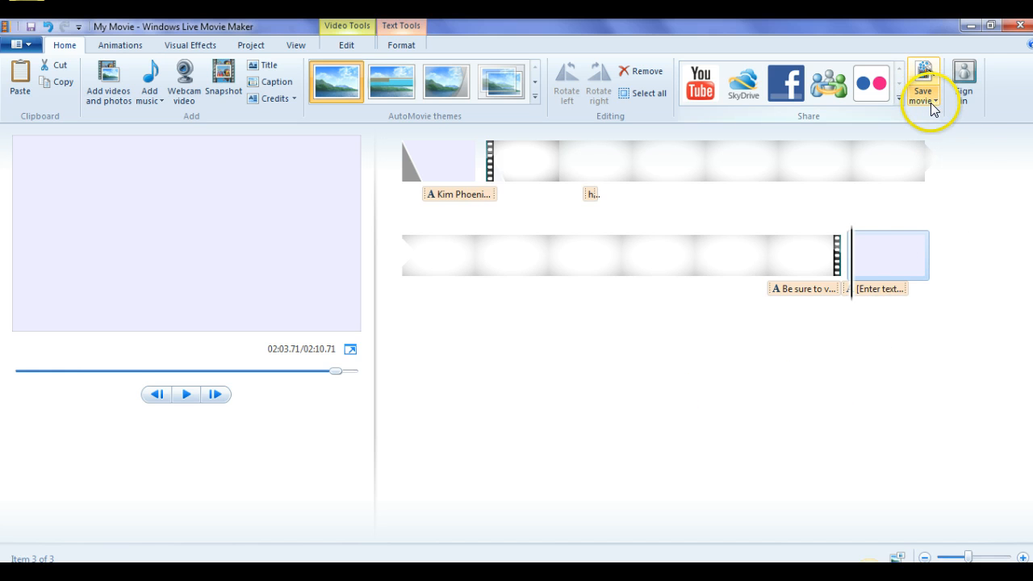
Step: Export the movie with the 'Recommended for this project' setting, opening the Save Movie dialog for My Movie.wmv
left_click(922, 85)
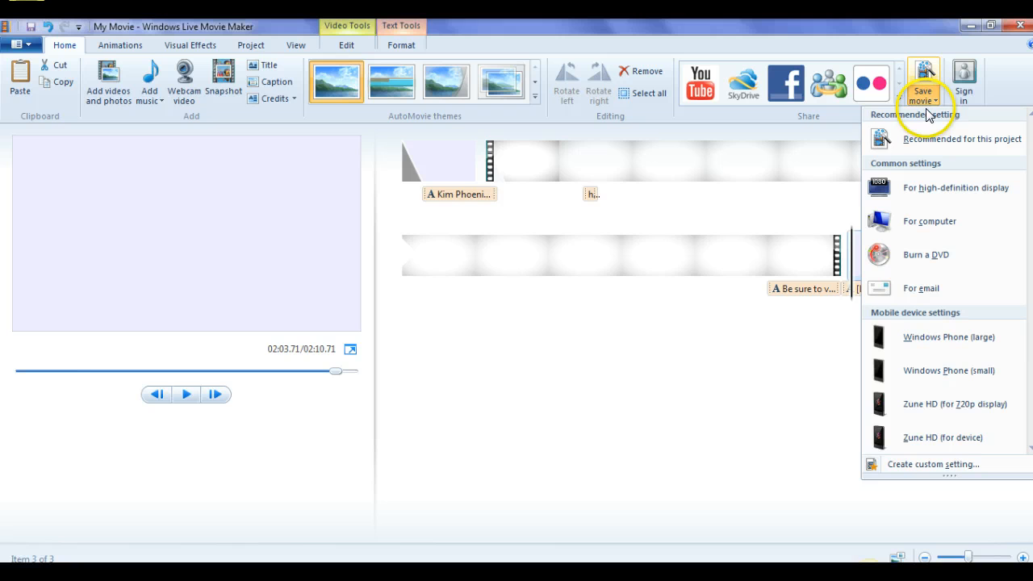
mouse_move(69, 43)
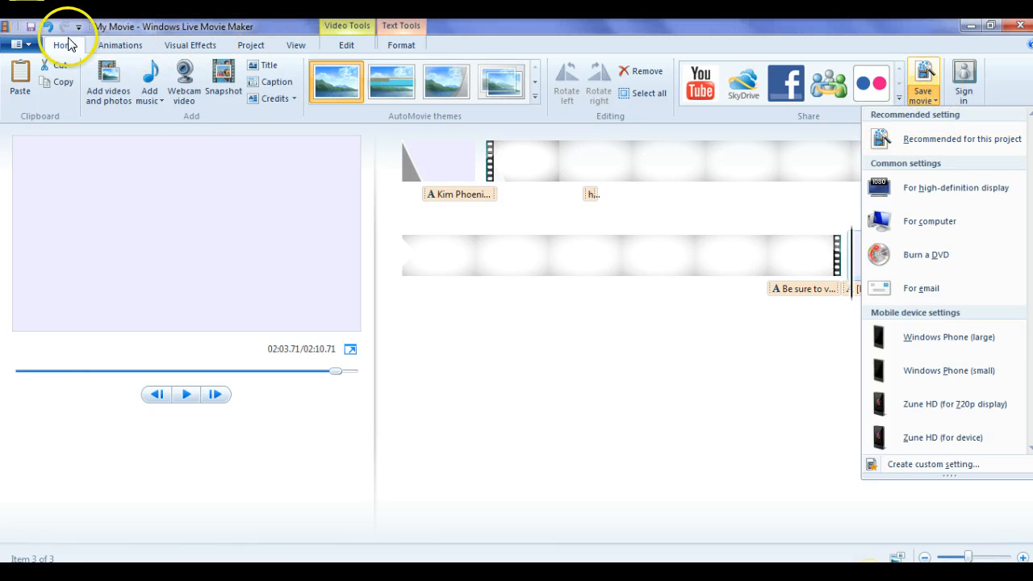
left_click(17, 44)
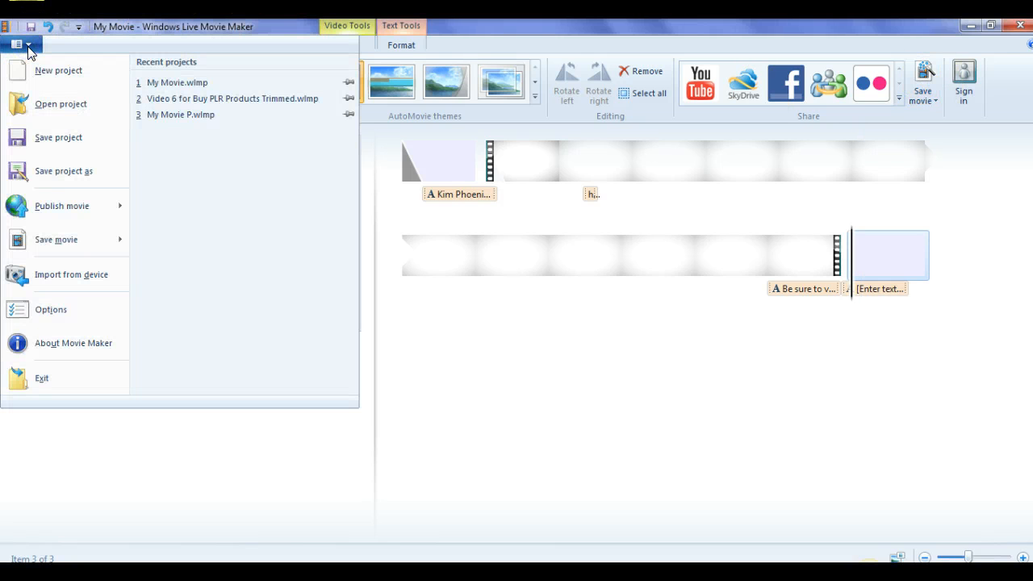
left_click(56, 240)
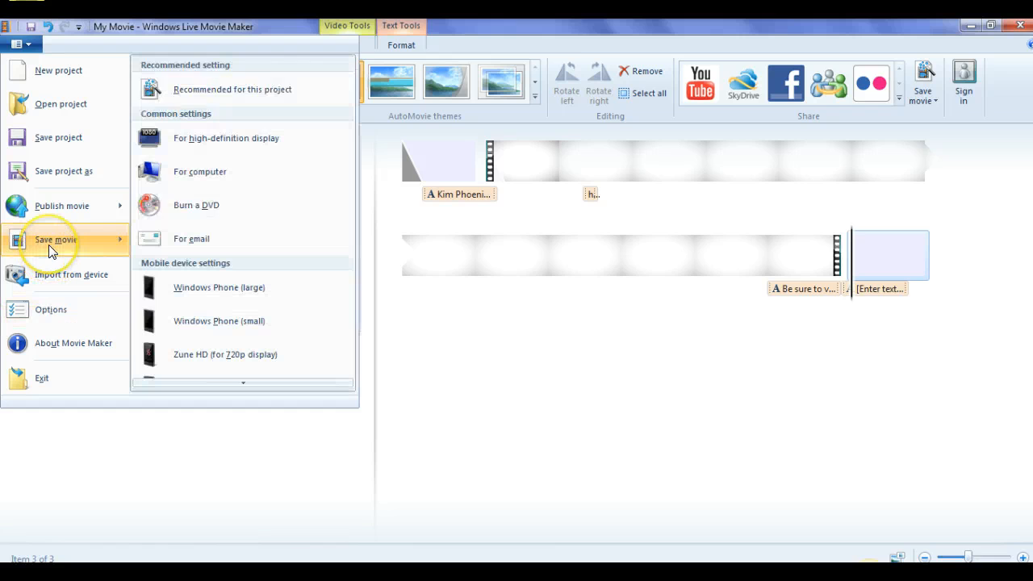
mouse_move(936, 96)
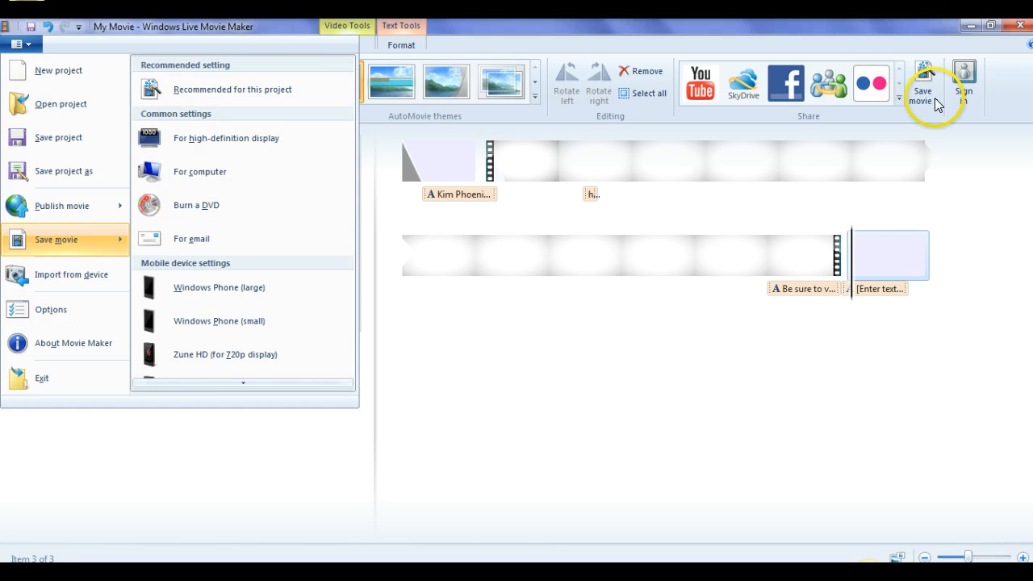
left_click(922, 81)
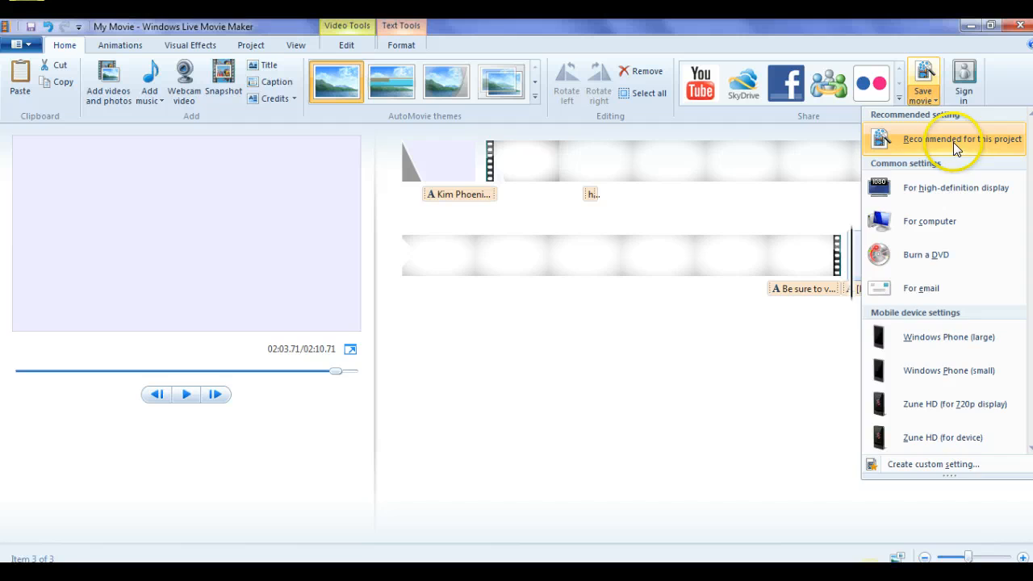
left_click(962, 139)
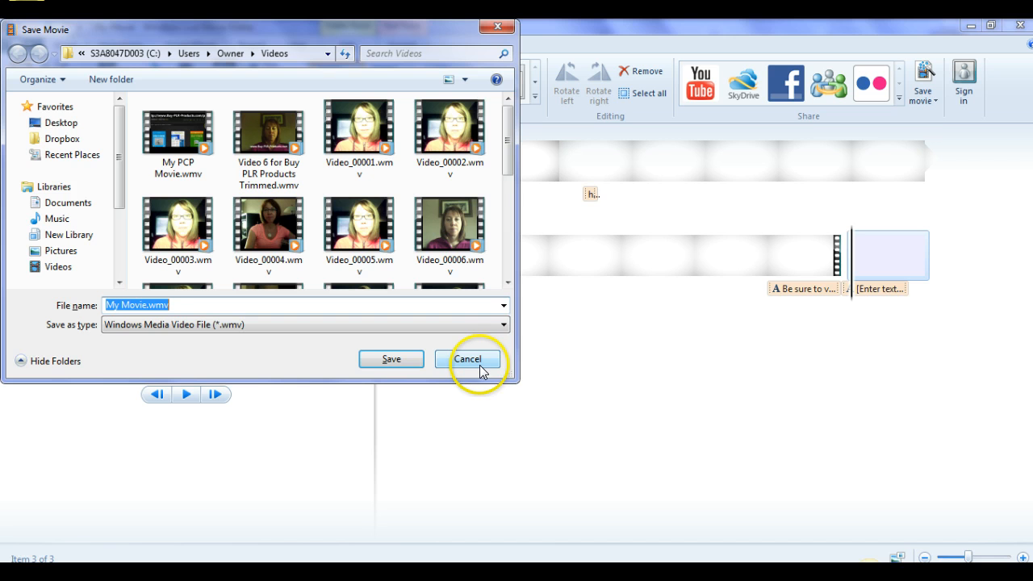
mouse_move(298, 326)
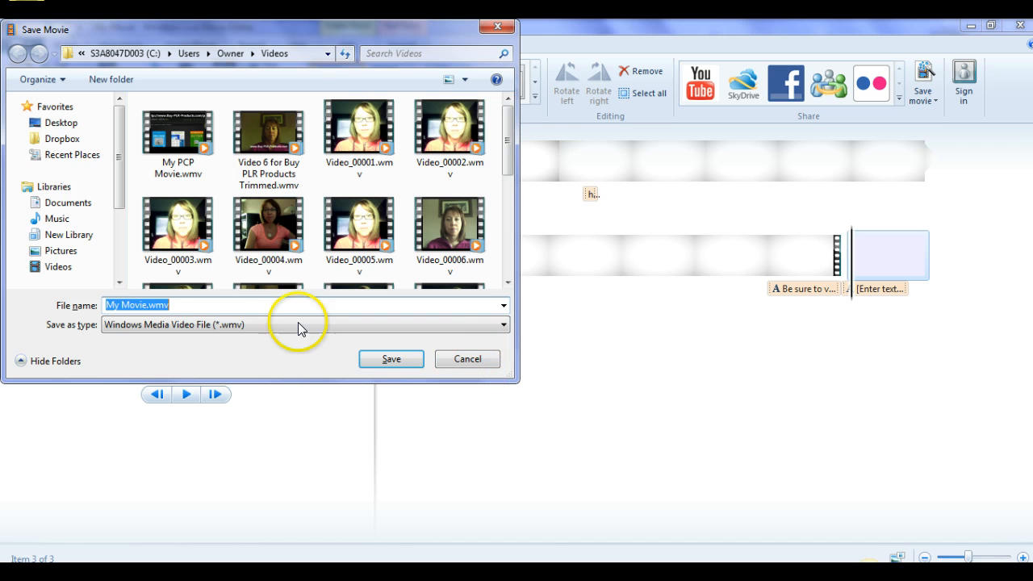
mouse_move(553, 407)
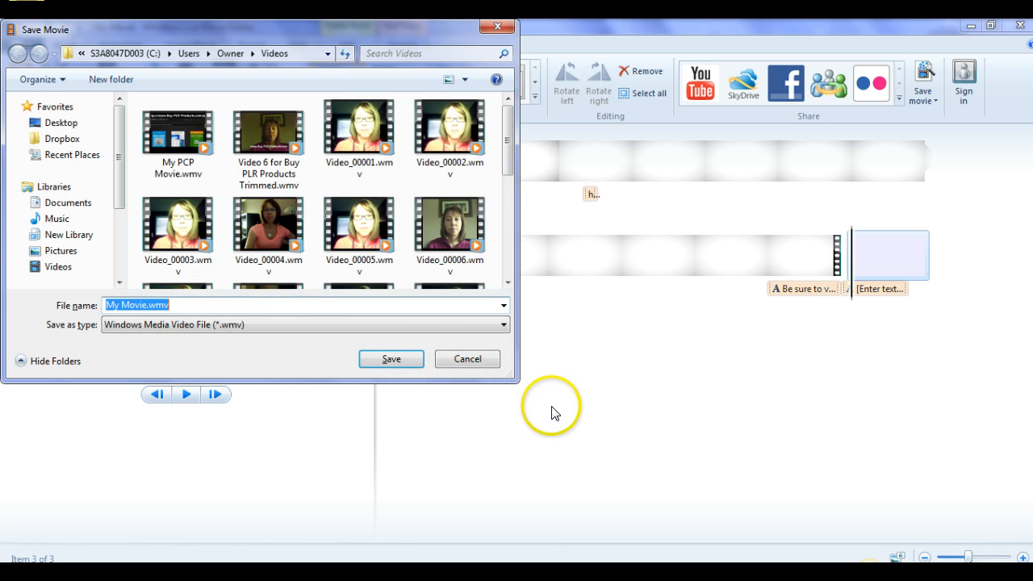
mouse_move(498, 28)
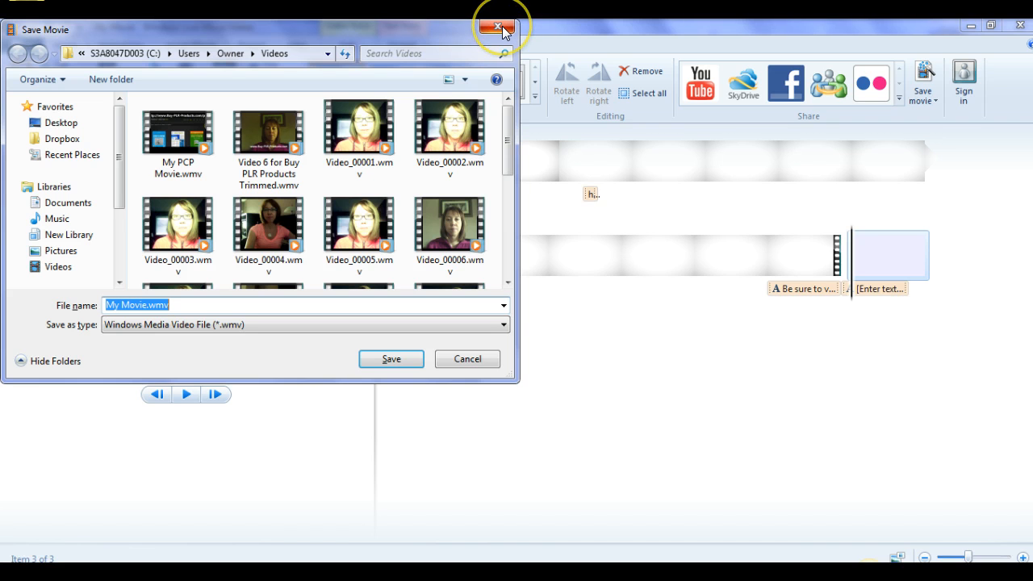